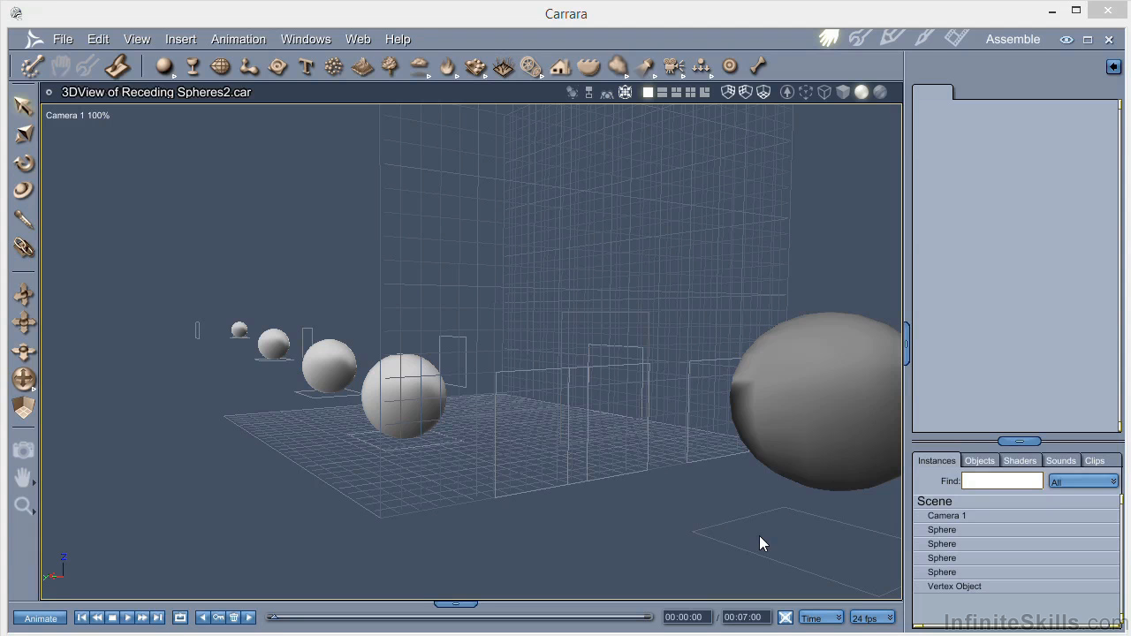
mouse_move(961, 592)
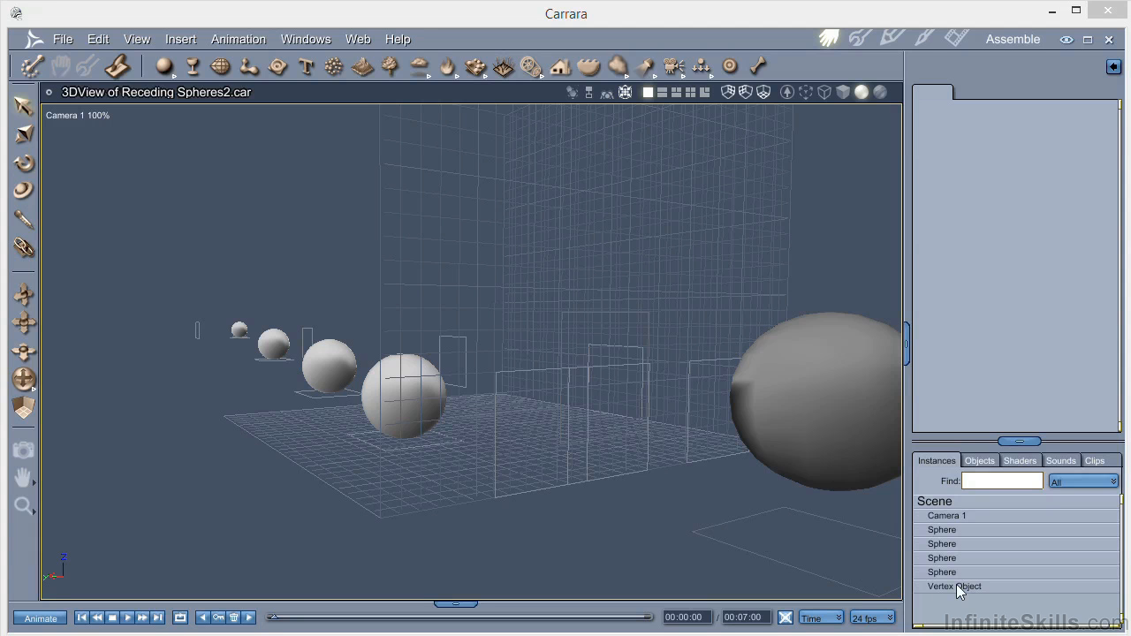
Step: Select the Vertex Object of planes in the Instances list to show its General properties
click(954, 586)
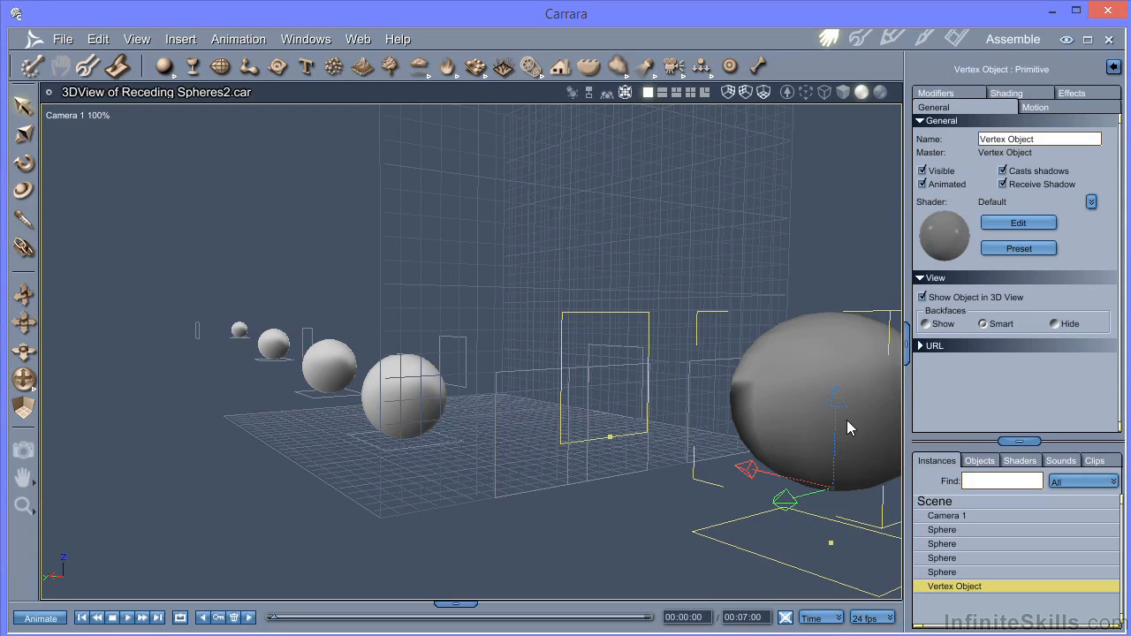
mouse_move(846, 467)
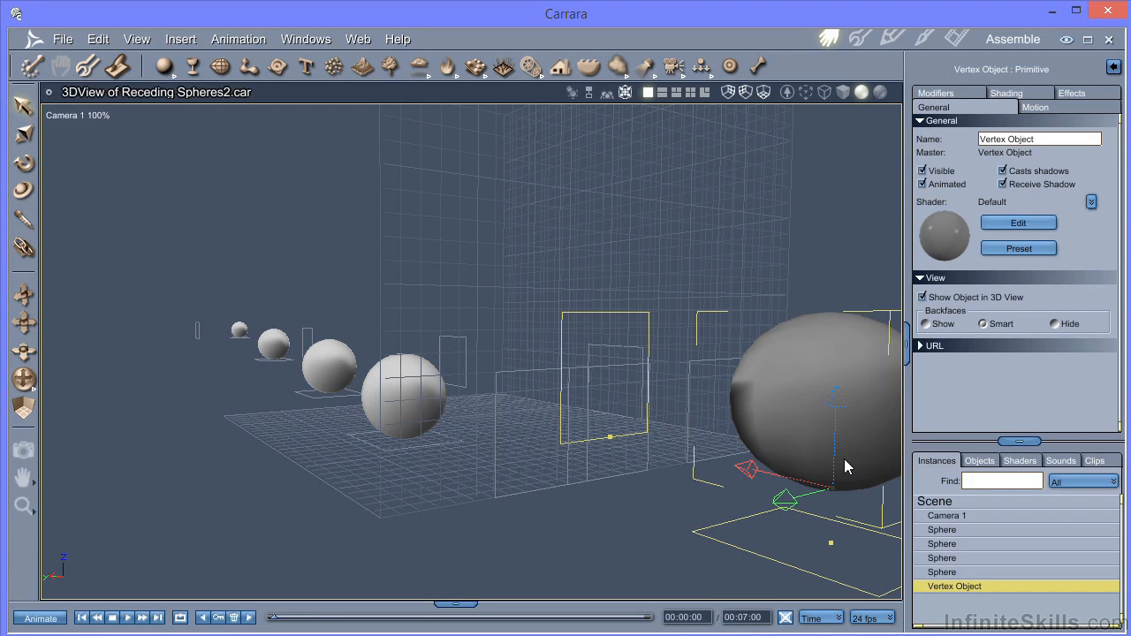
mouse_move(631, 481)
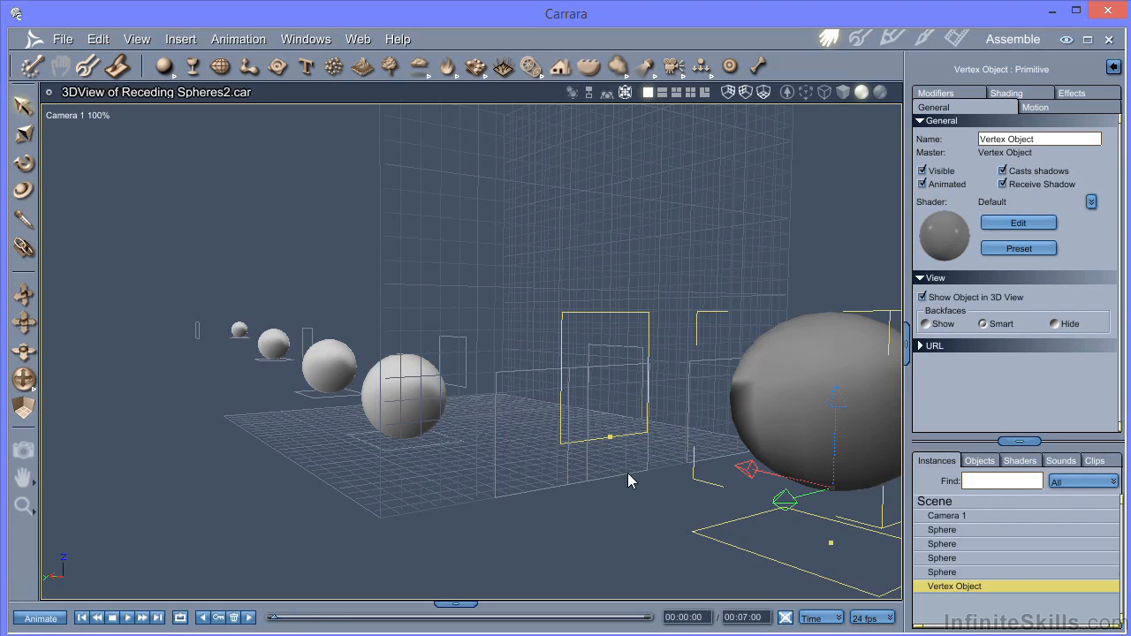
Step: Insert an Anything Glows light and enter 'Vertex' as its glowing Item
click(180, 39)
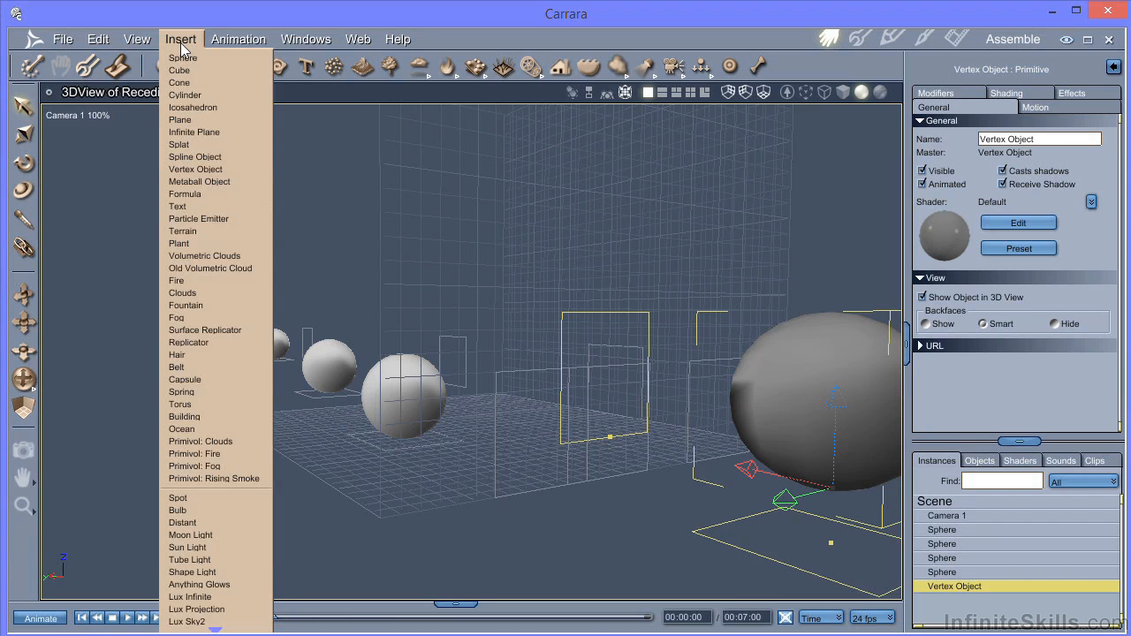
mouse_move(179, 70)
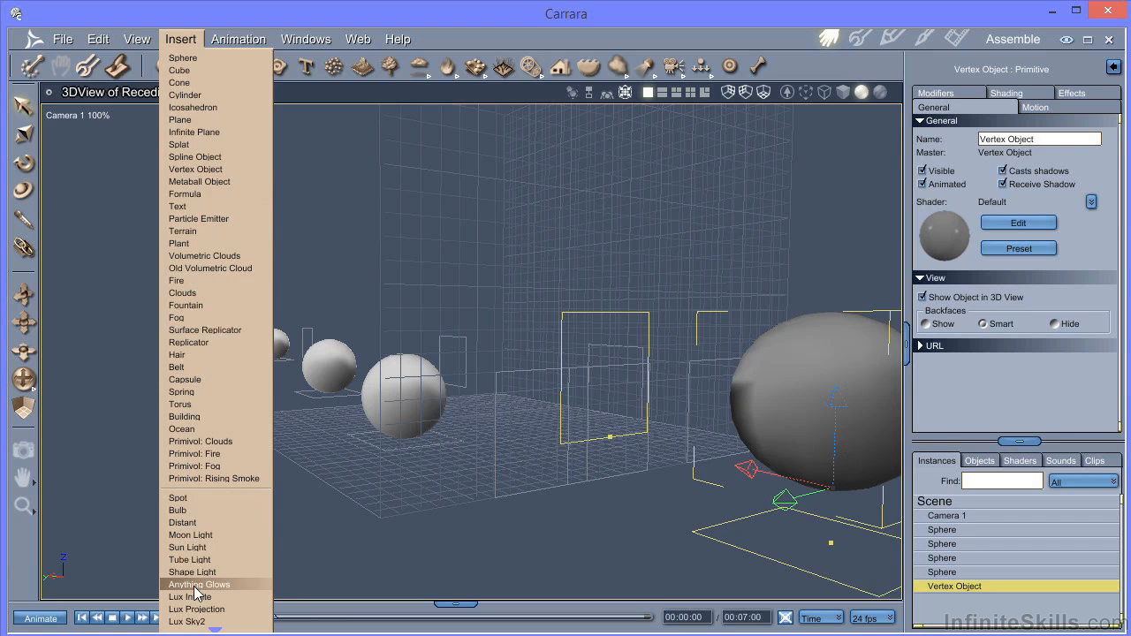
click(198, 584)
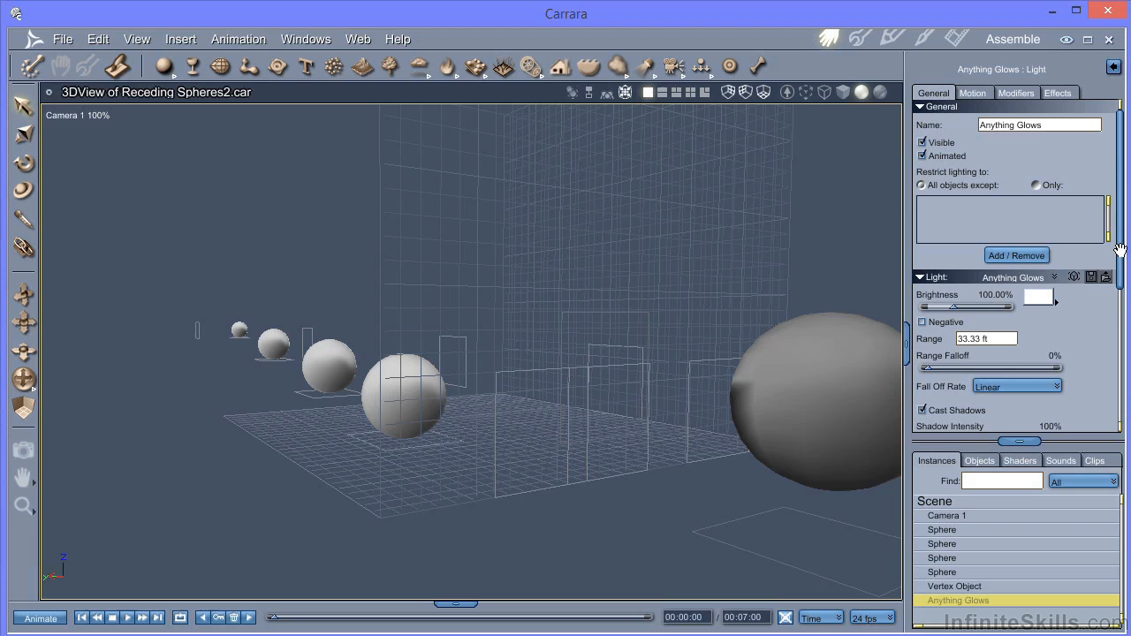
scroll(down, 3)
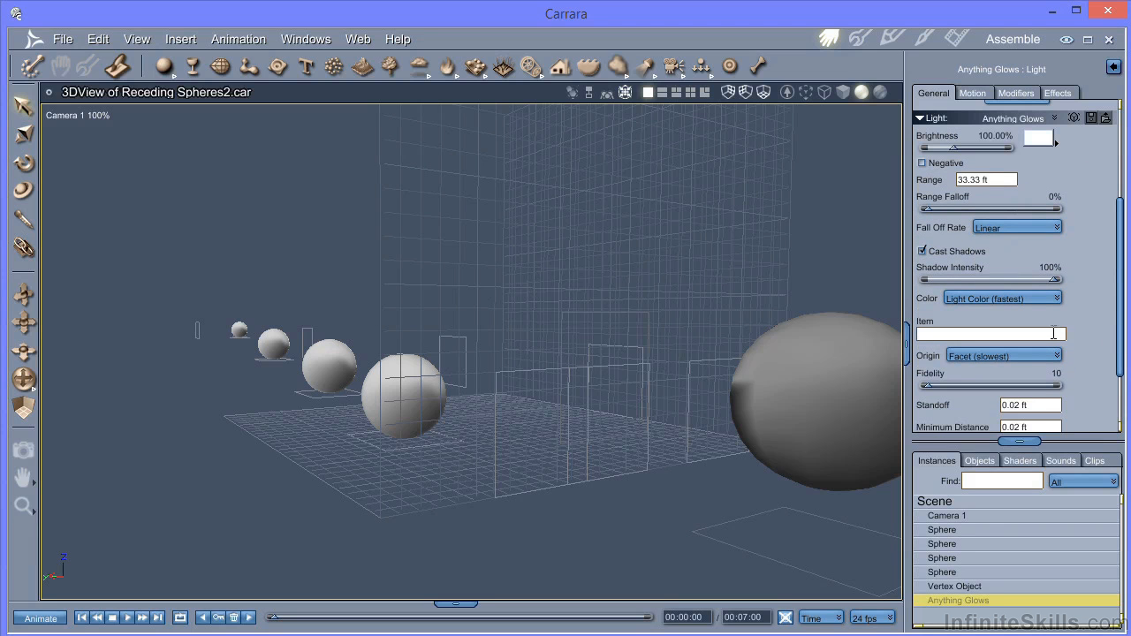
text(Vertex Object)
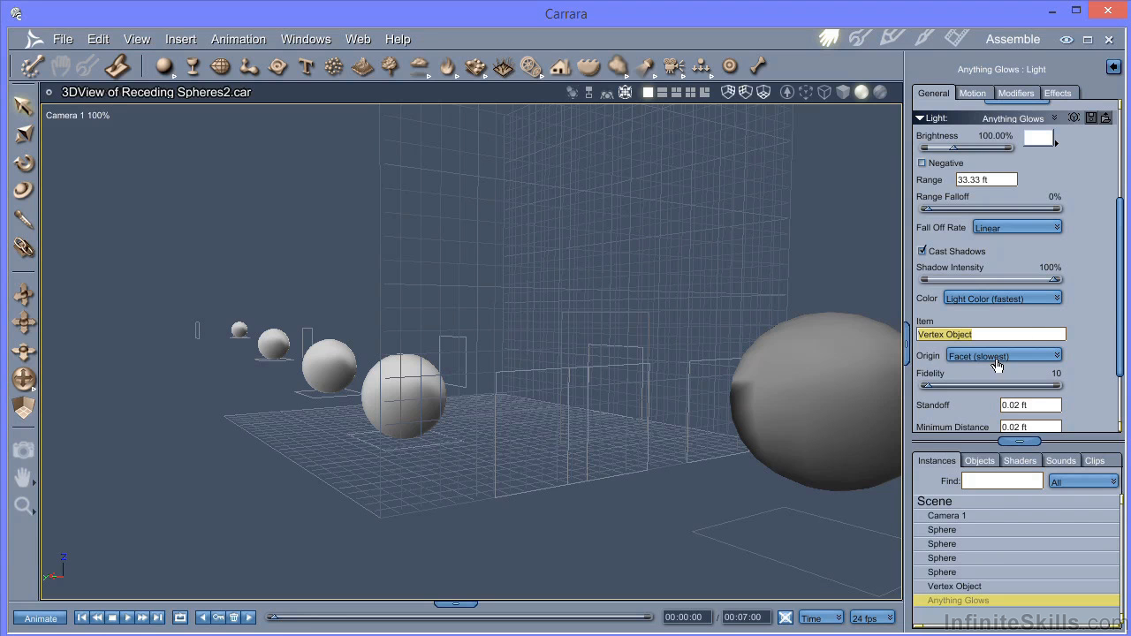
mouse_move(989, 365)
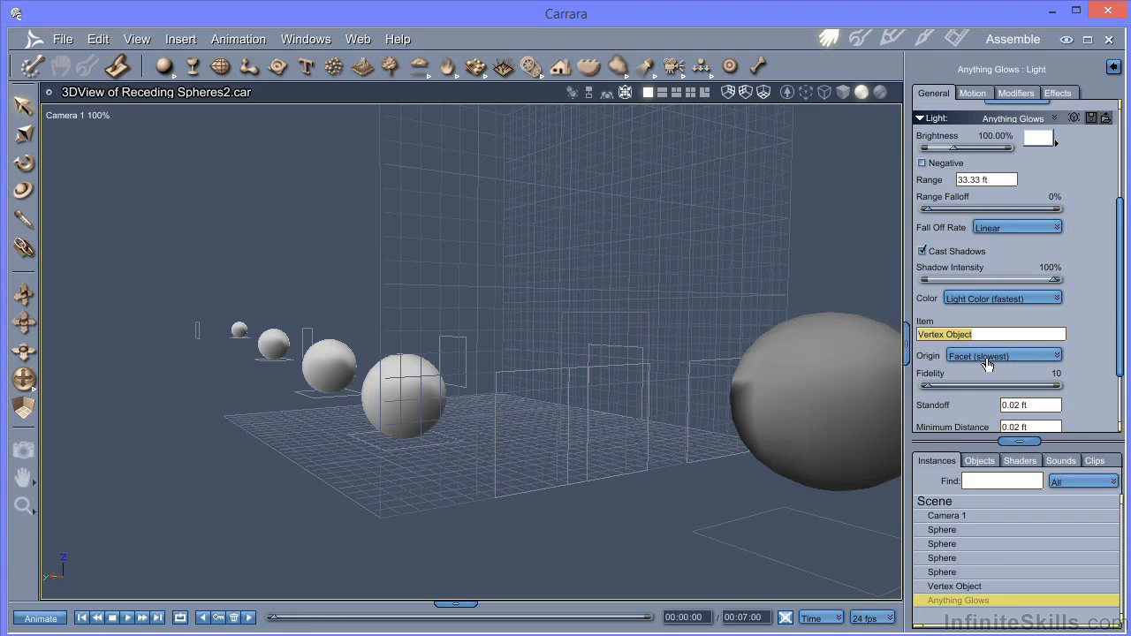
Step: Keep Facet origin, set Fidelity 100, Range 250 ft, Falloff 100 and Distance Squared fall off
click(1003, 355)
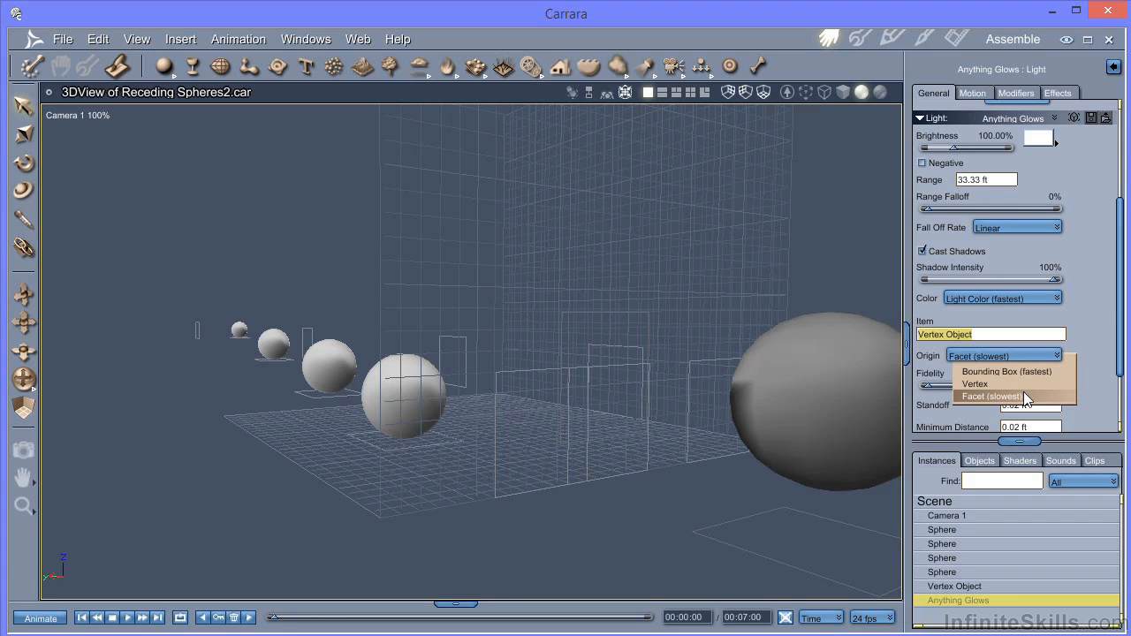
click(992, 396)
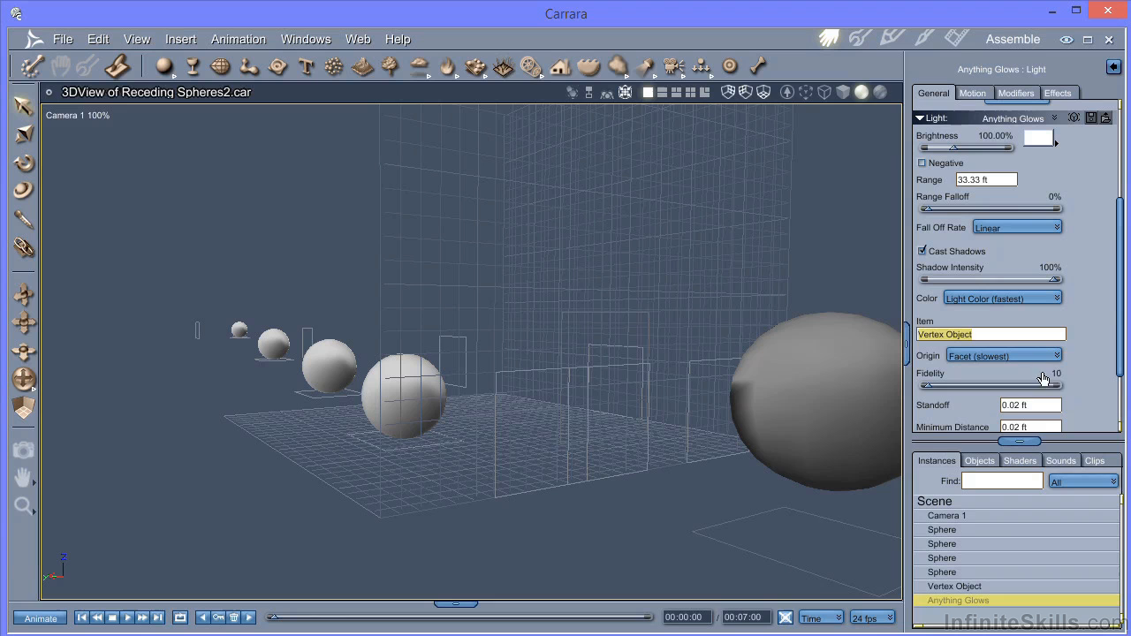
text(100)
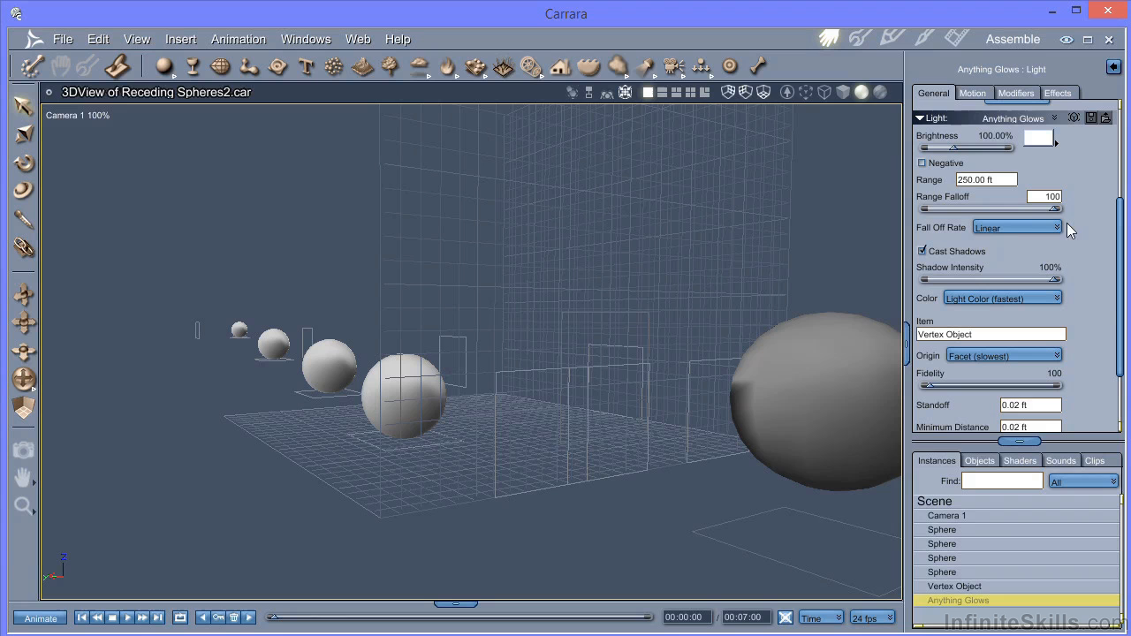
click(1016, 227)
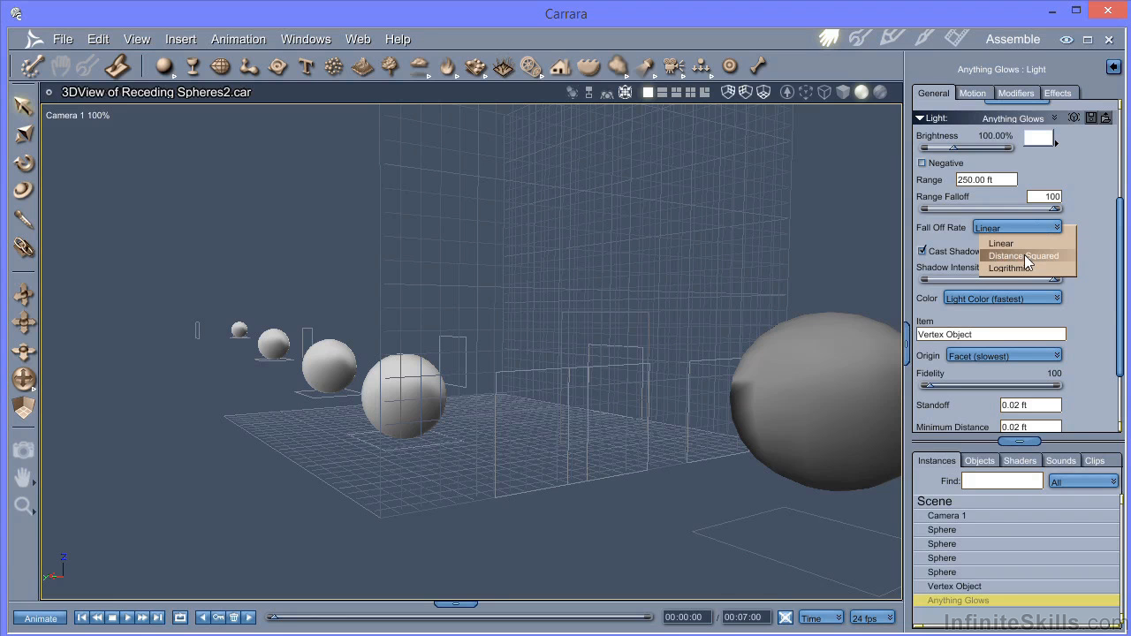
click(1022, 255)
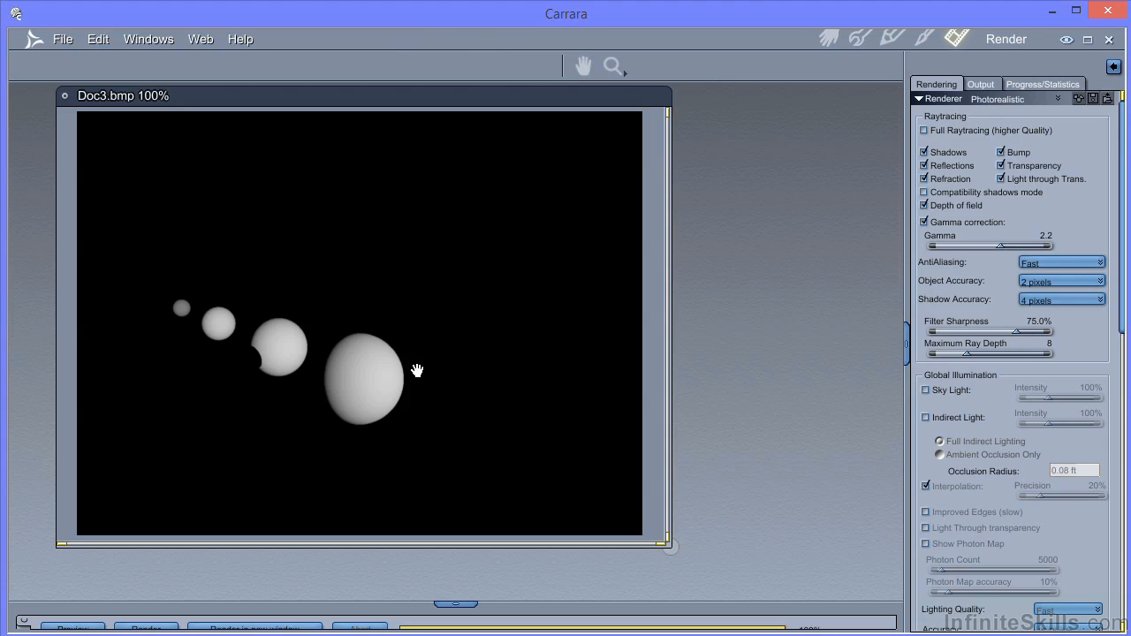
mouse_move(171, 327)
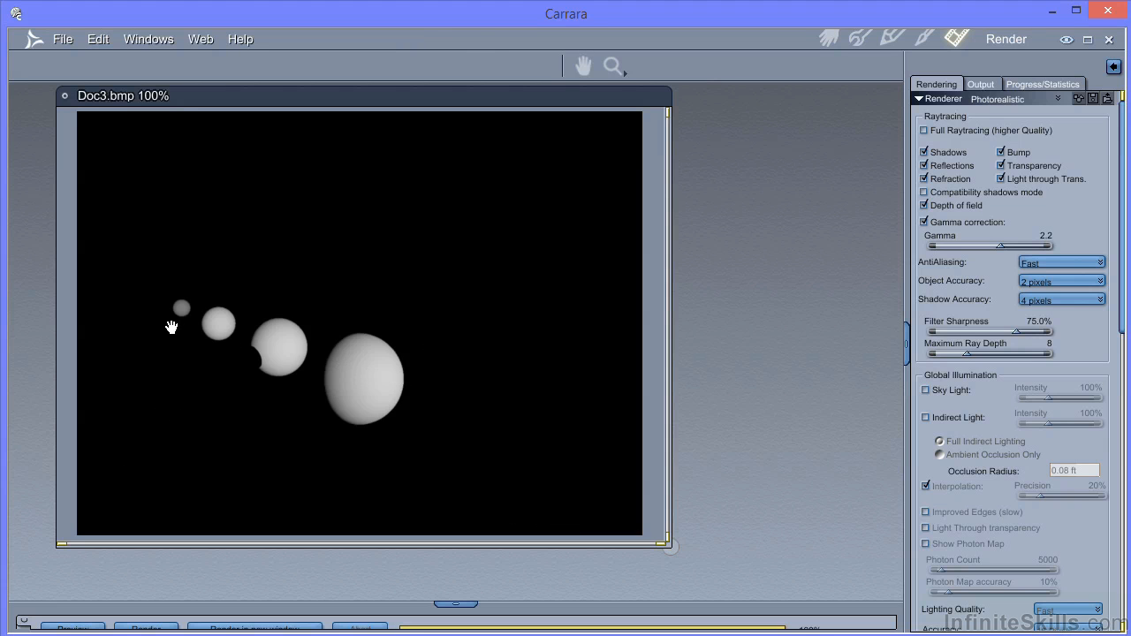
mouse_move(219, 331)
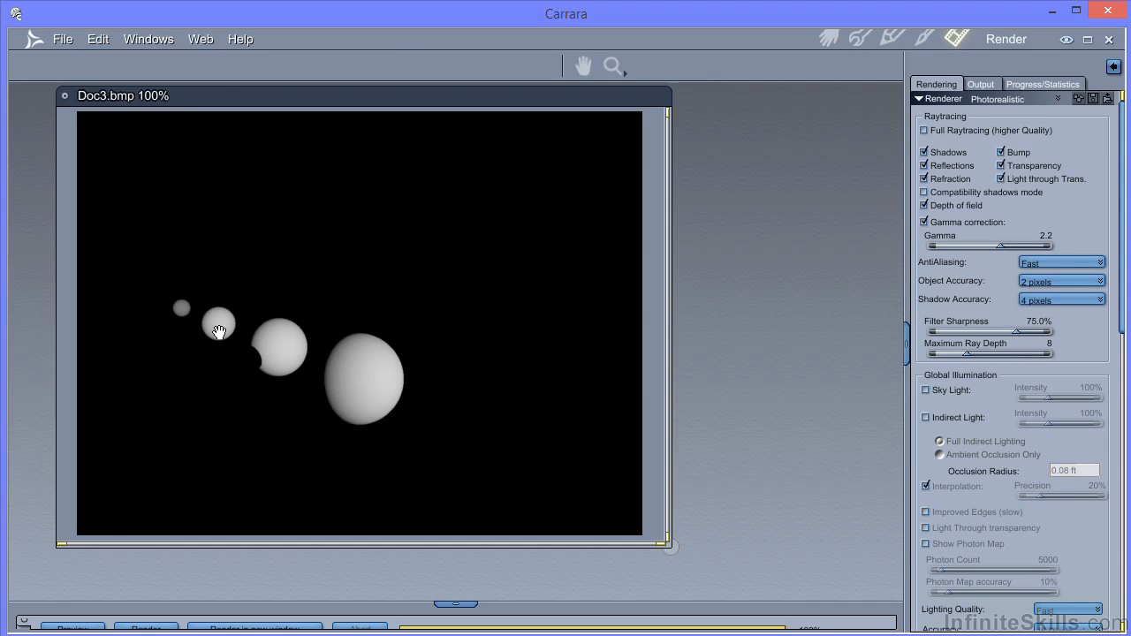
mouse_move(303, 360)
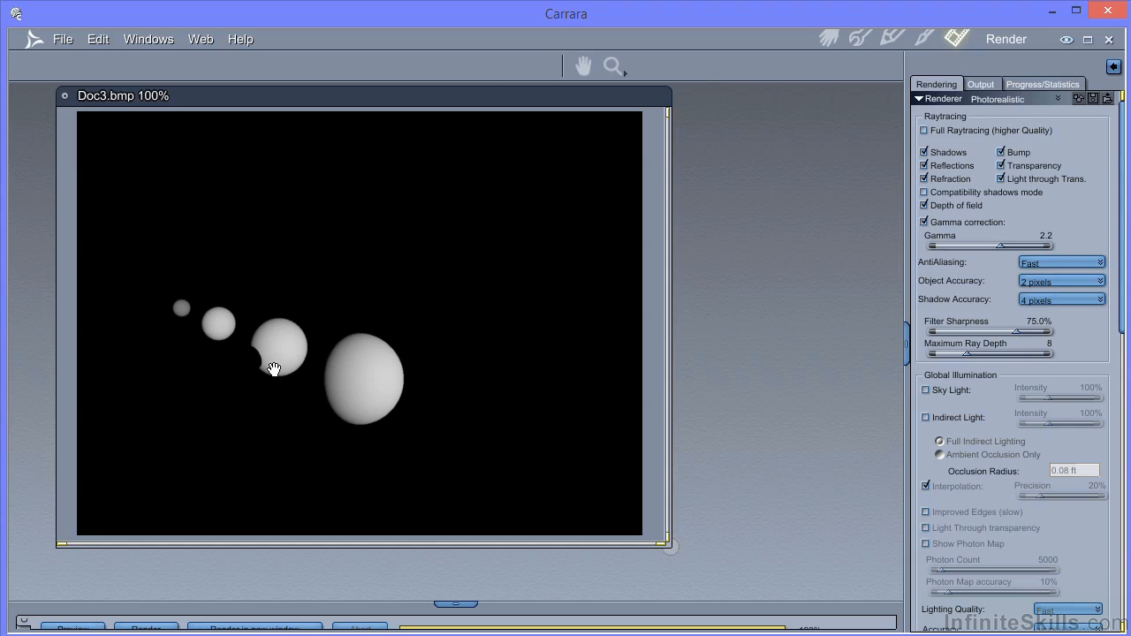
mouse_move(262, 387)
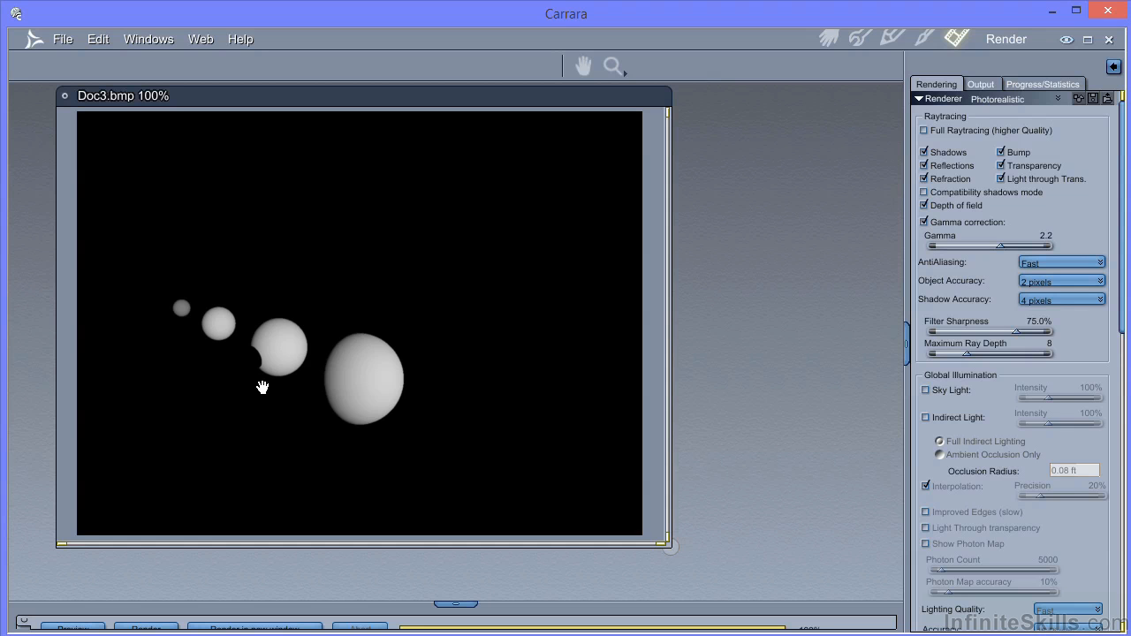
mouse_move(313, 391)
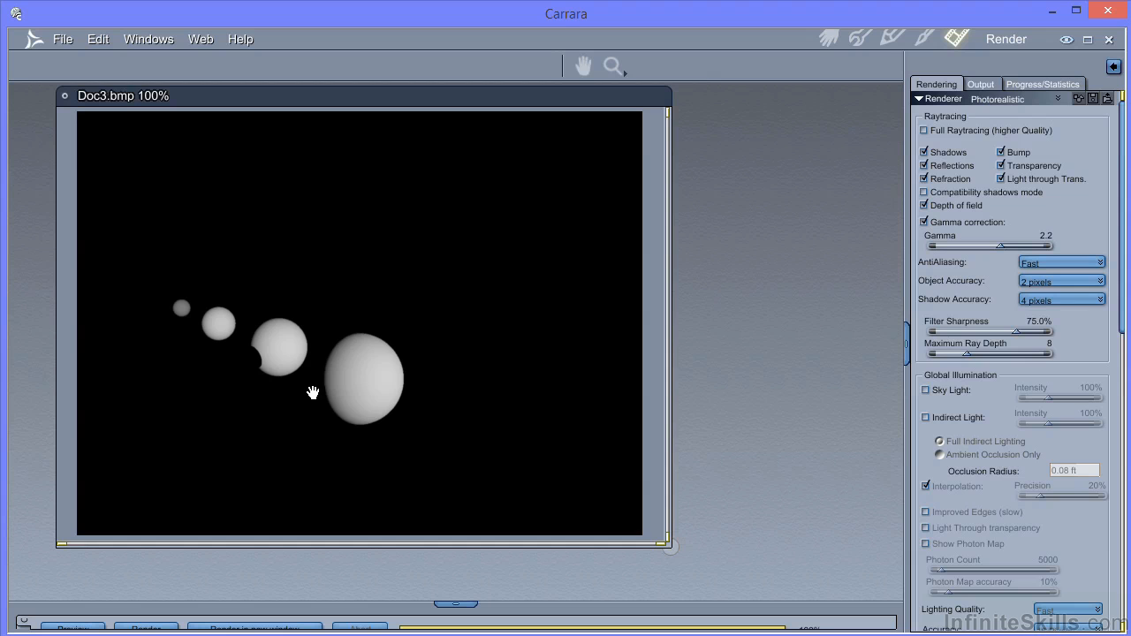
Step: Return from the render to the Assemble room showing the glow light's properties
click(828, 38)
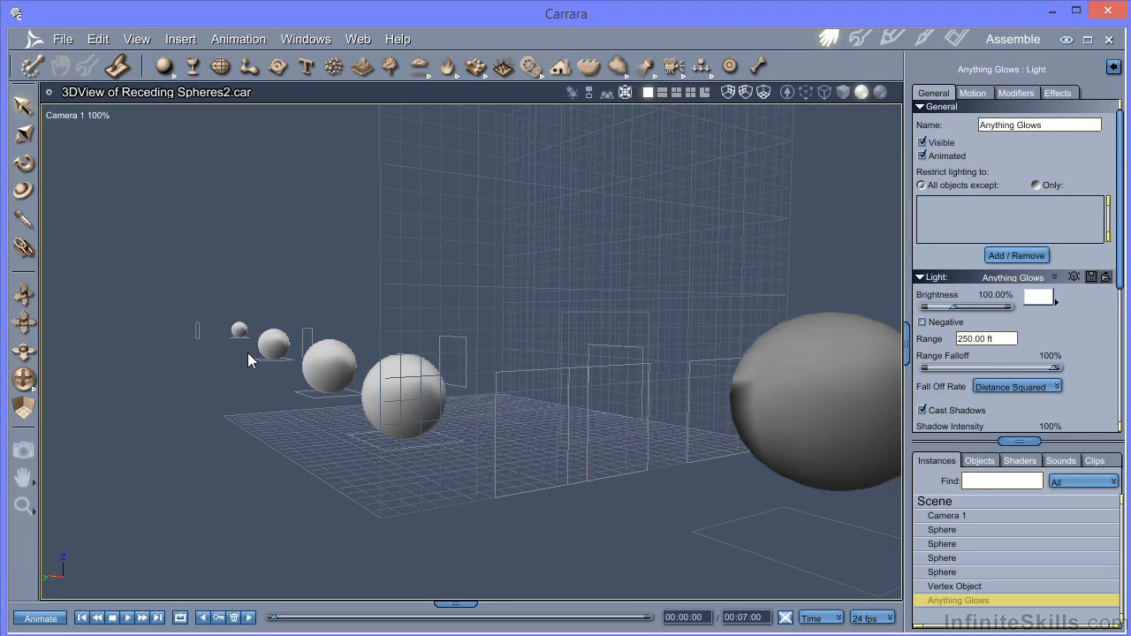
mouse_move(707, 323)
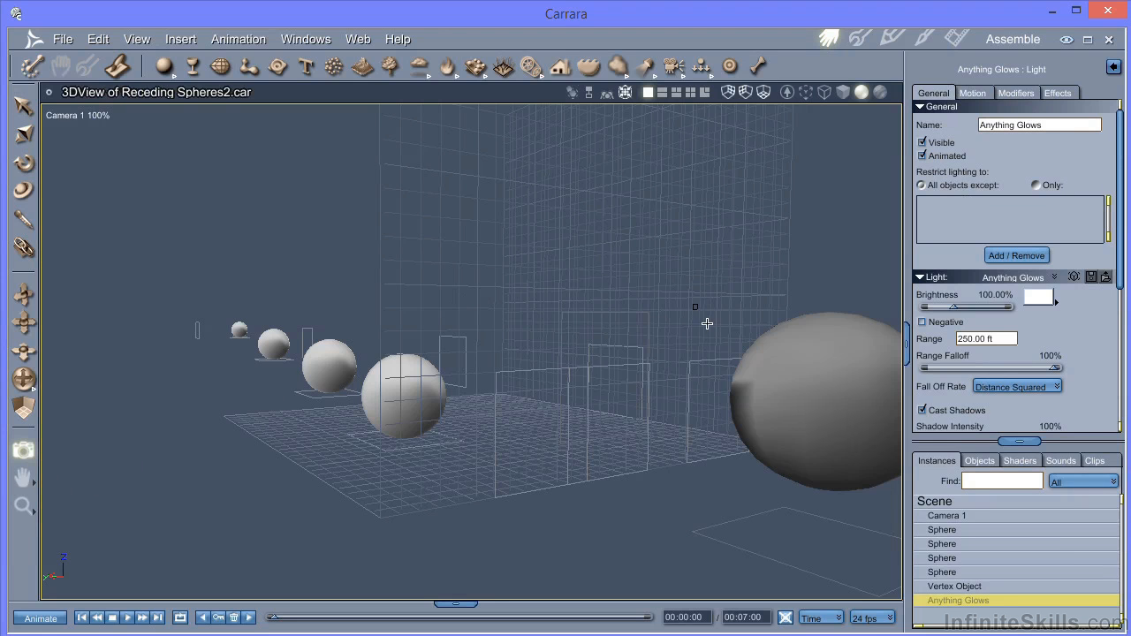
Step: Mark a spot-render rectangle beside the large sphere in the 3D view
drag(695, 306, 804, 534)
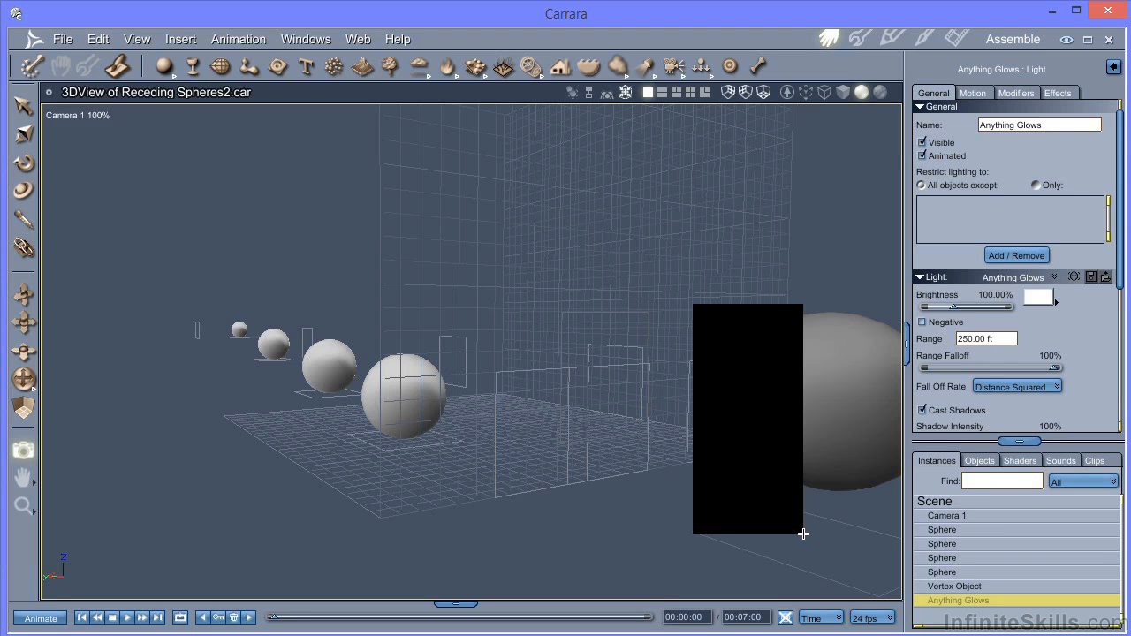
mouse_move(947, 602)
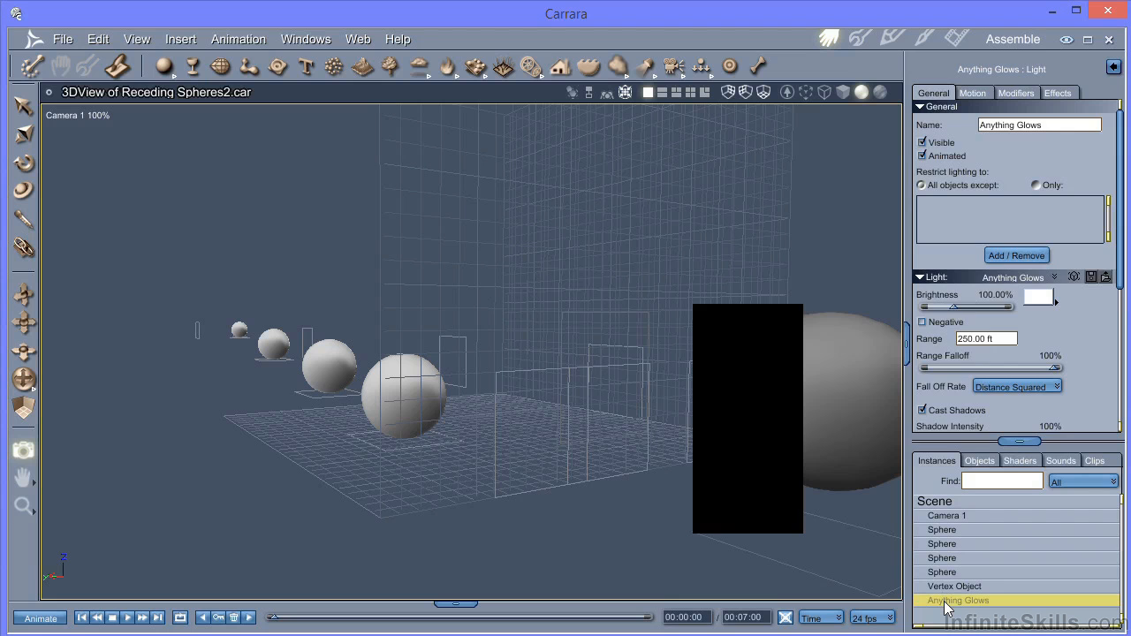
Step: Set the large sphere shader's Glow to Value at 10000% and return to the Assemble room
click(954, 585)
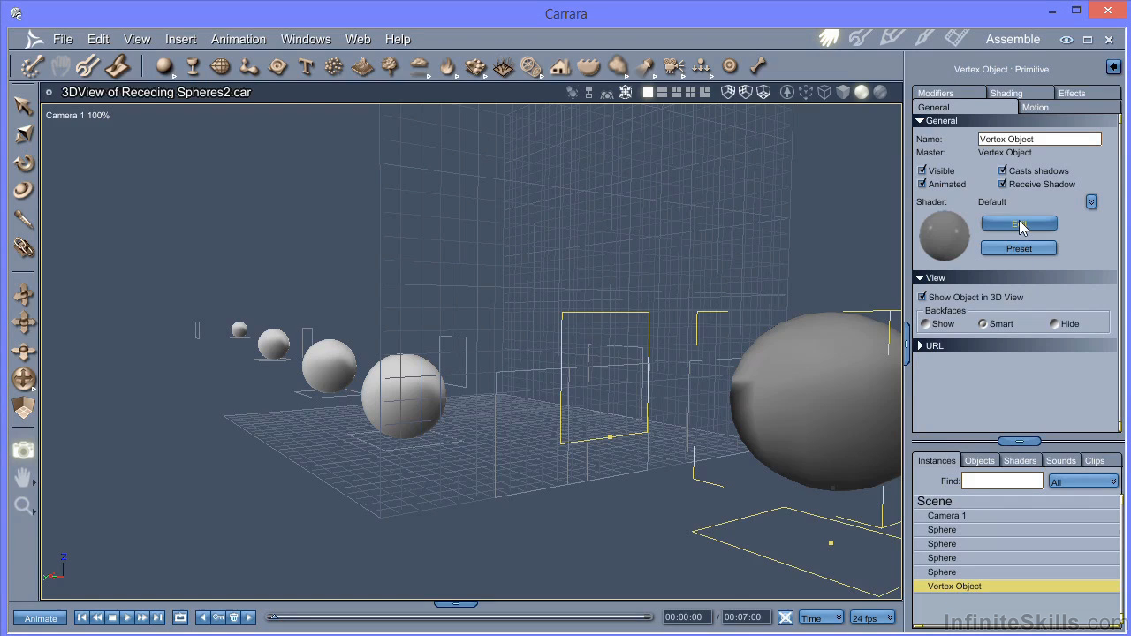
click(1018, 224)
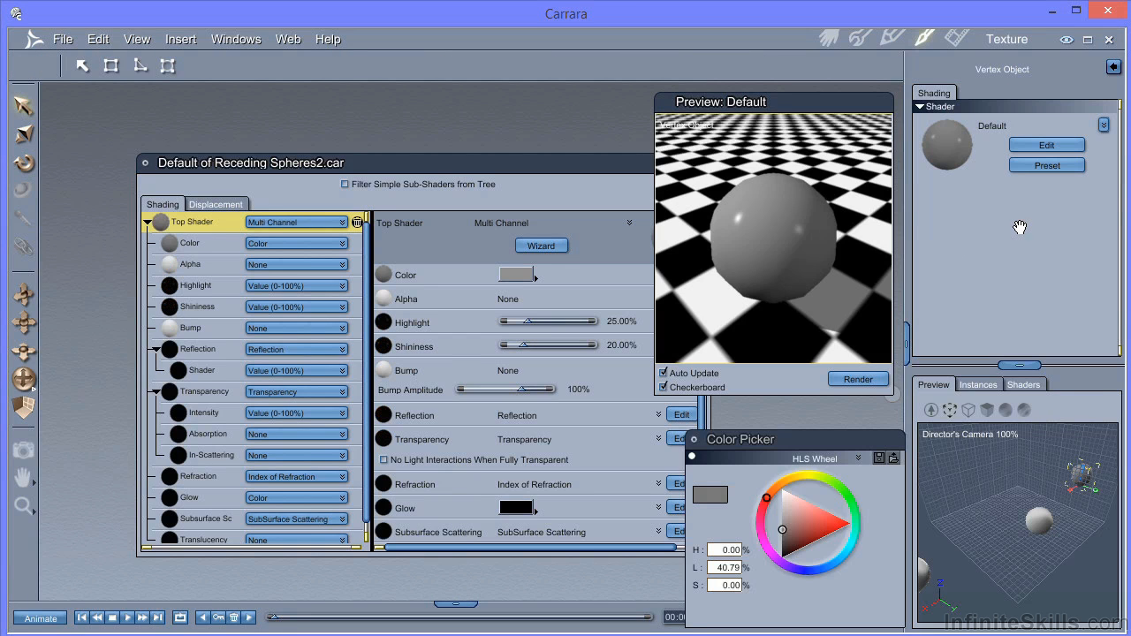
click(189, 498)
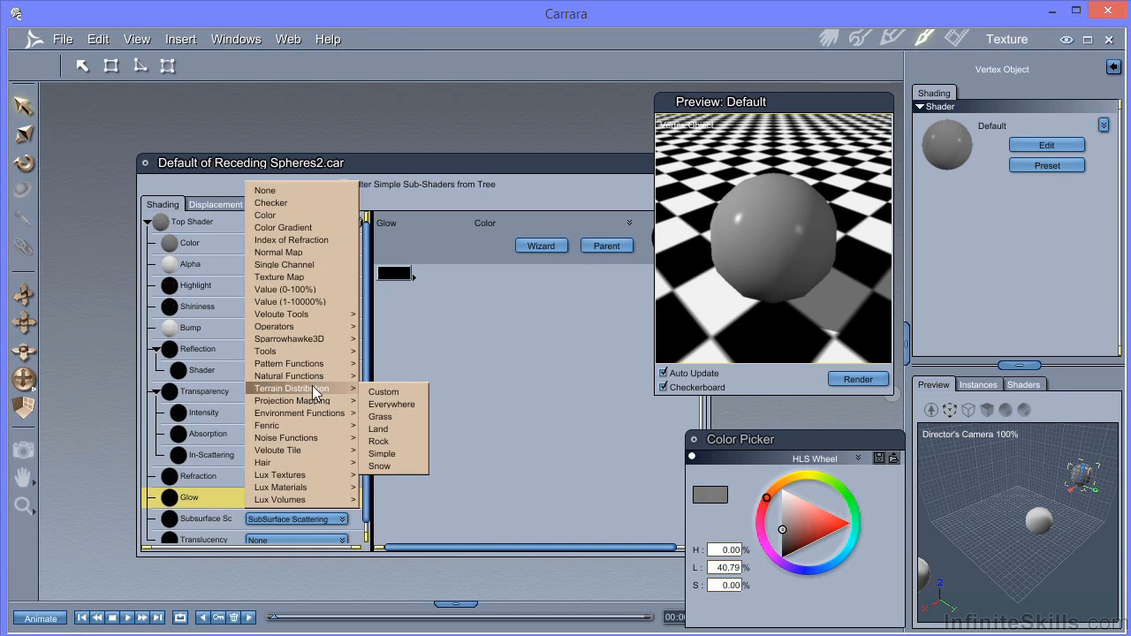
mouse_move(289, 302)
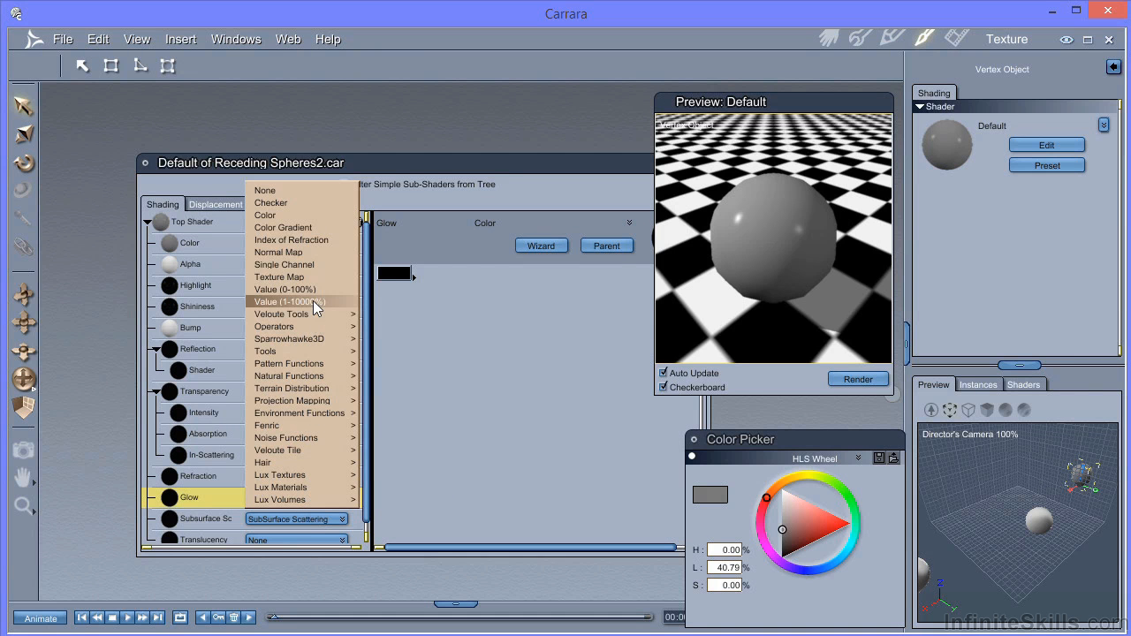
click(290, 301)
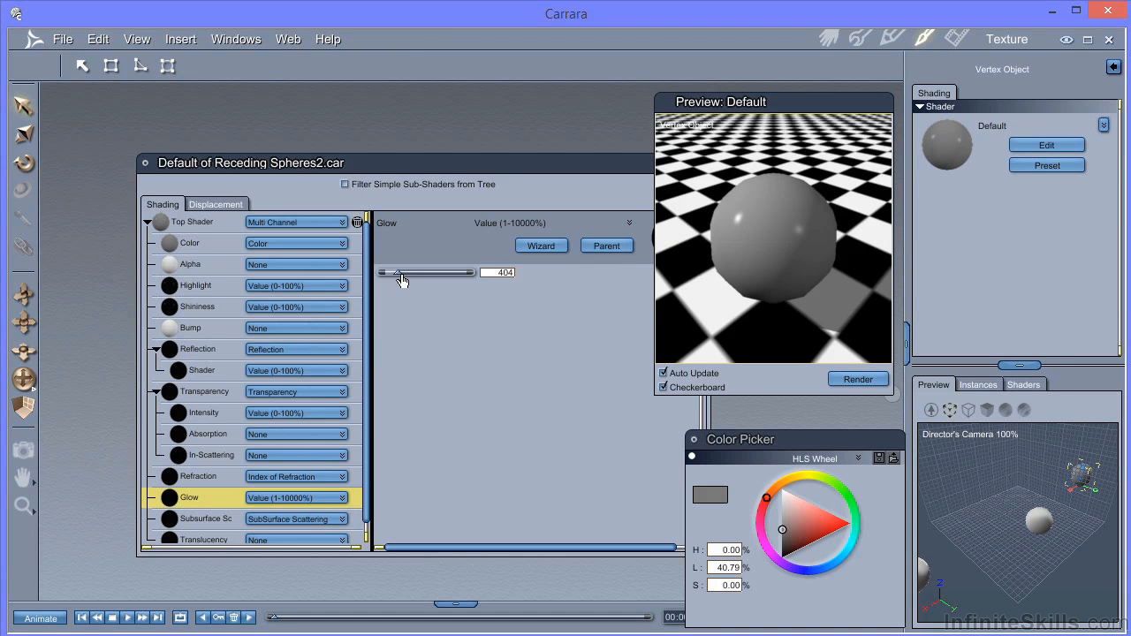
drag(409, 272, 471, 272)
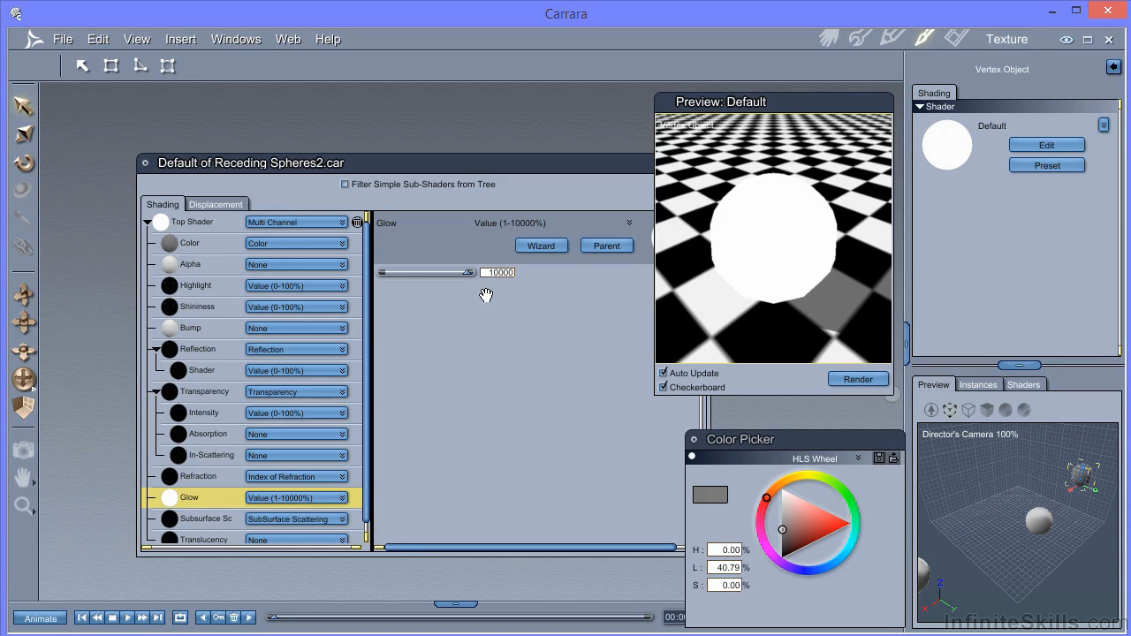
click(829, 38)
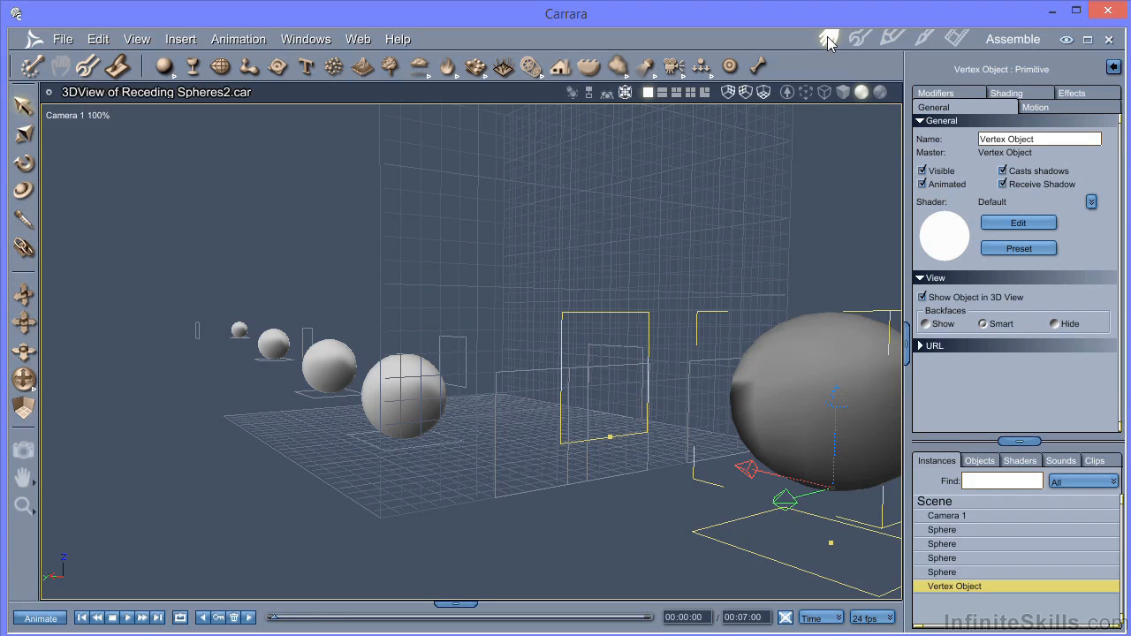
mouse_move(685, 217)
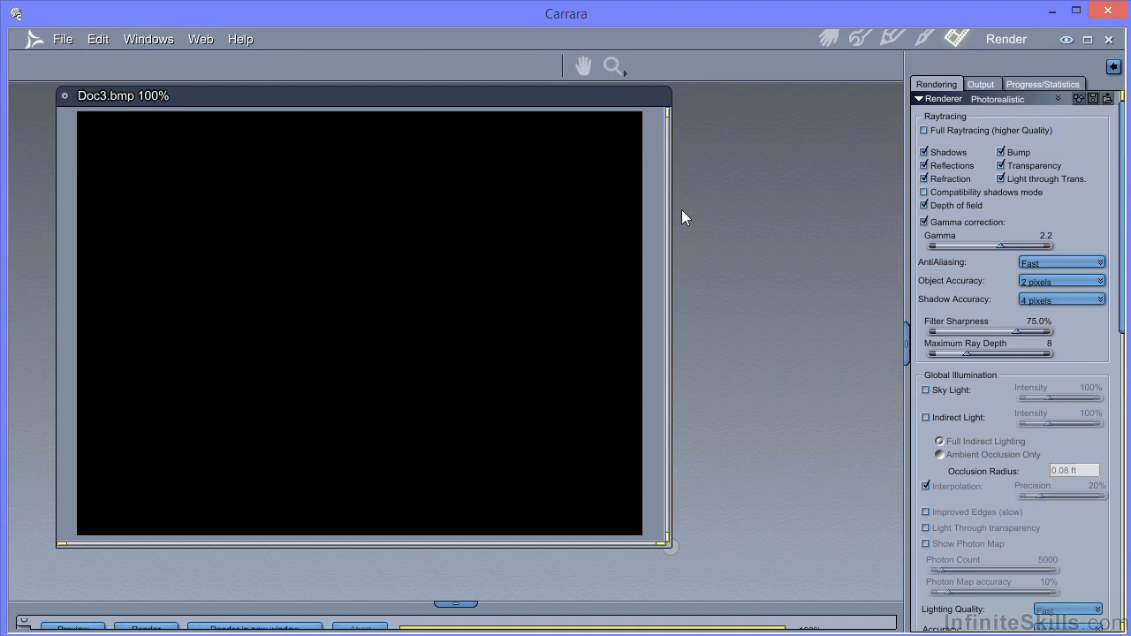
mouse_move(862, 425)
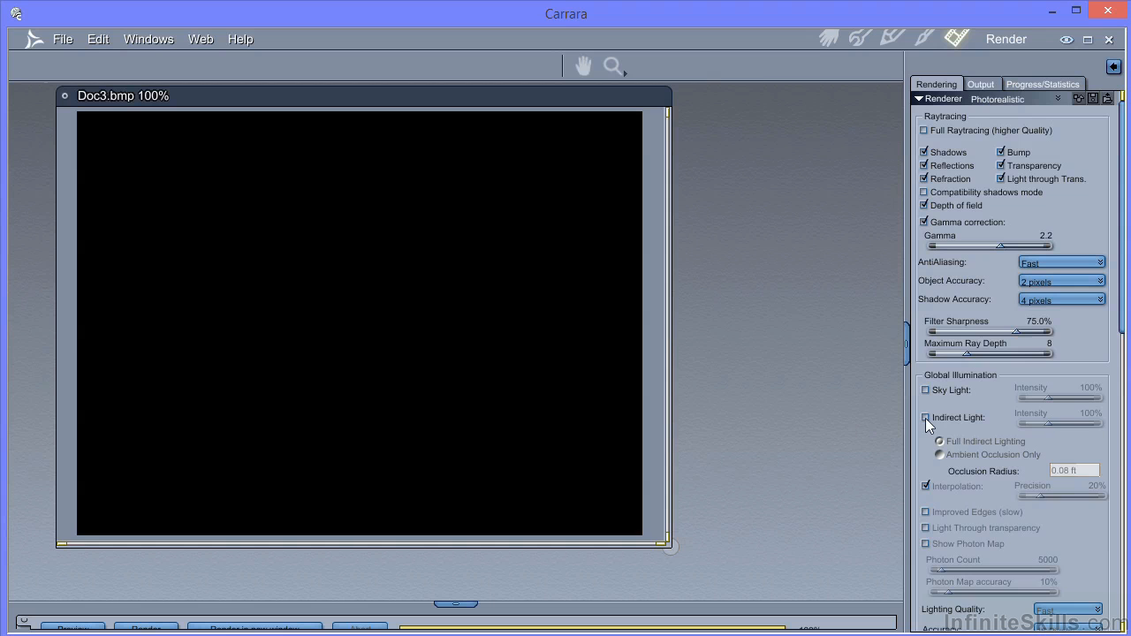
Step: Turn on Indirect Light under Global Illumination in the render settings
click(925, 417)
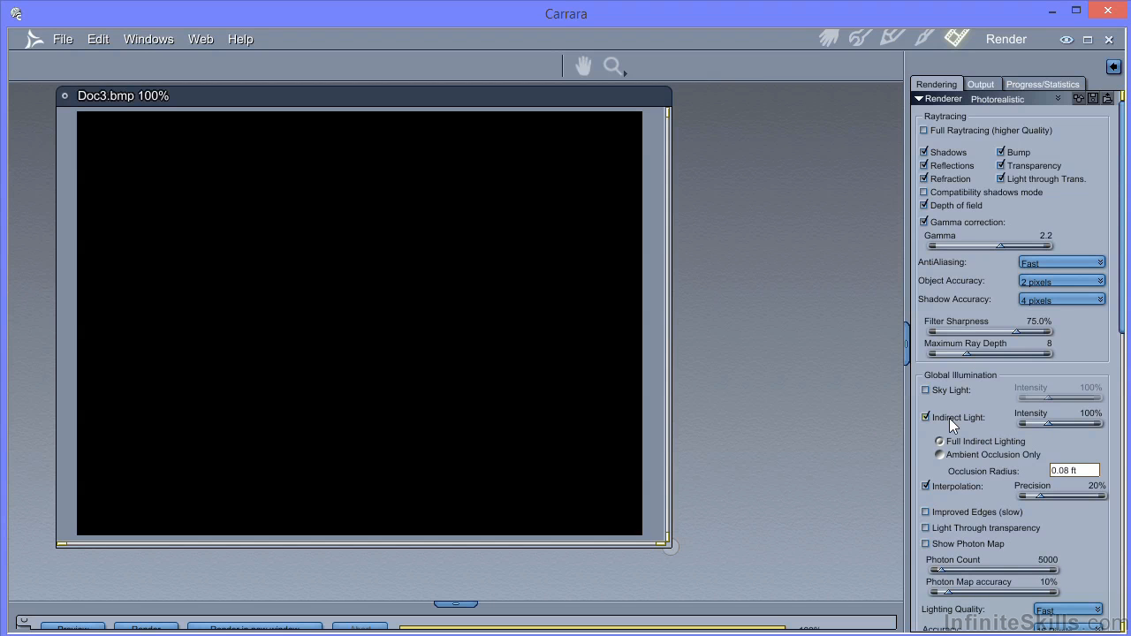
mouse_move(984, 241)
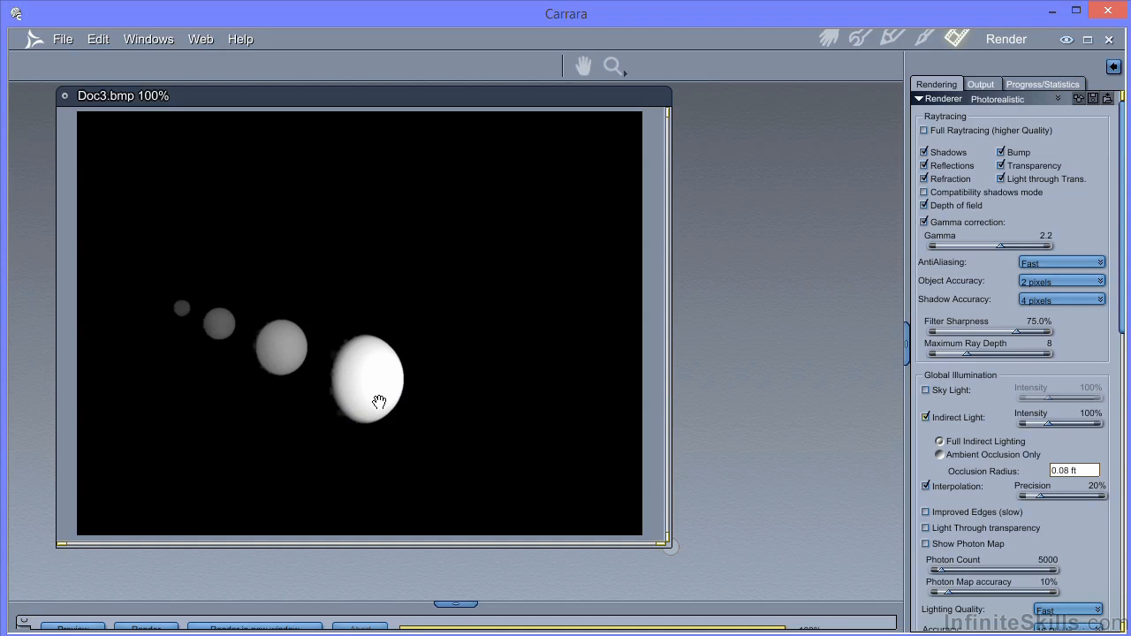
mouse_move(285, 358)
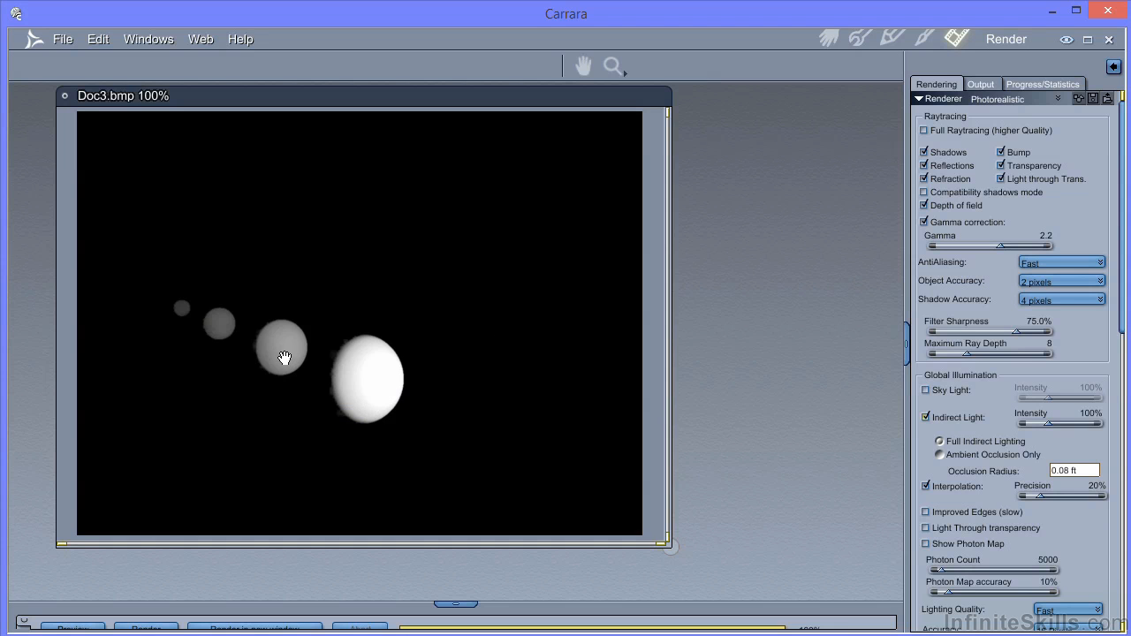
mouse_move(184, 333)
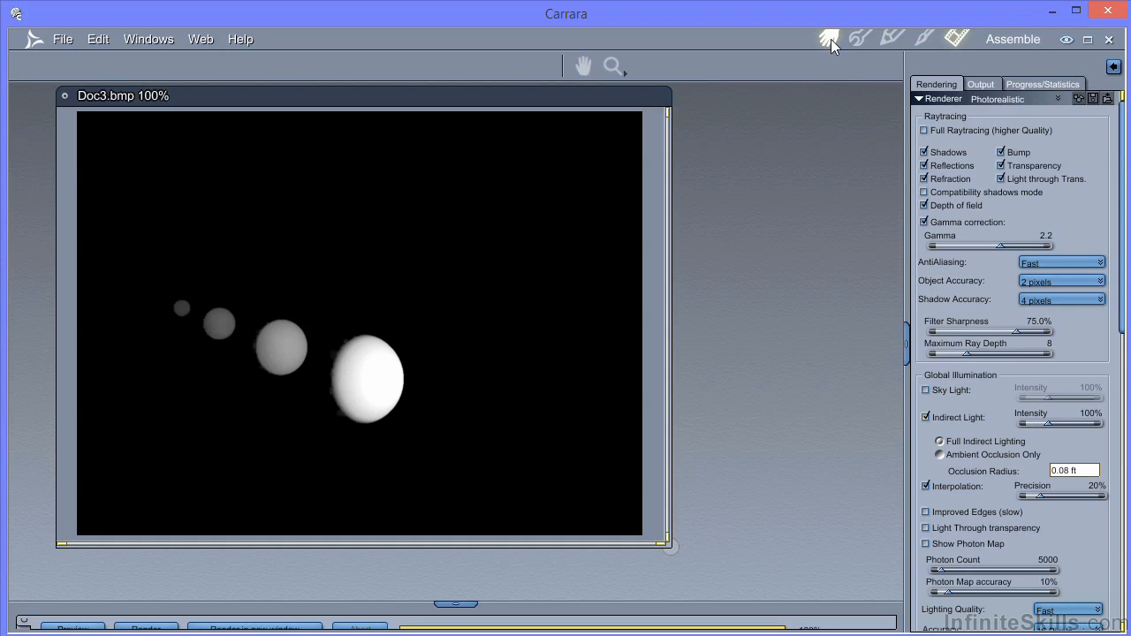
Step: Return to the Assemble room and bring up the File menu's recent scenes
click(828, 38)
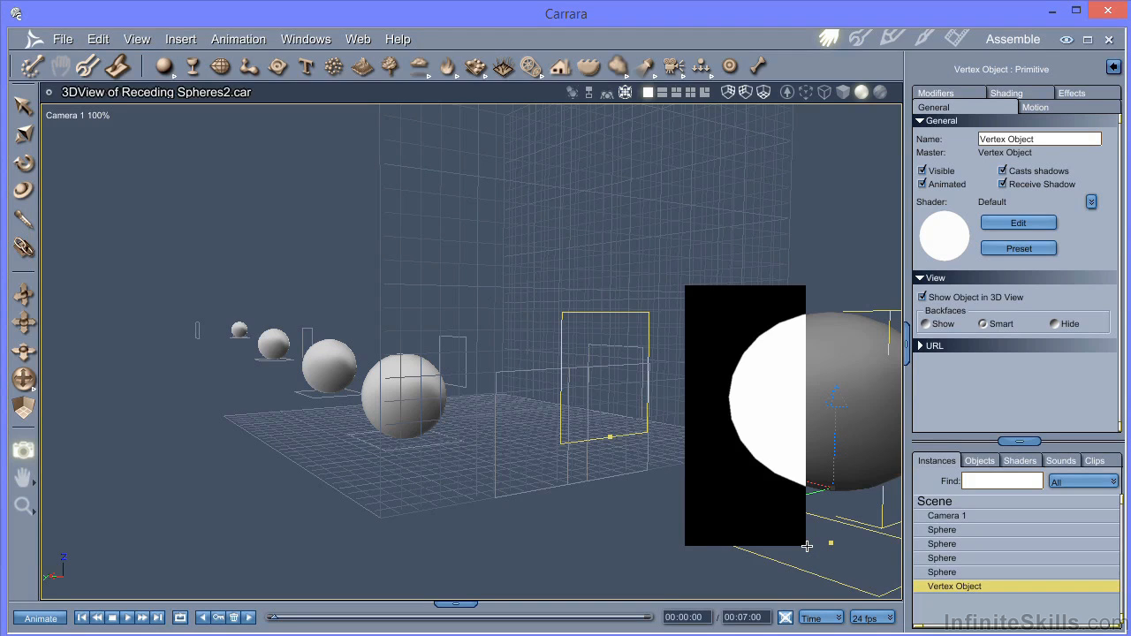
mouse_move(477, 356)
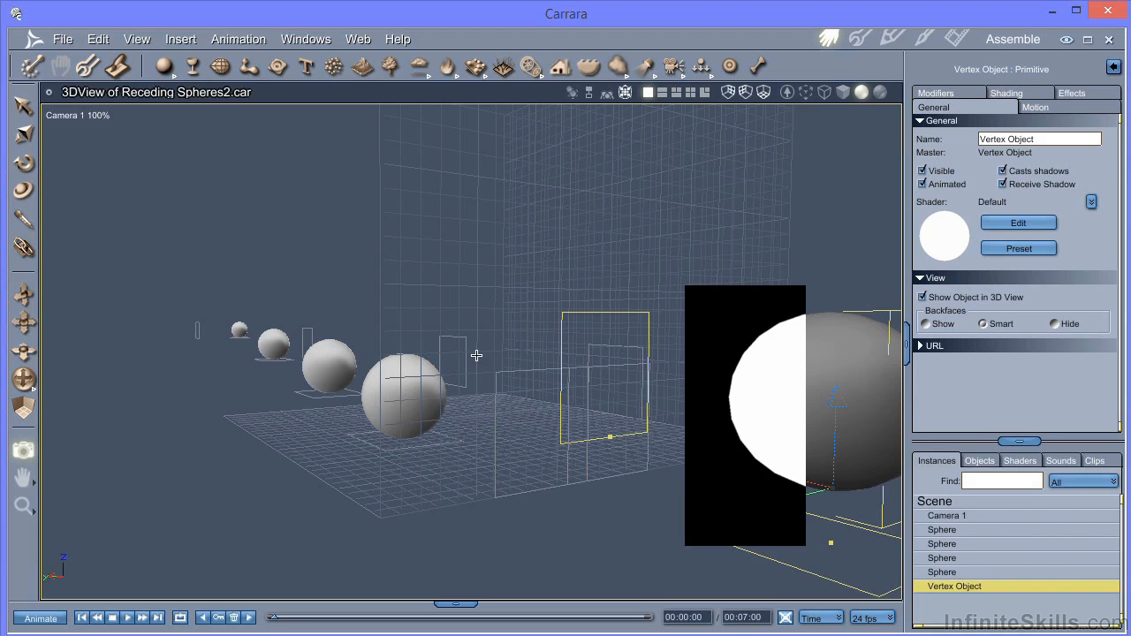
click(61, 39)
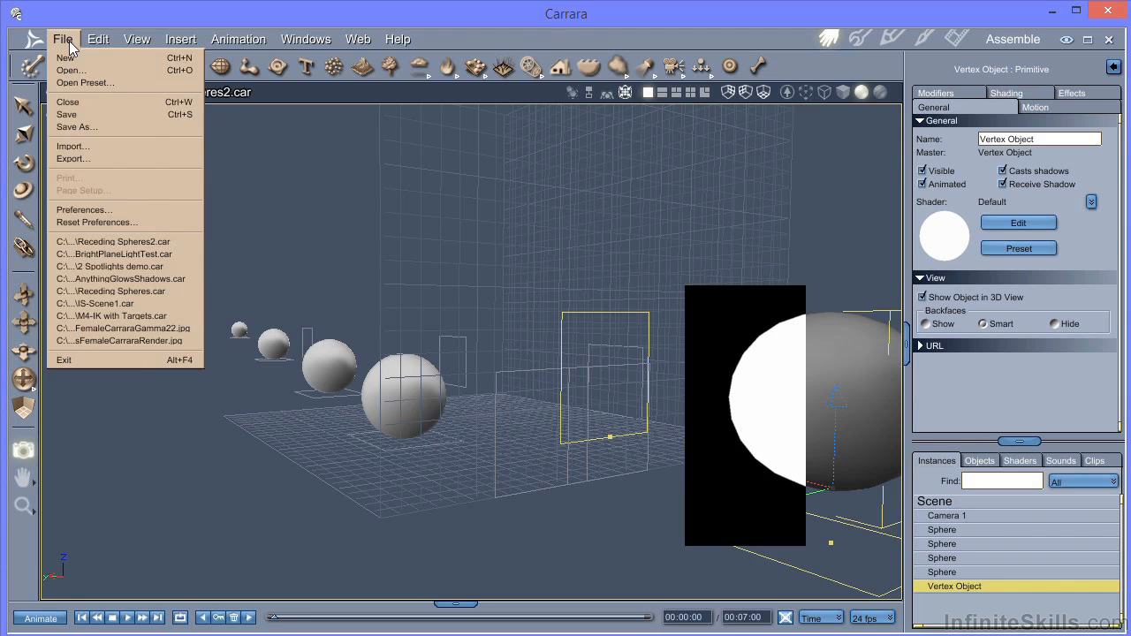
mouse_move(121, 279)
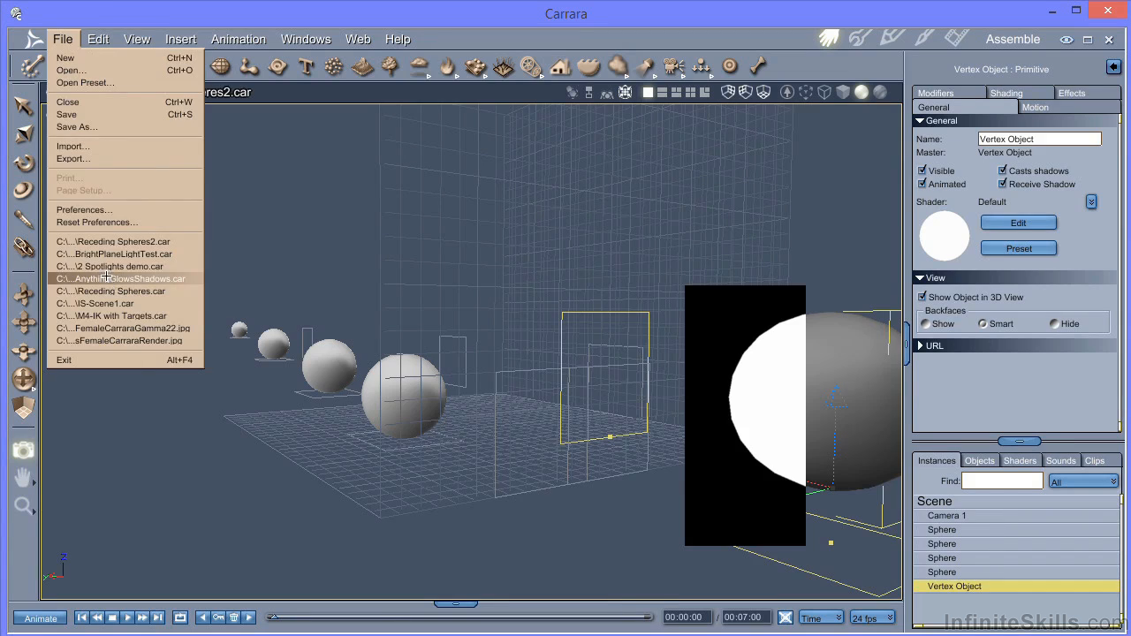
Step: Load AnythingGlowsShadows.car from recent files, view its shadow render, and return to Assemble
click(123, 278)
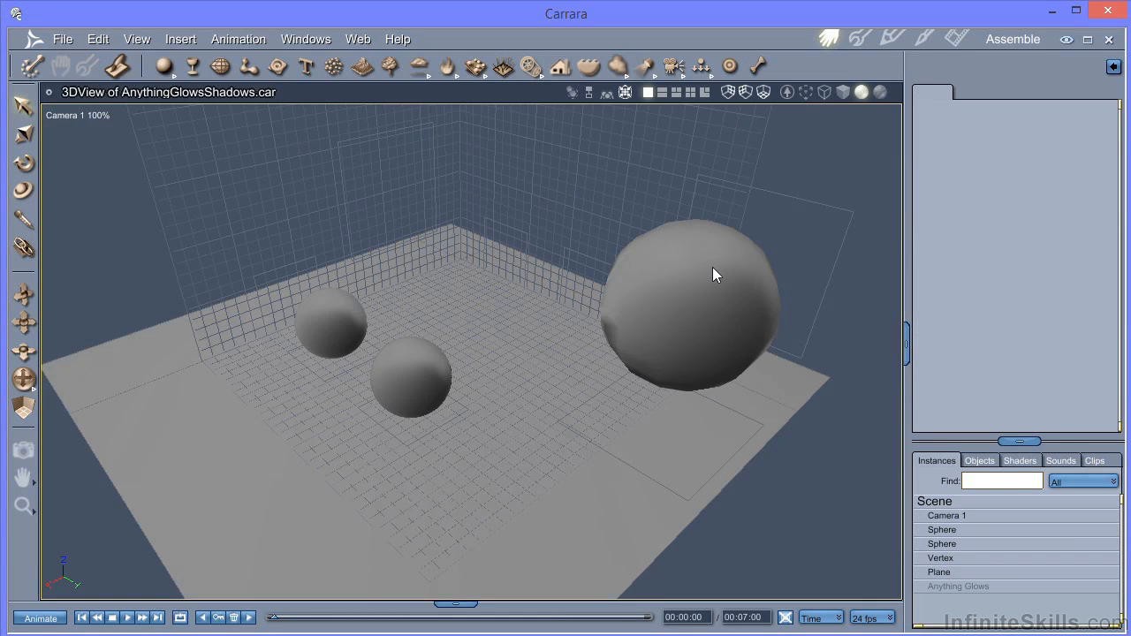
mouse_move(888, 517)
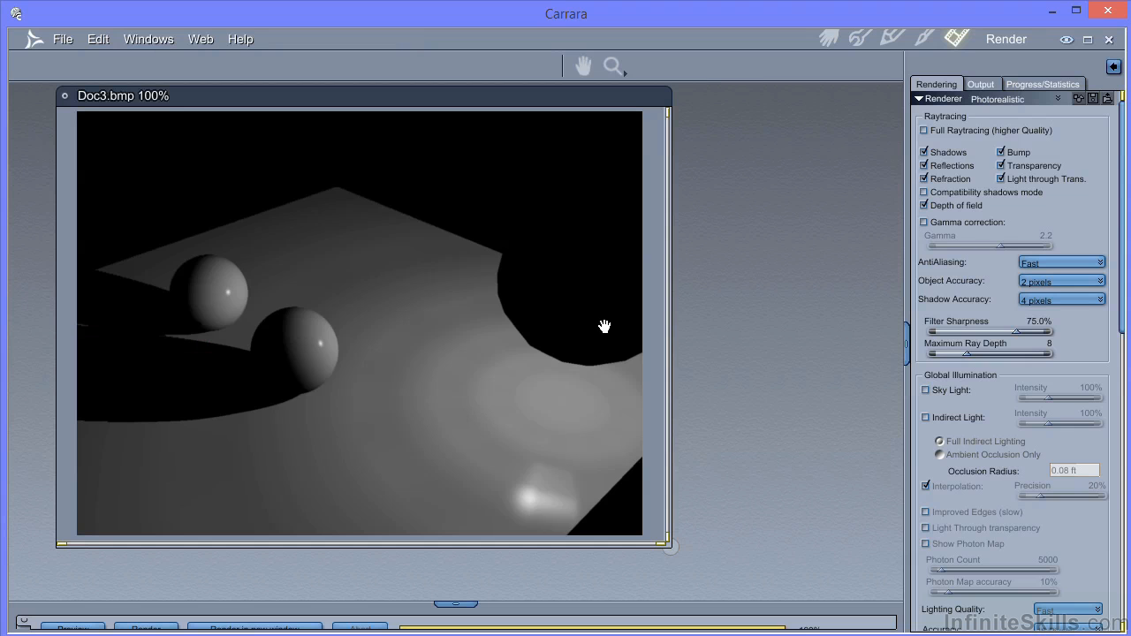
mouse_move(174, 407)
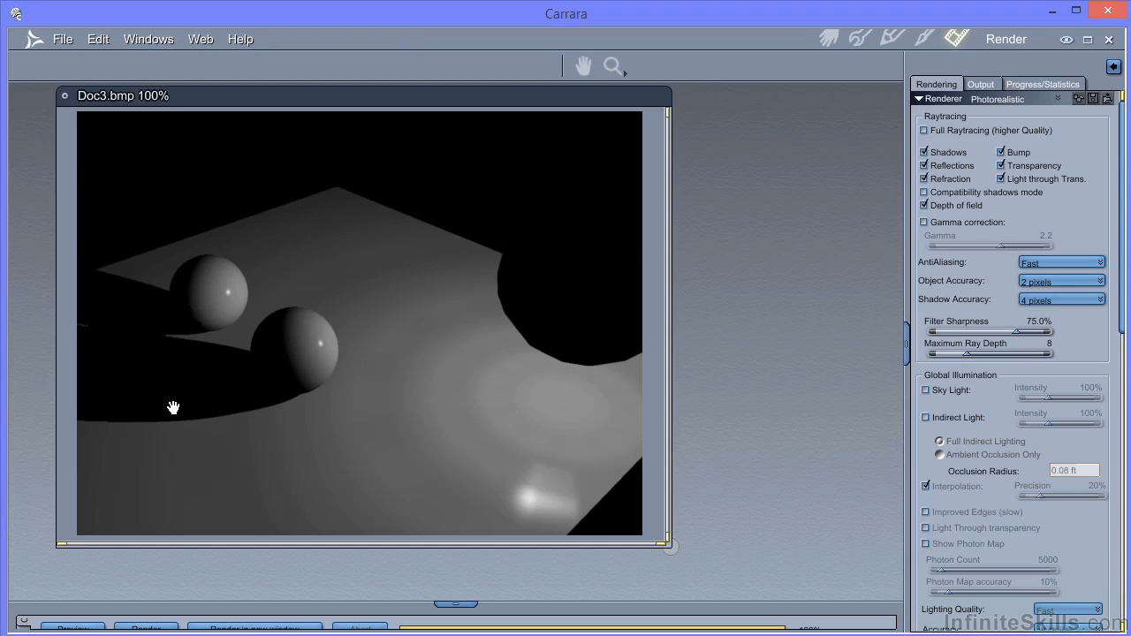
mouse_move(284, 402)
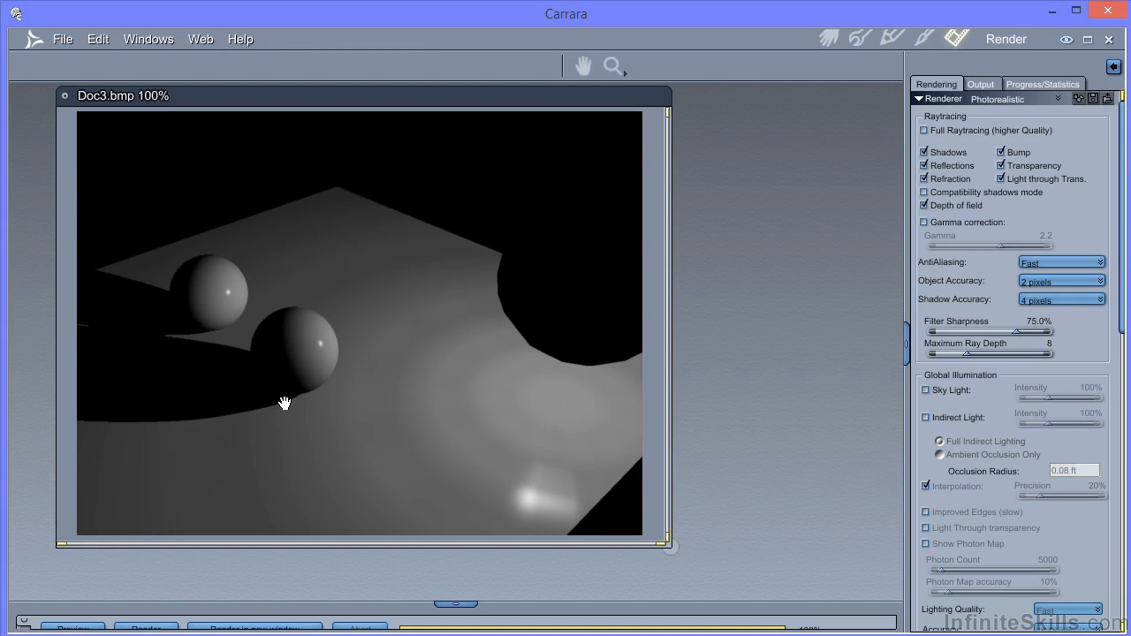
mouse_move(656, 228)
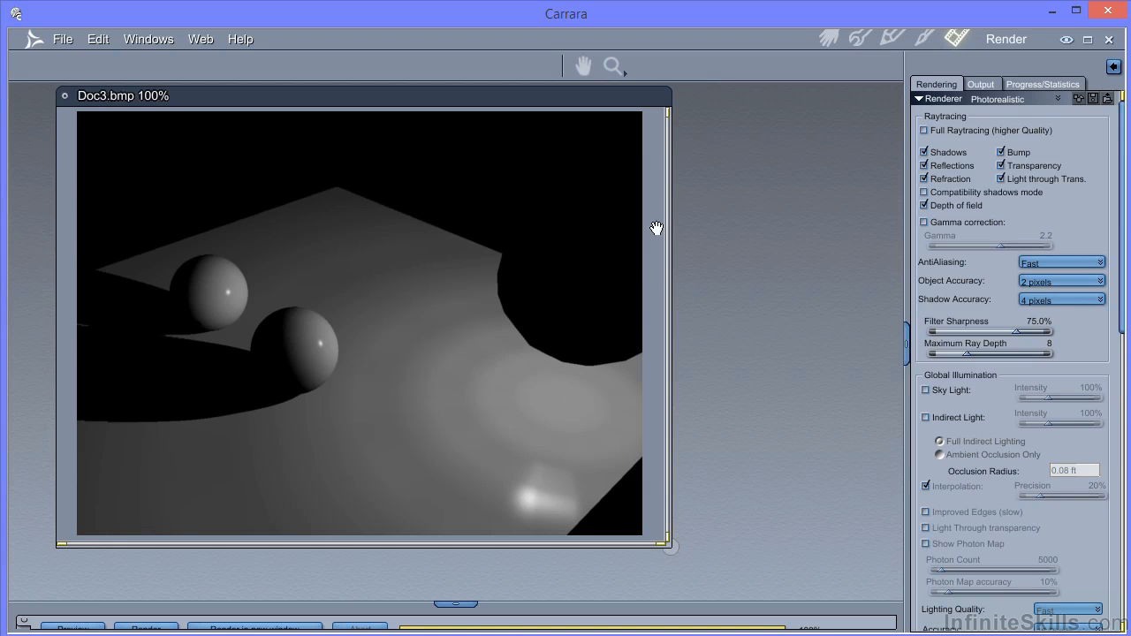
click(828, 38)
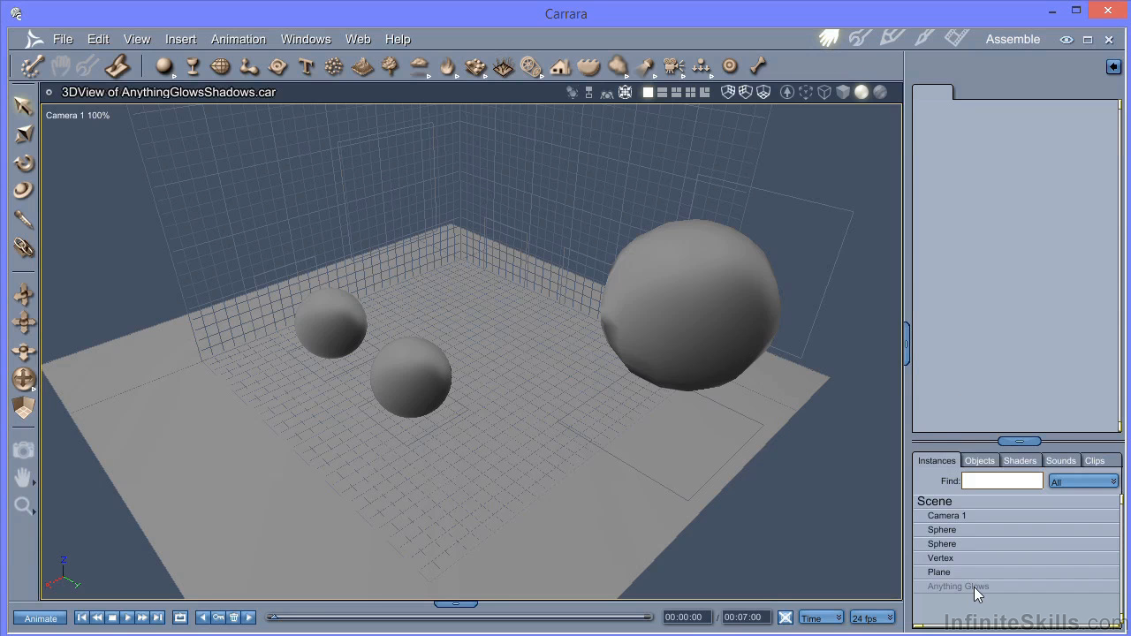
Step: Inspect the Anything Glows light's shadow settings, then delete the light from the scene
click(958, 586)
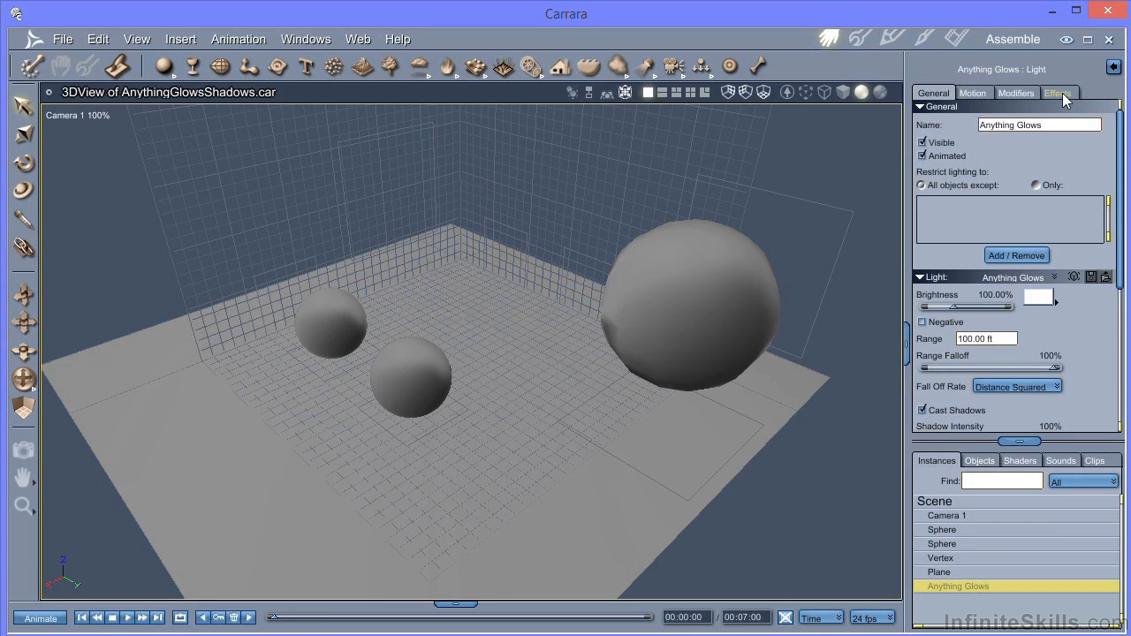
click(1058, 93)
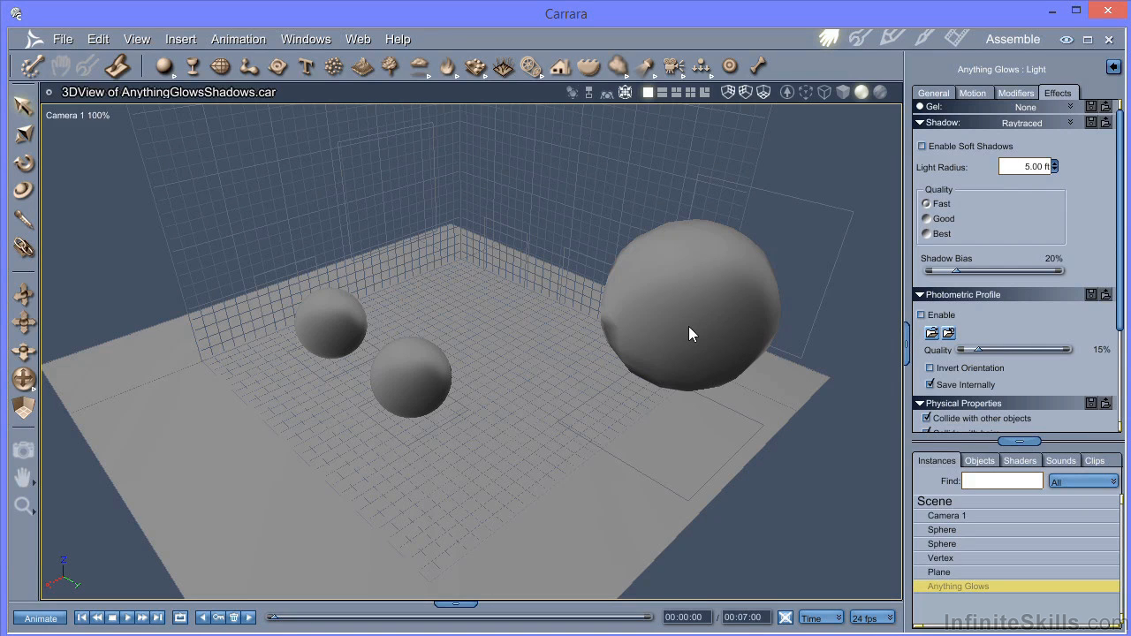
mouse_move(951, 534)
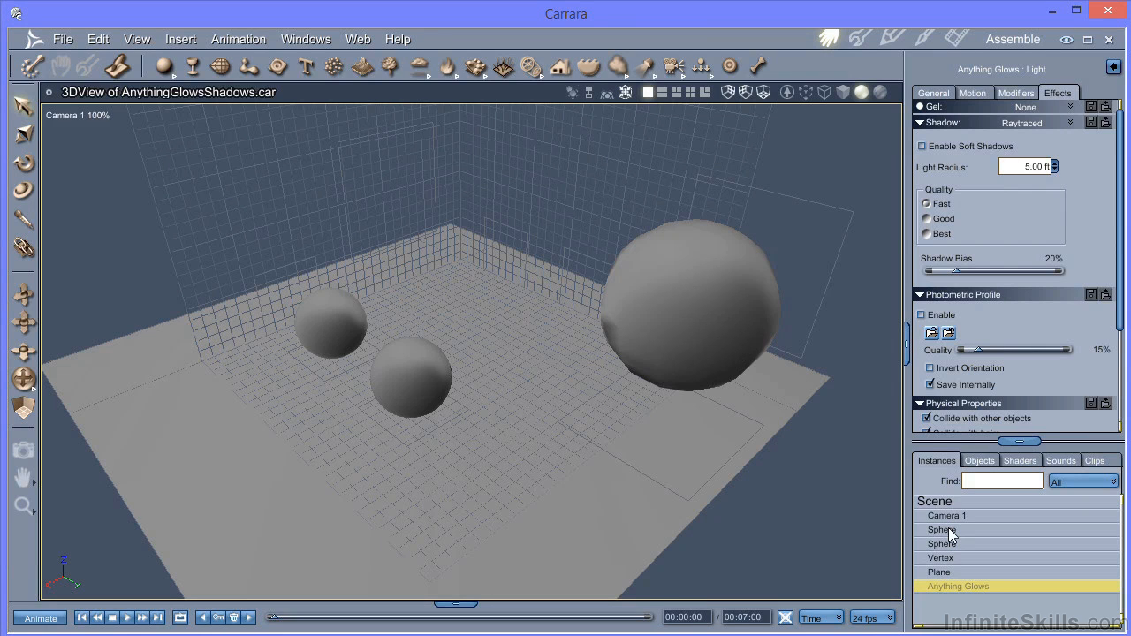
click(958, 586)
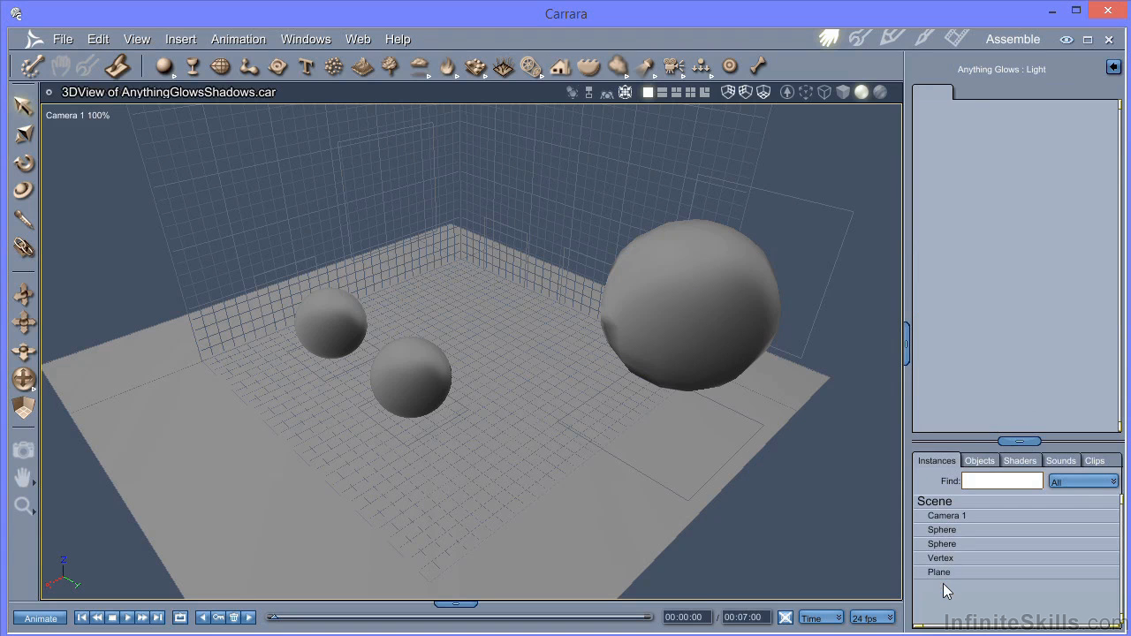
Step: Select the Vertex object and begin editing its Default shader from the General properties
click(940, 557)
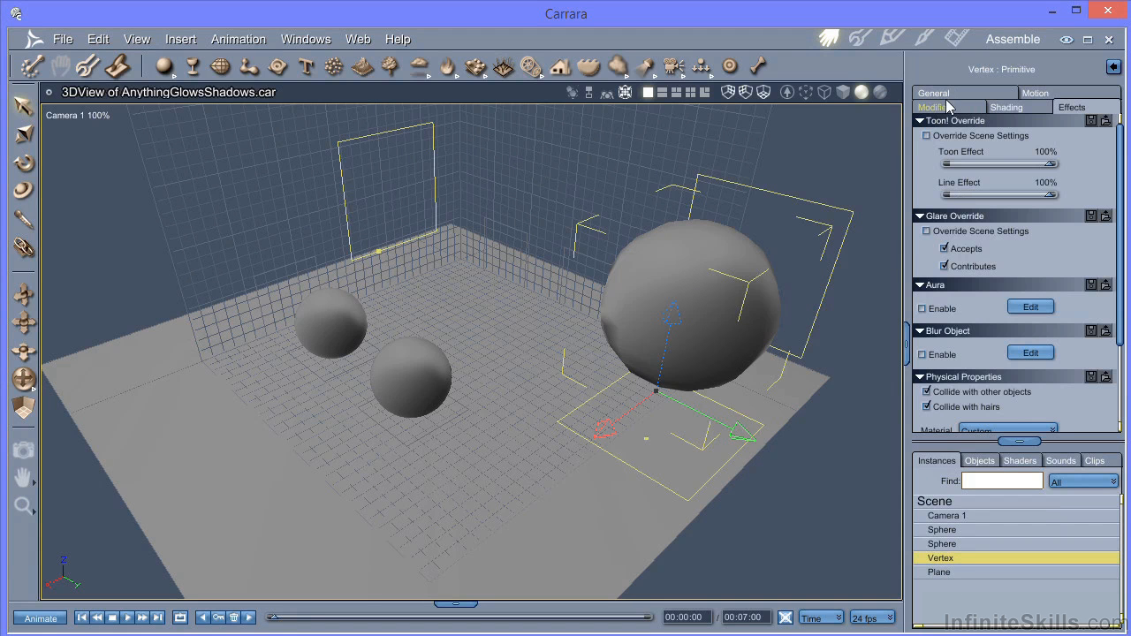
click(932, 93)
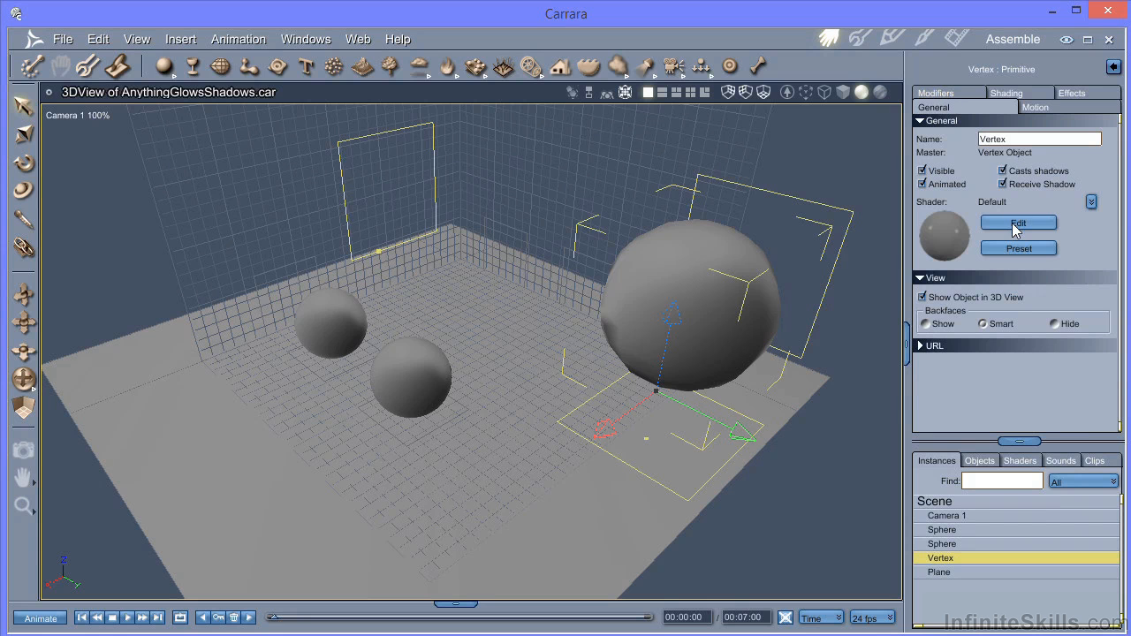
click(1017, 222)
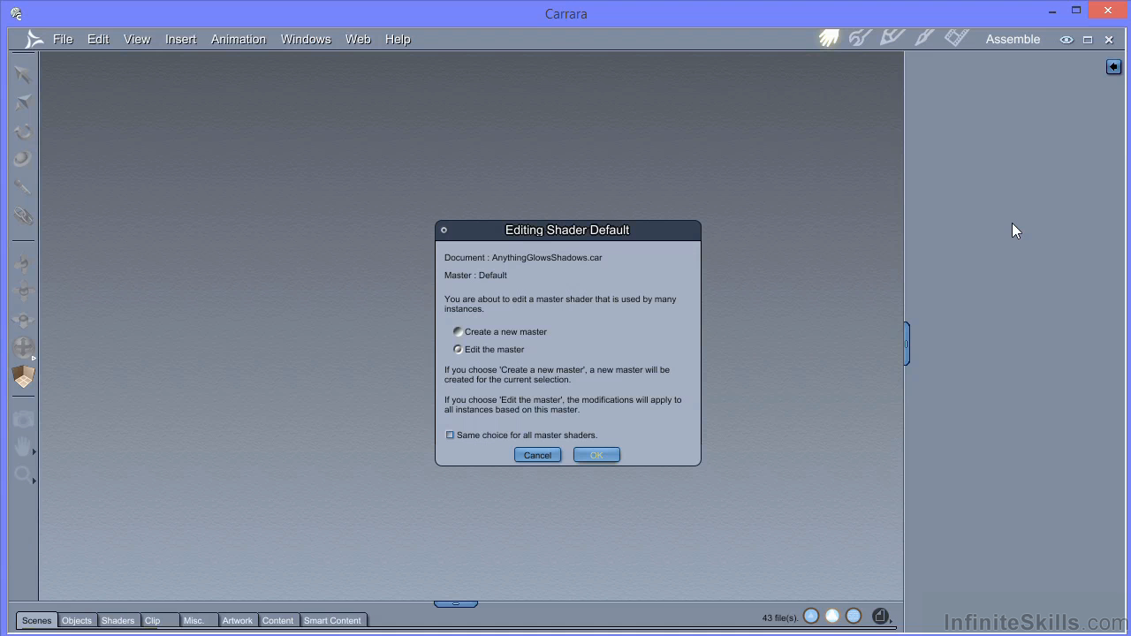
Step: Create a new master shader for Vertex and raise its Glow value slider
click(458, 332)
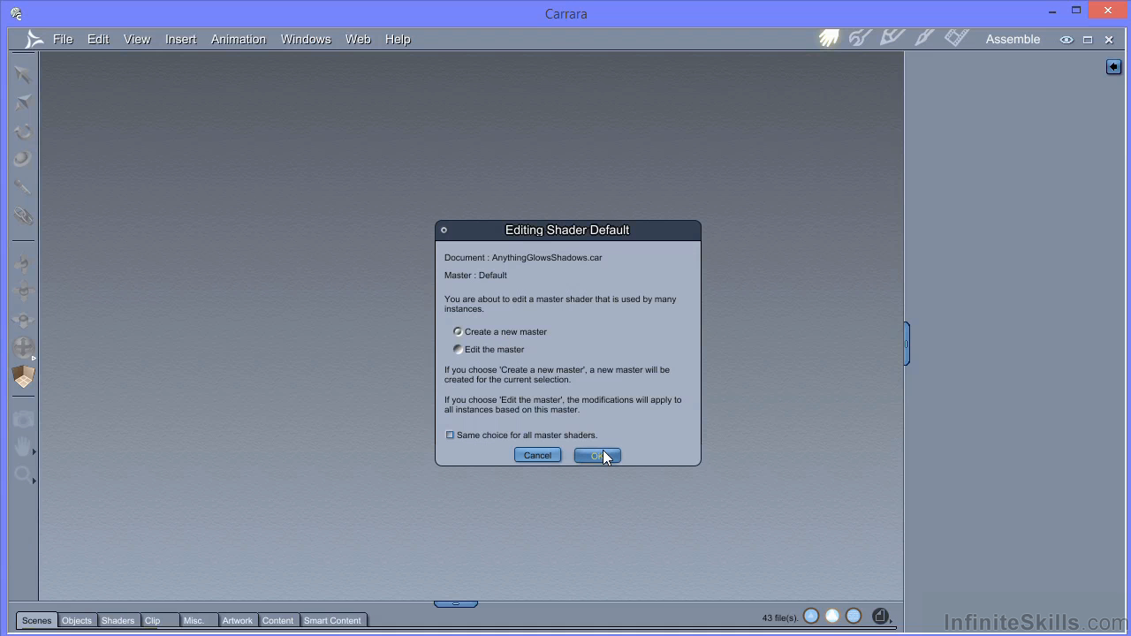
click(596, 455)
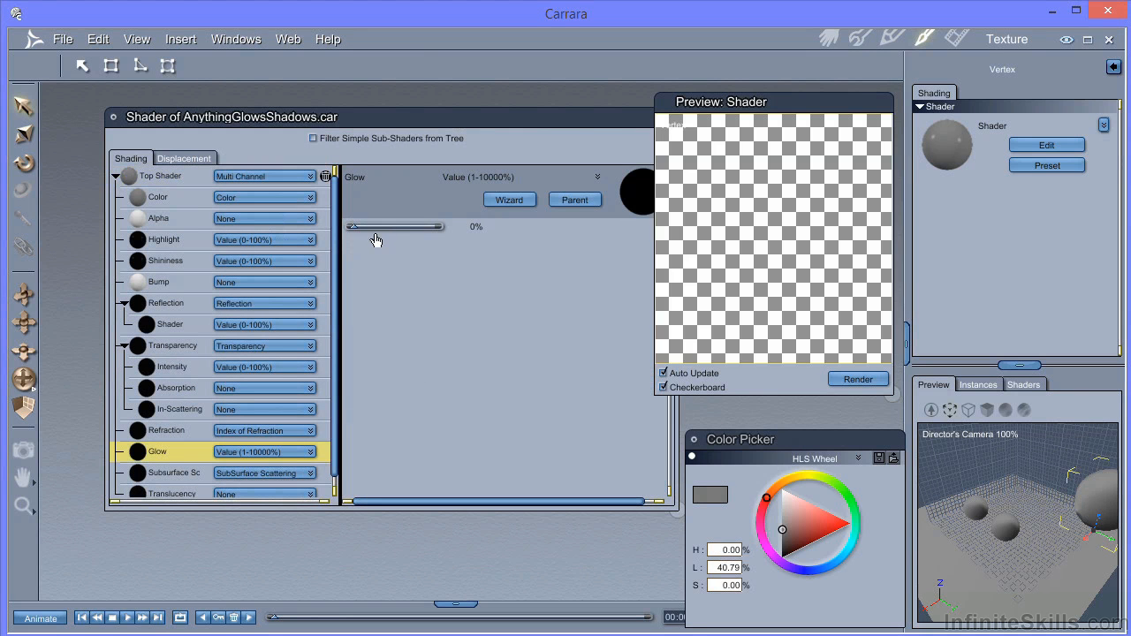
drag(371, 226, 433, 227)
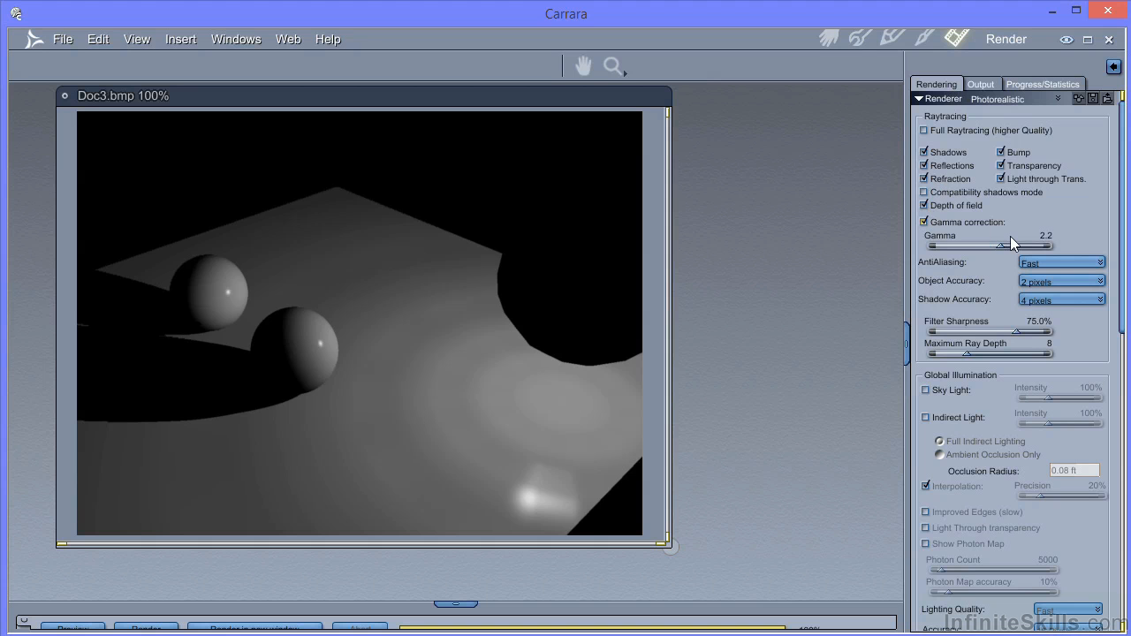
Step: Enable Indirect Light in the render settings so the glowing object lights the scene
click(926, 416)
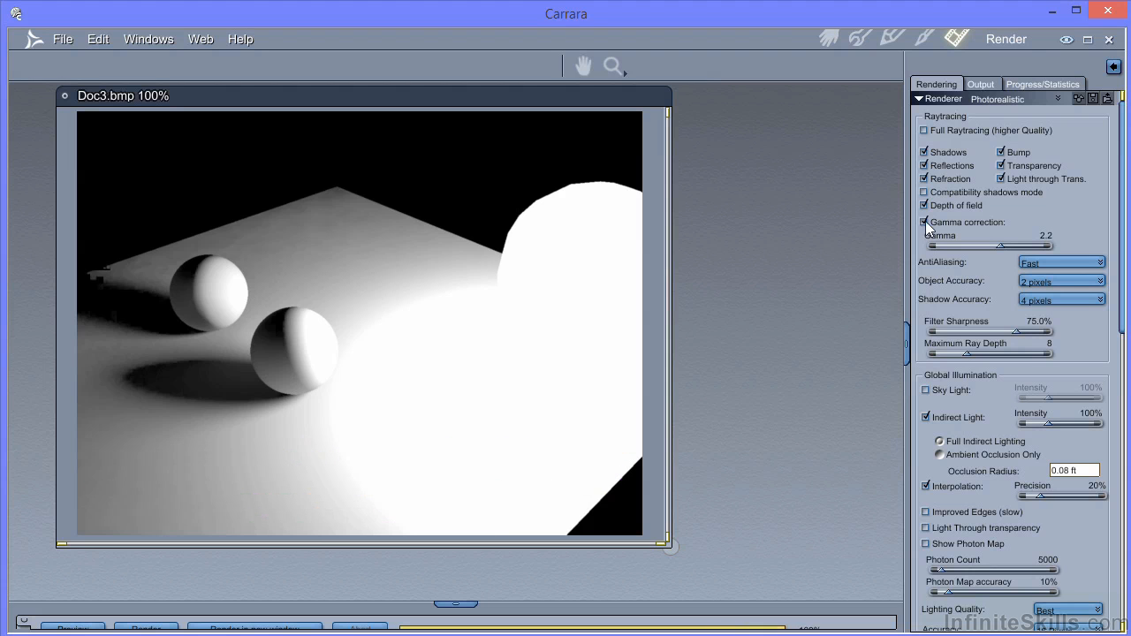
Step: Switch off Gamma correction in the render settings before re-rendering
click(924, 221)
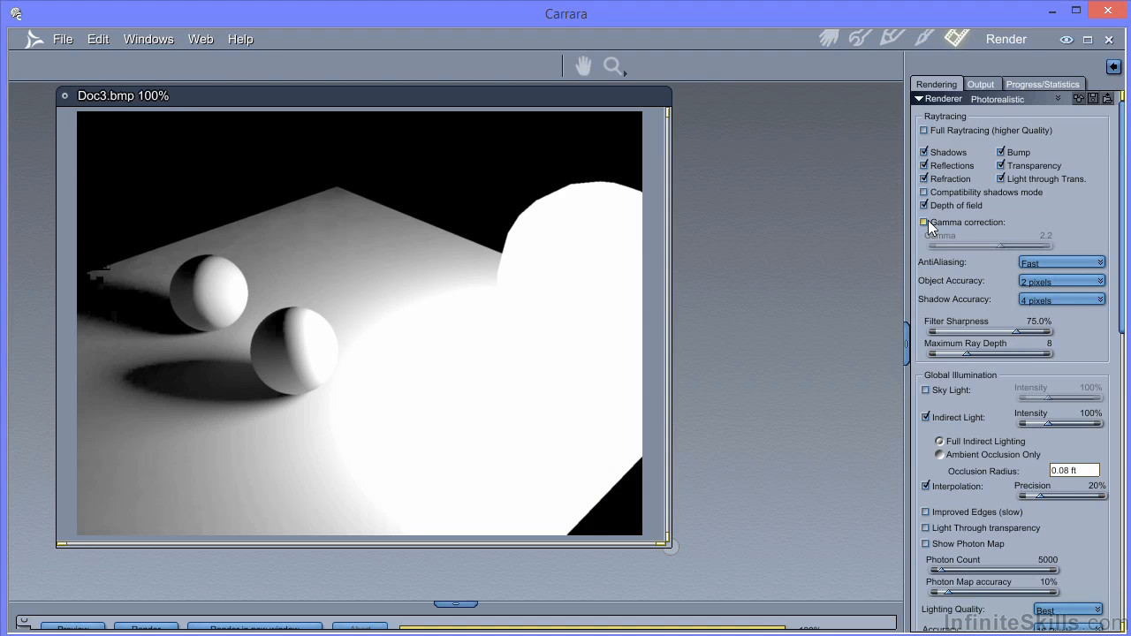
mouse_move(394, 313)
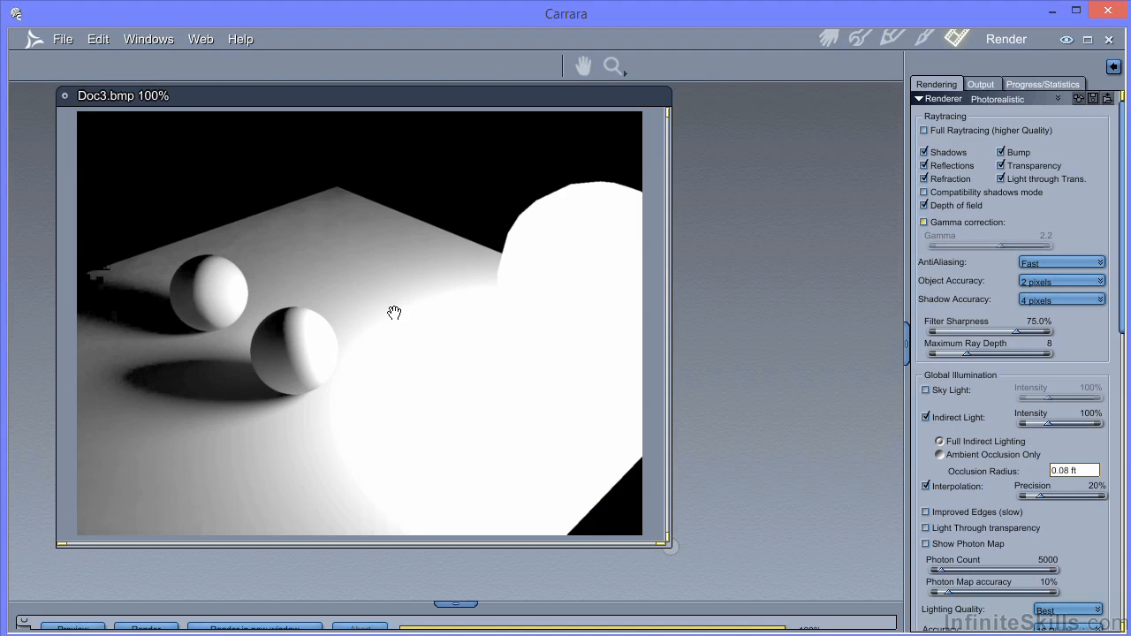
mouse_move(738, 356)
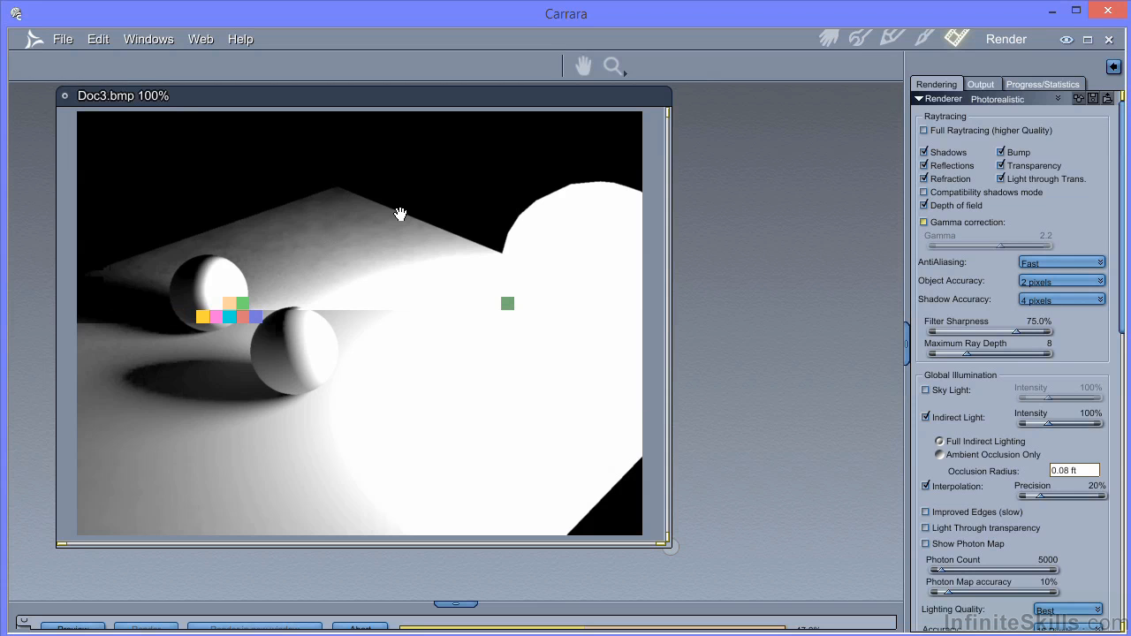
mouse_move(891, 90)
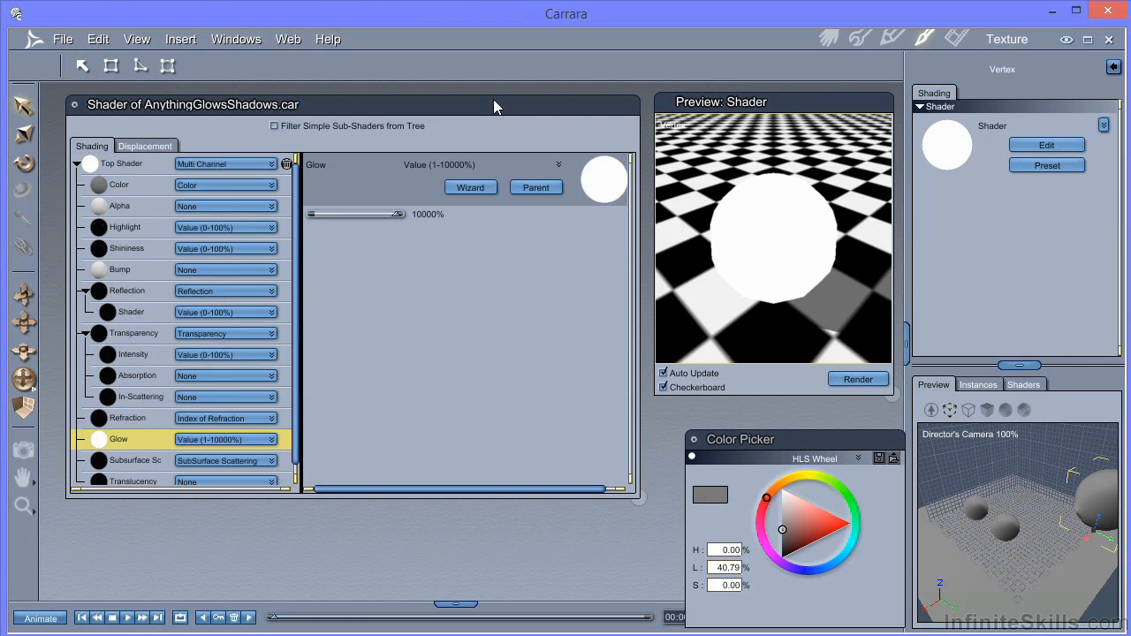
mouse_move(454, 181)
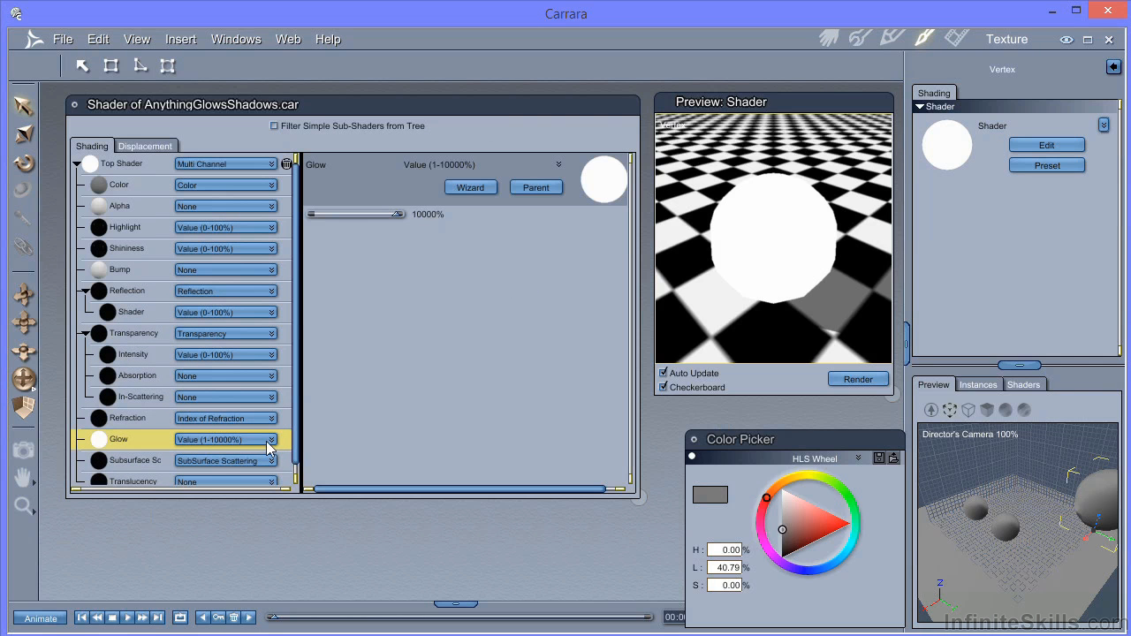
Step: Make the Glow channel a Multiply operator with a 1000 value source times a red colour source
click(270, 439)
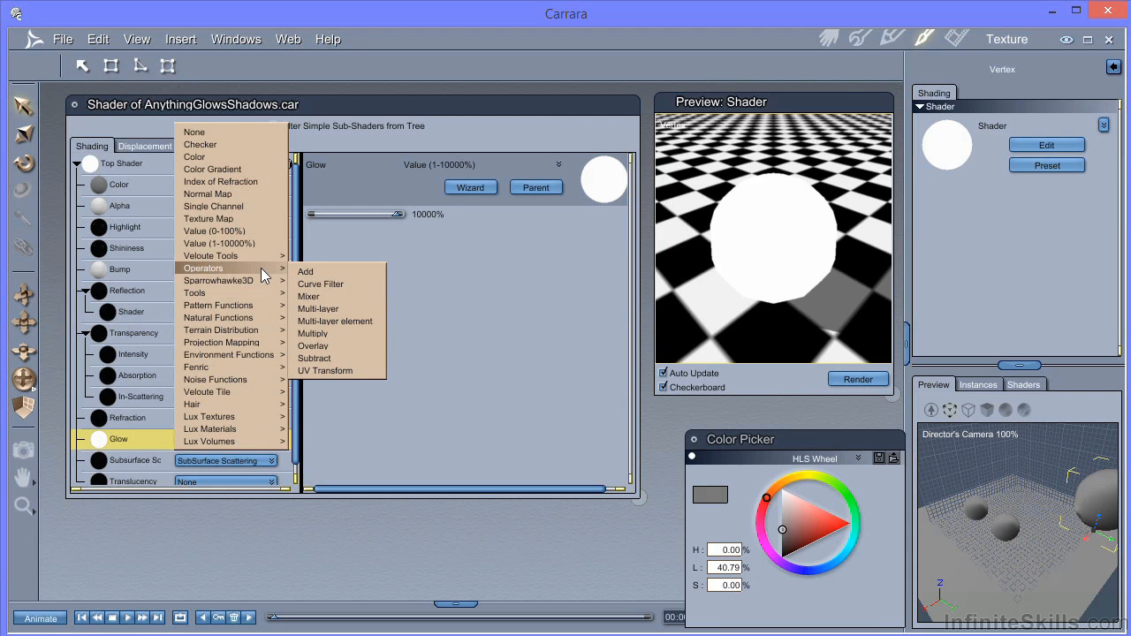
mouse_move(315, 333)
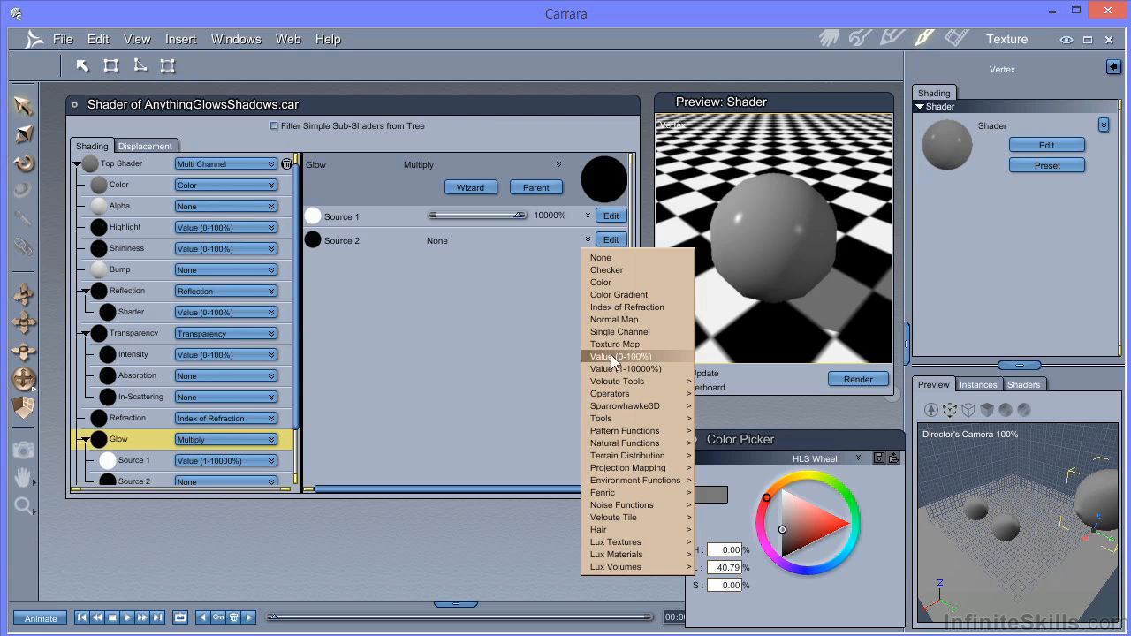
click(617, 357)
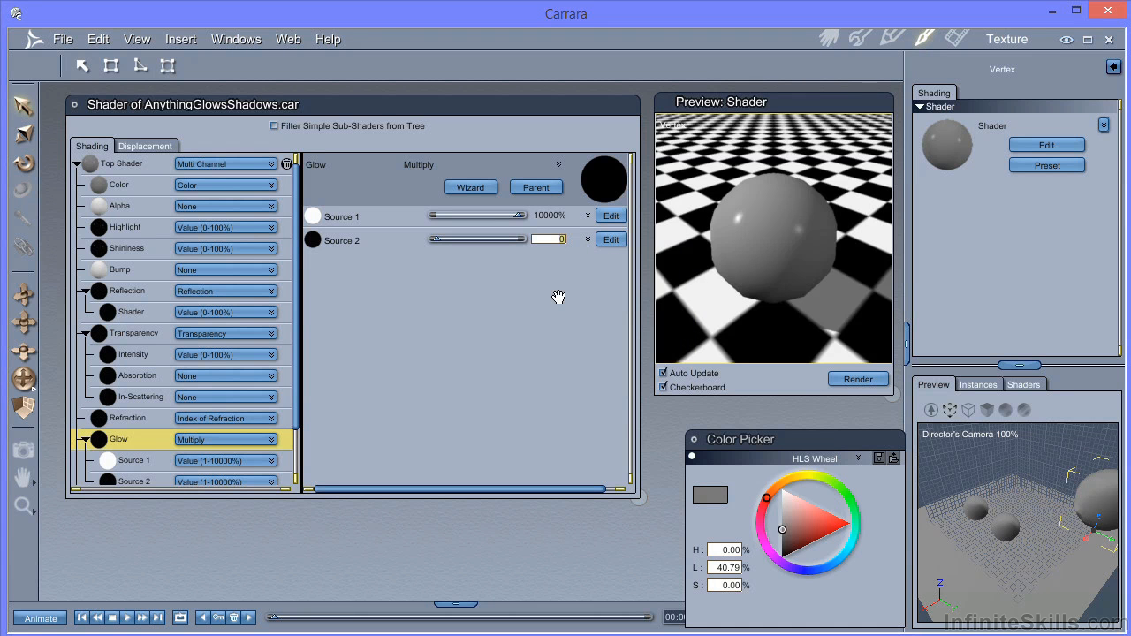
text(100)
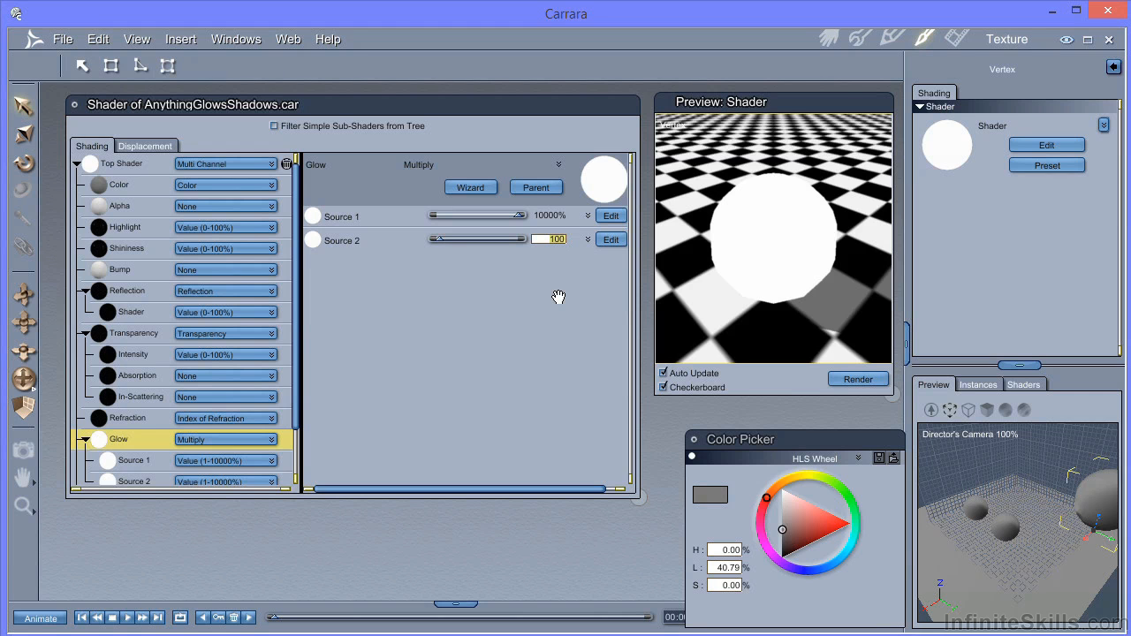
text(1000)
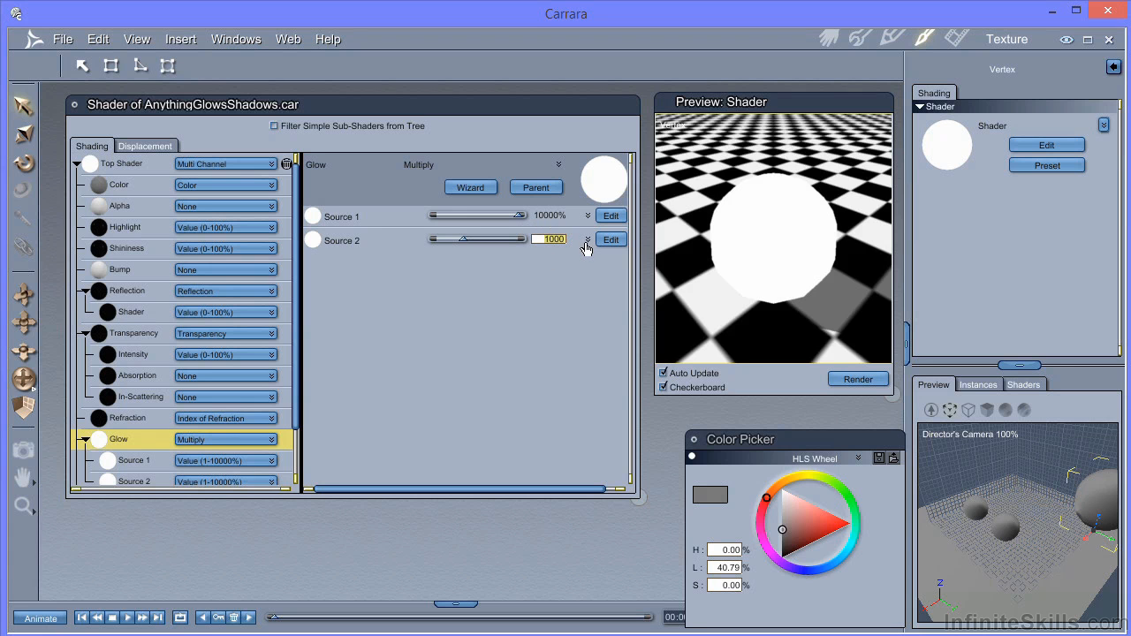
click(585, 240)
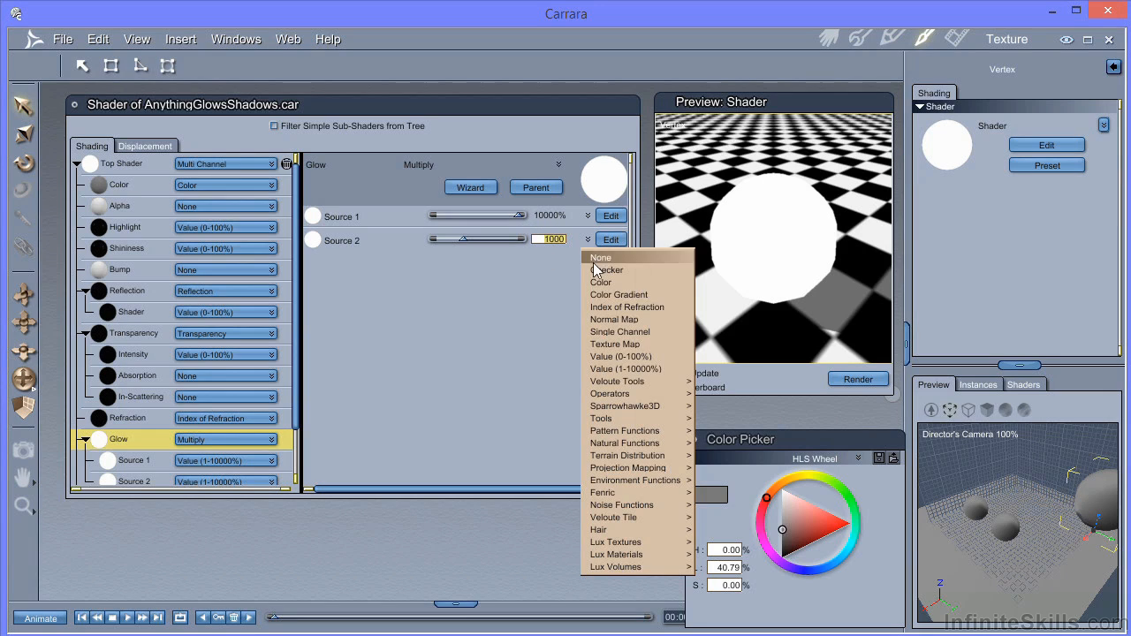
click(601, 282)
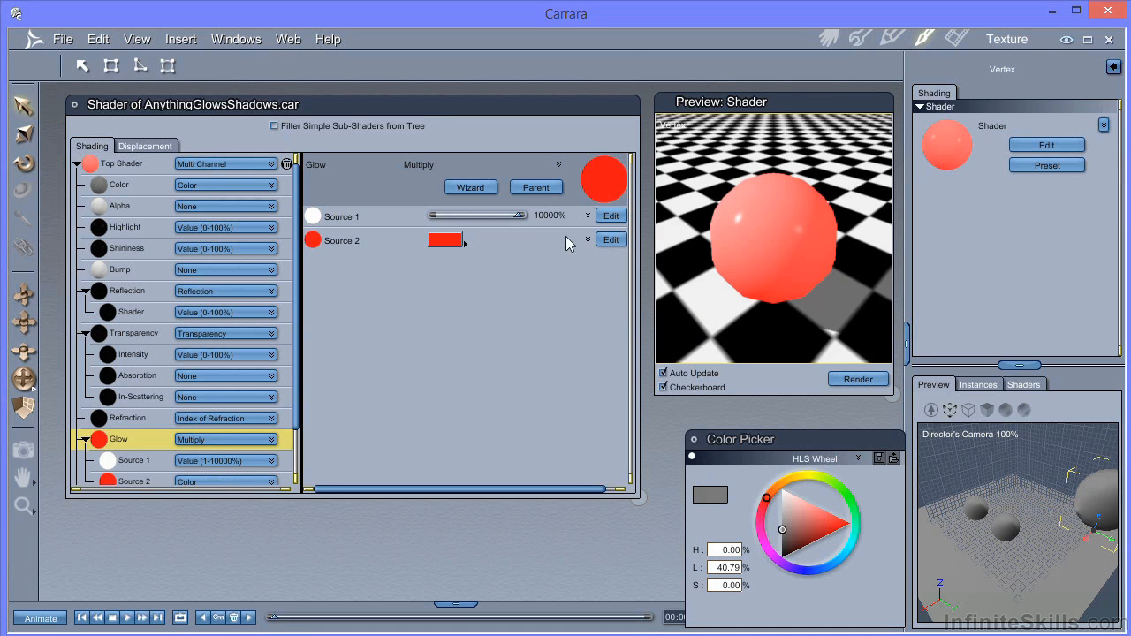
mouse_move(548, 316)
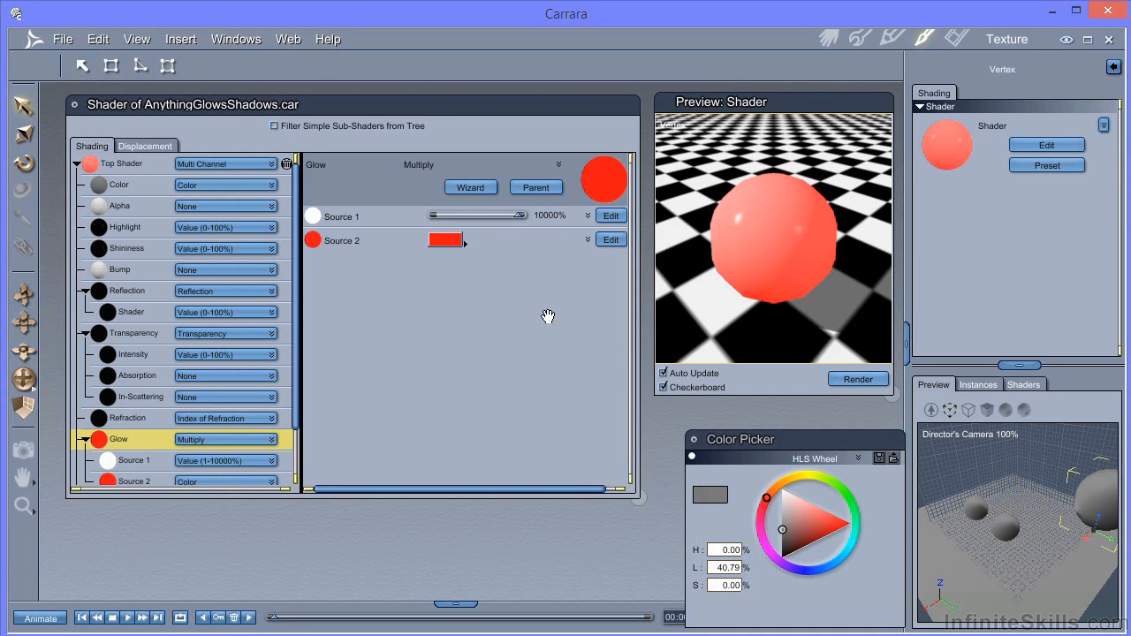
mouse_move(818, 110)
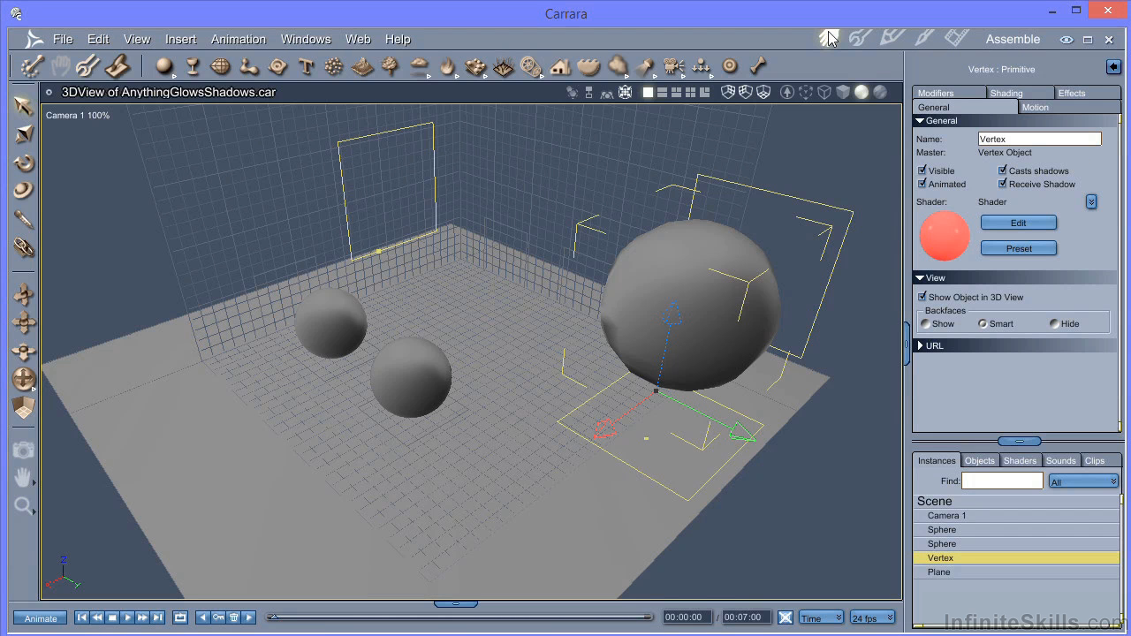
Step: Load BrightPlaneLightTest.car from the File menu's recent files
click(62, 39)
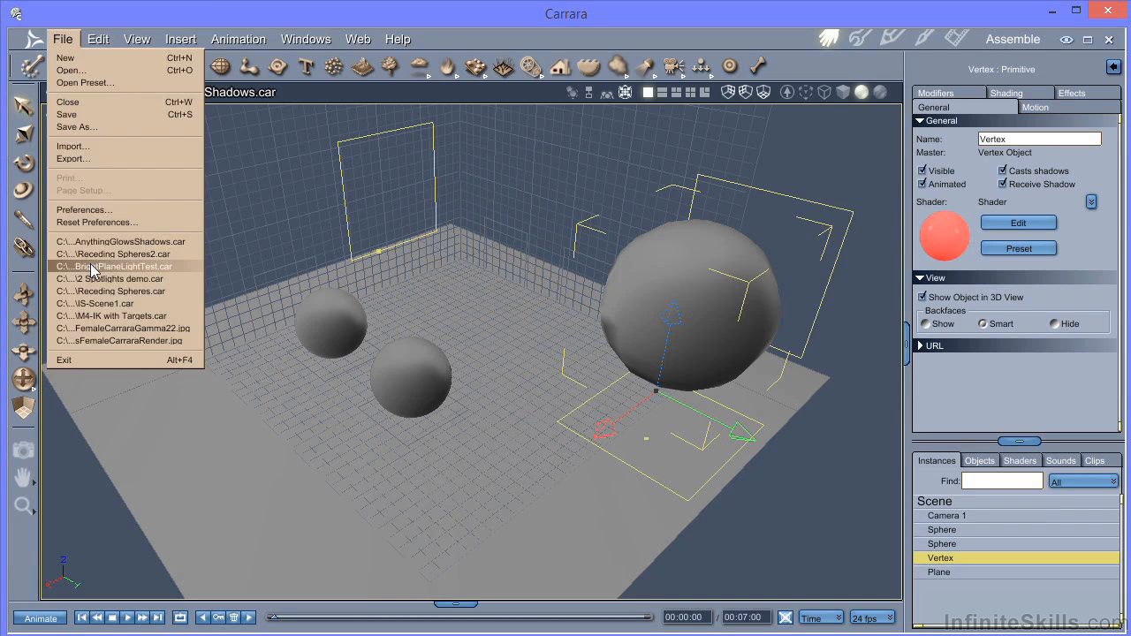
click(115, 266)
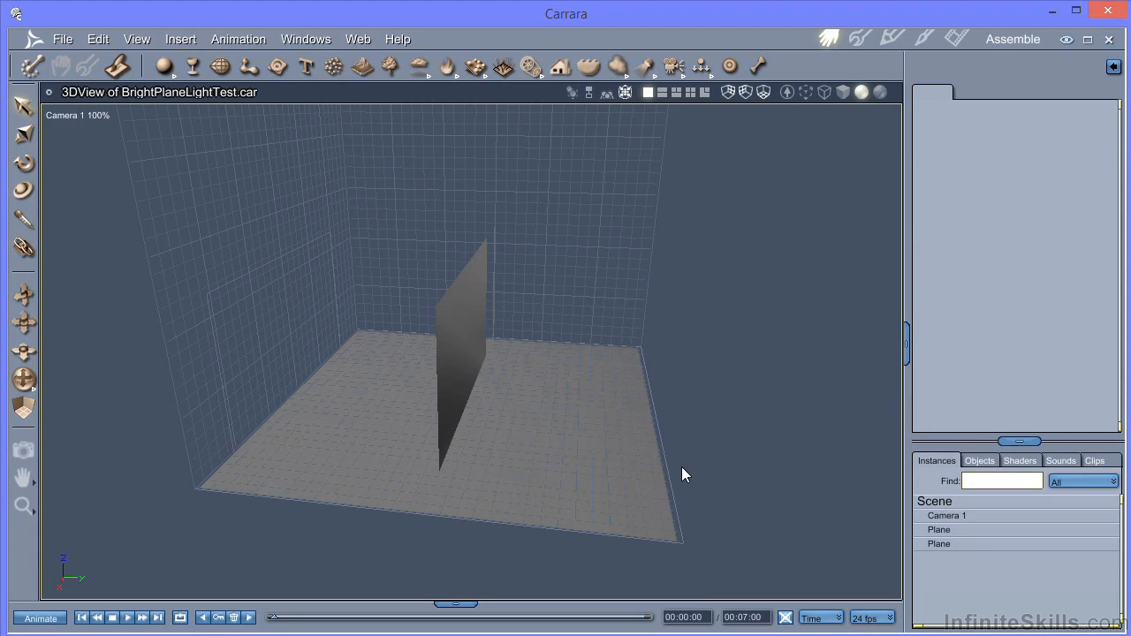
click(938, 543)
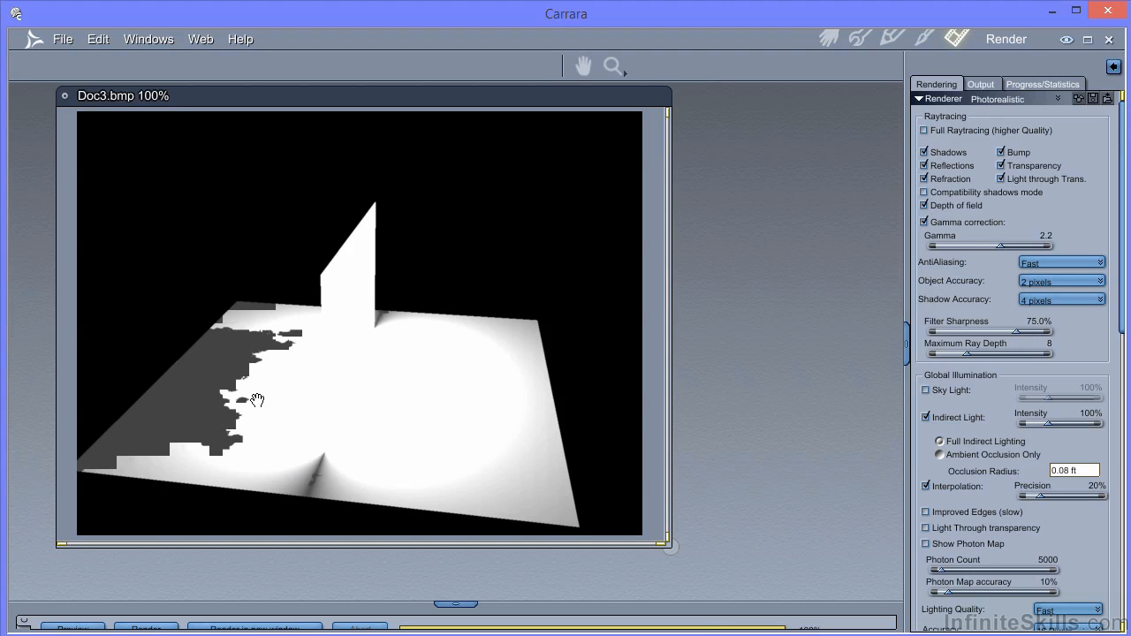
mouse_move(408, 389)
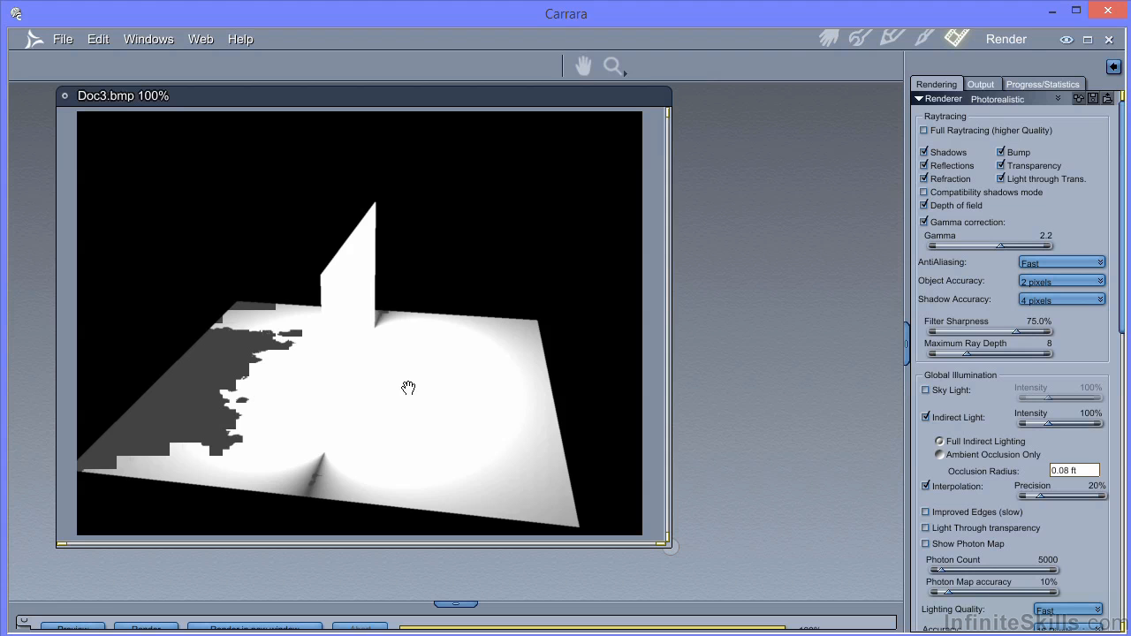
mouse_move(352, 320)
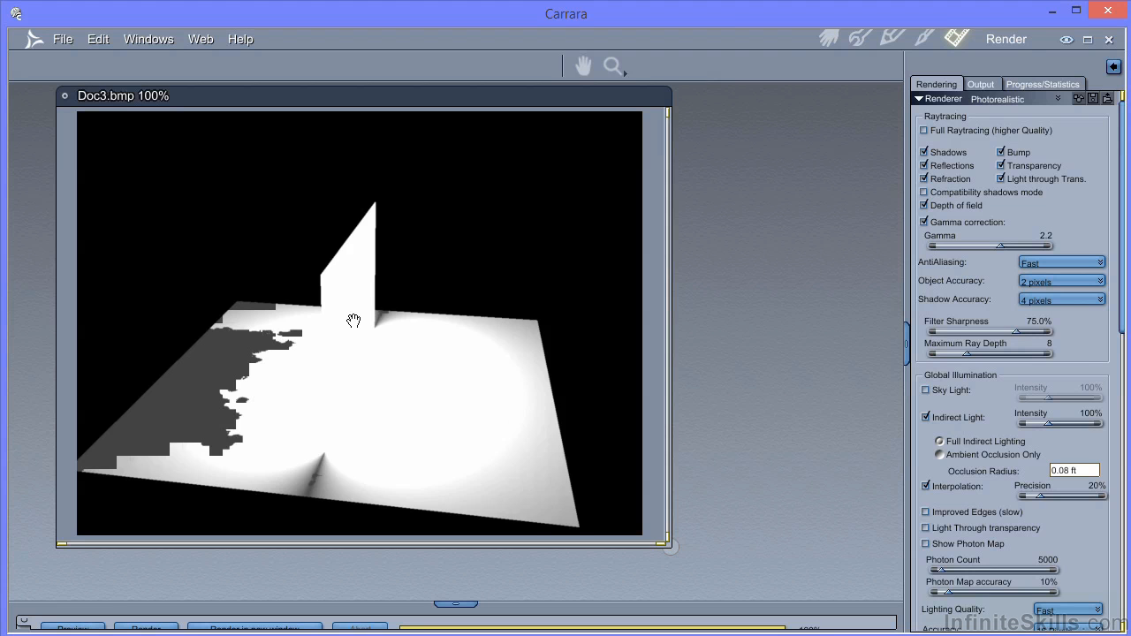
mouse_move(587, 346)
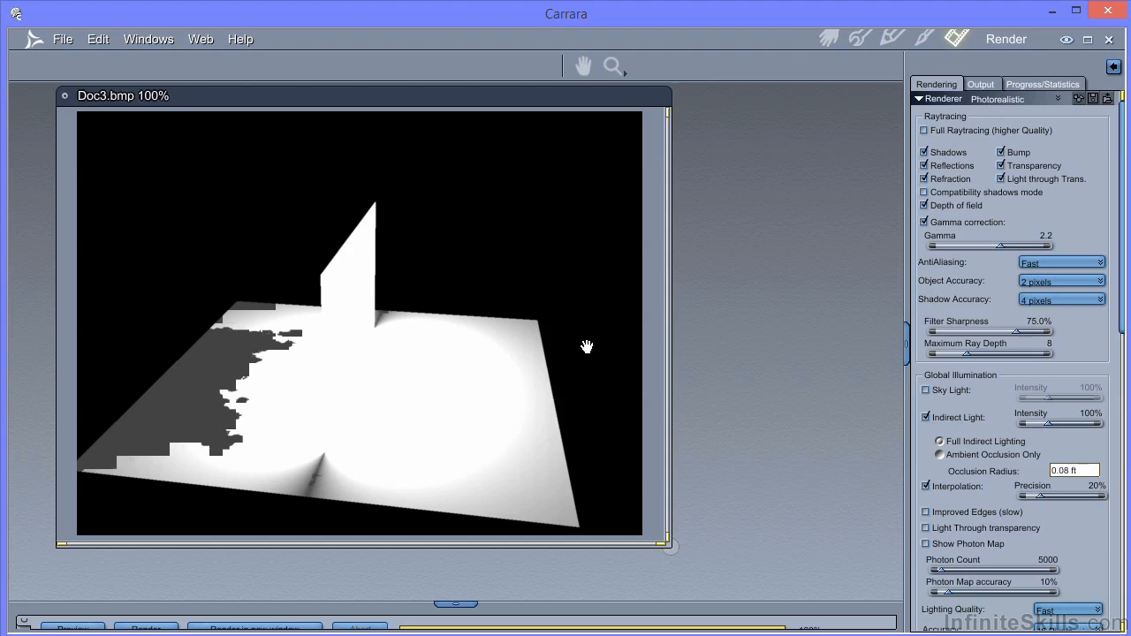
mouse_move(322, 338)
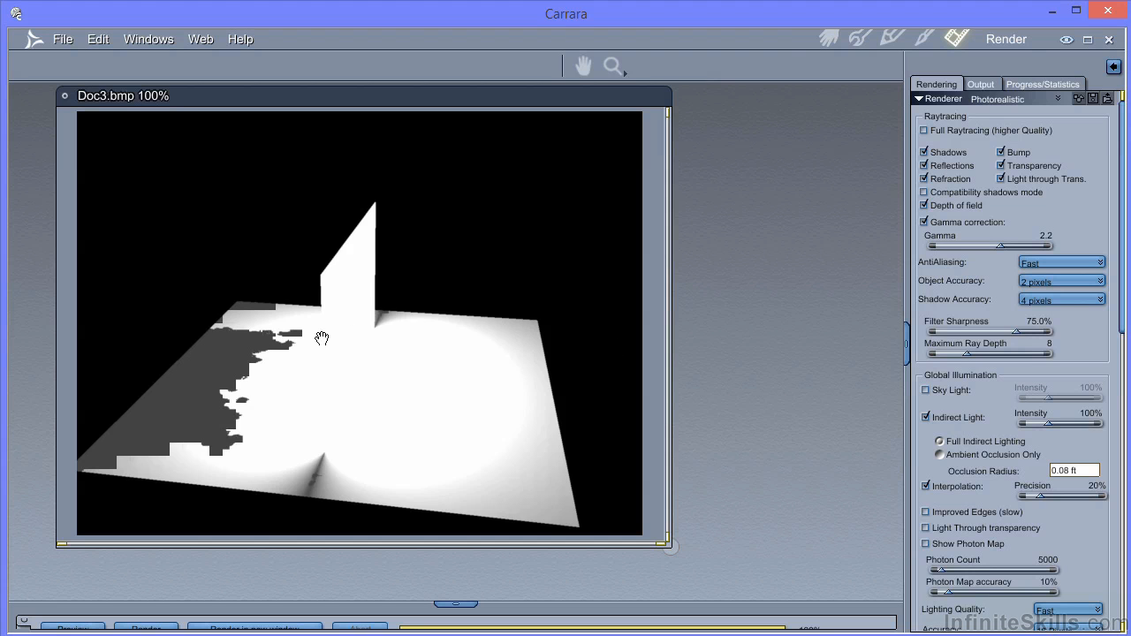
mouse_move(352, 316)
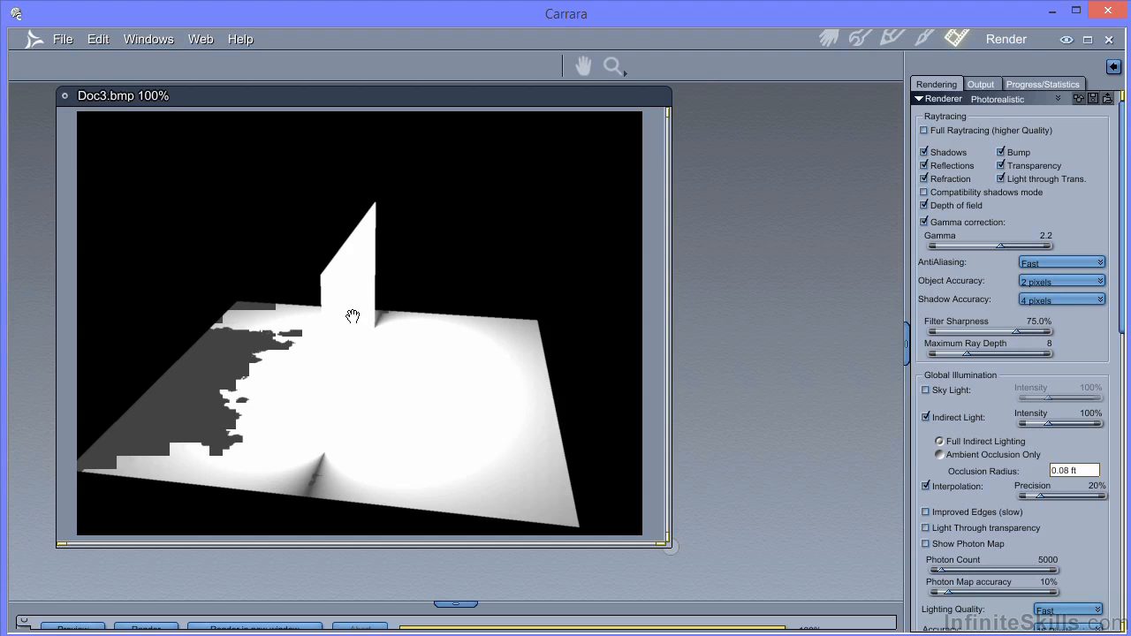
mouse_move(351, 333)
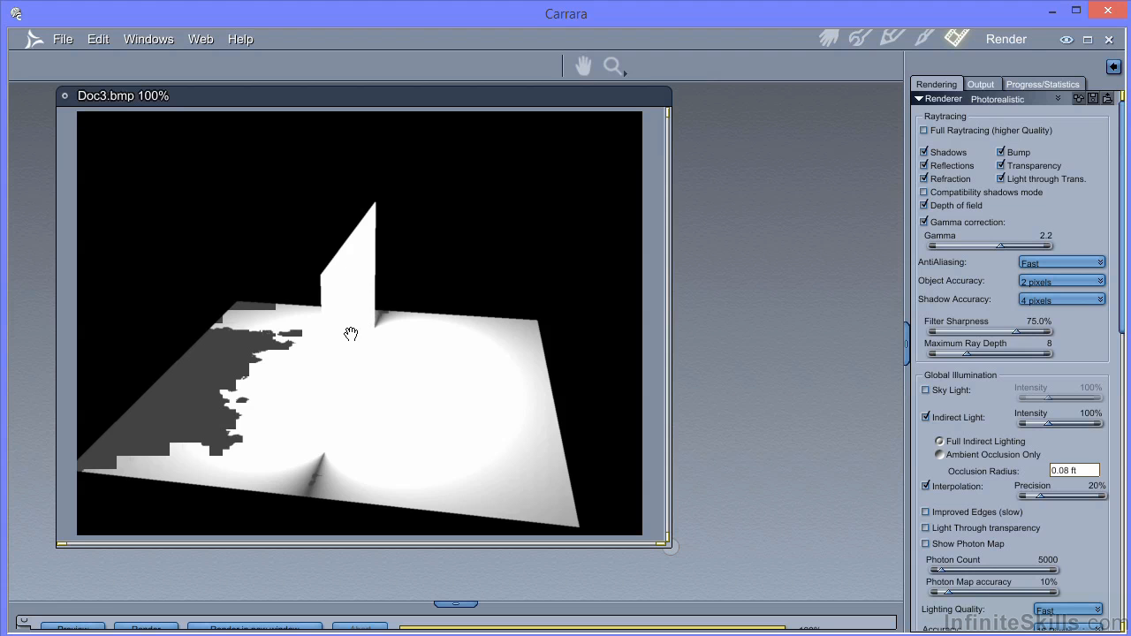
mouse_move(351, 297)
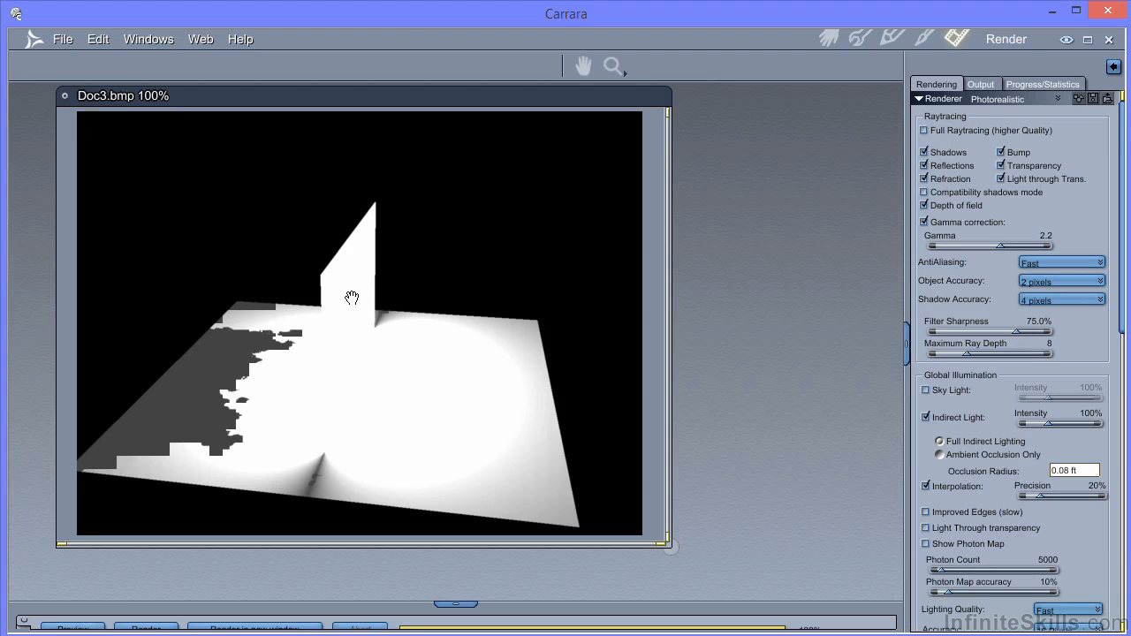
mouse_move(346, 335)
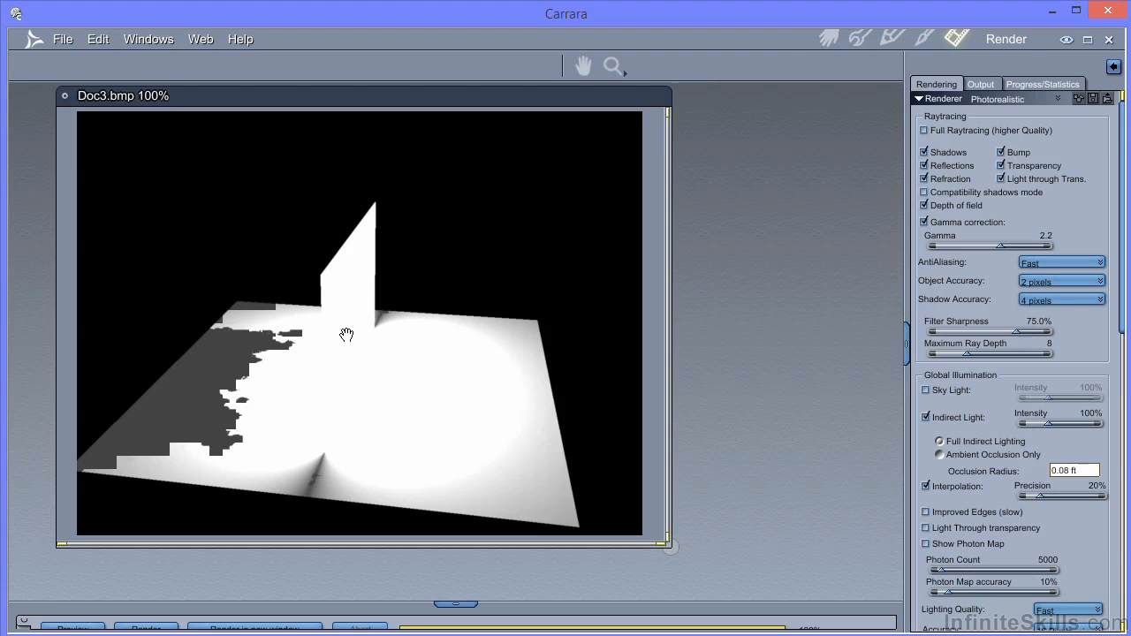
mouse_move(602, 299)
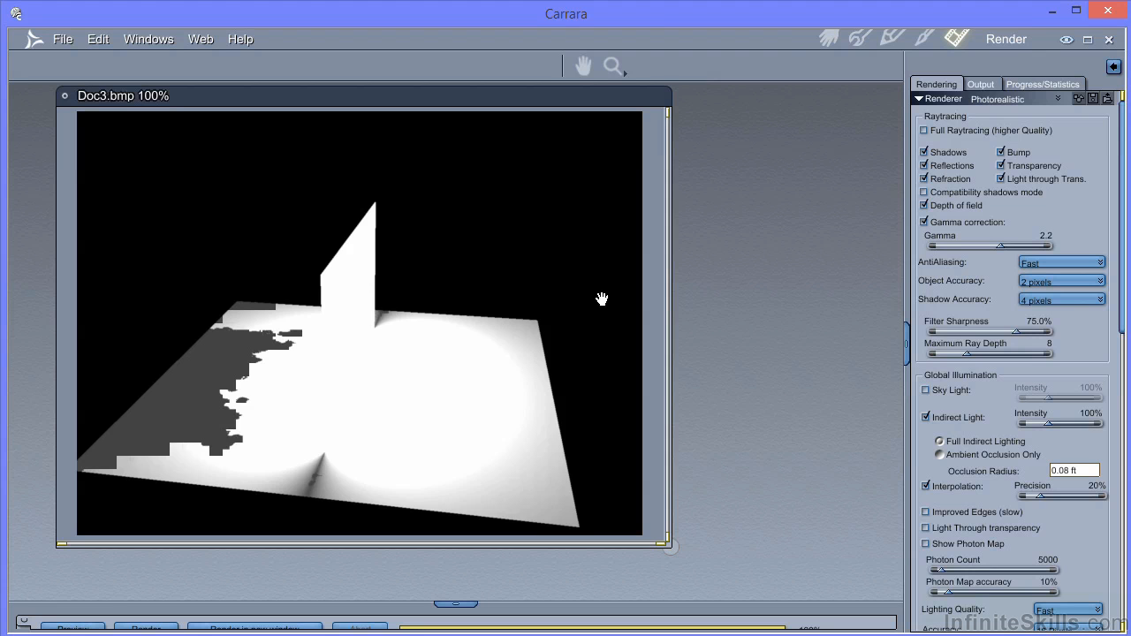
mouse_move(252, 417)
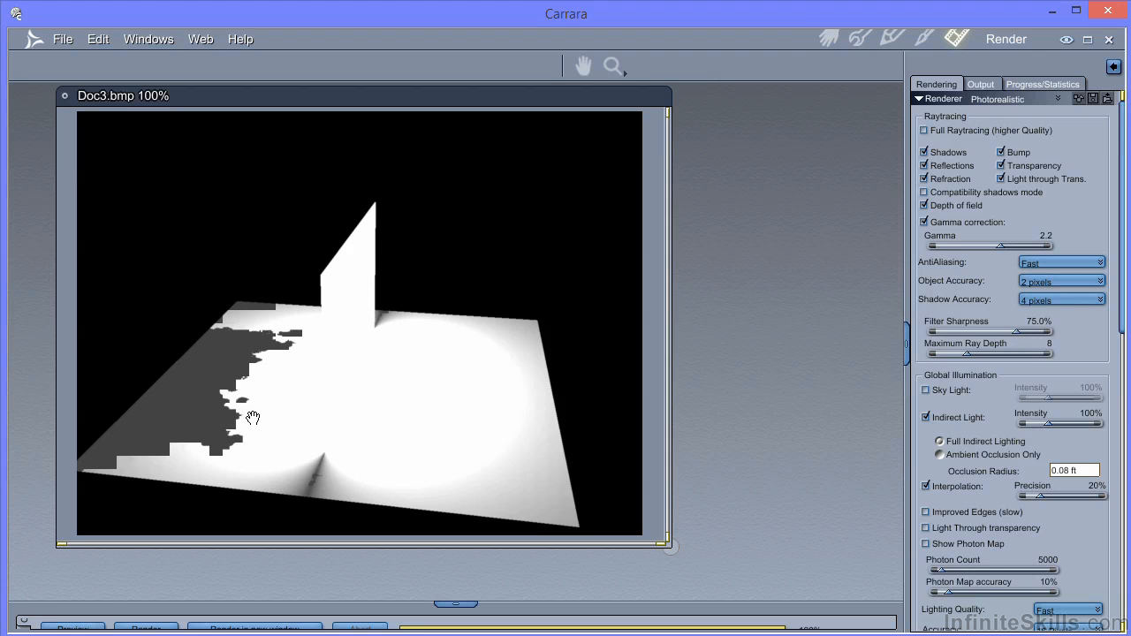
mouse_move(156, 379)
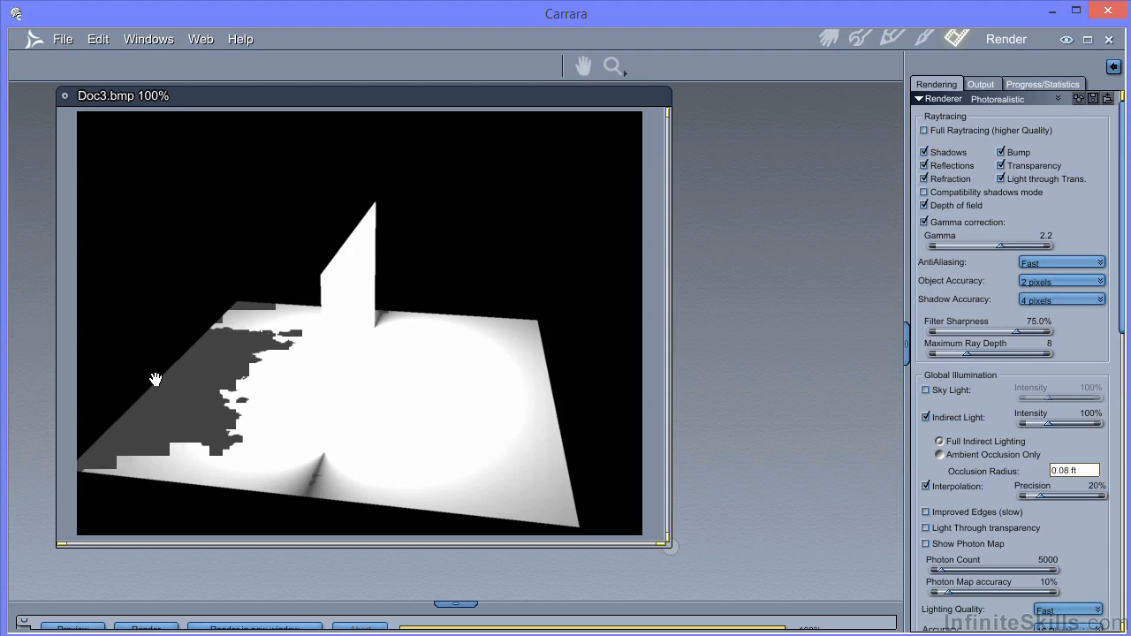
mouse_move(271, 417)
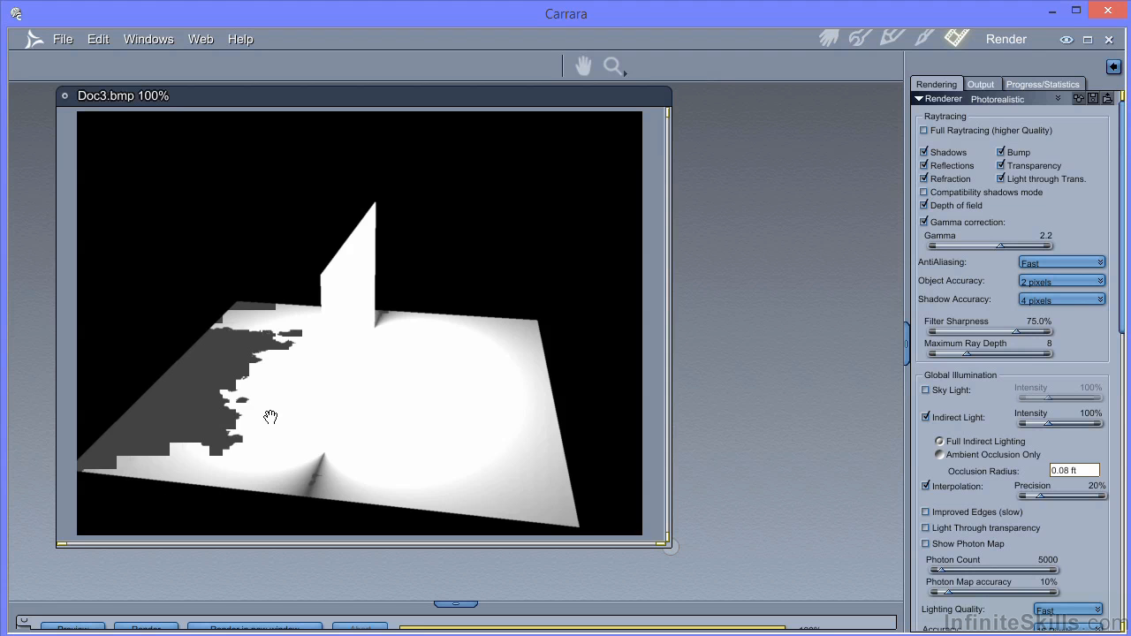
mouse_move(828, 37)
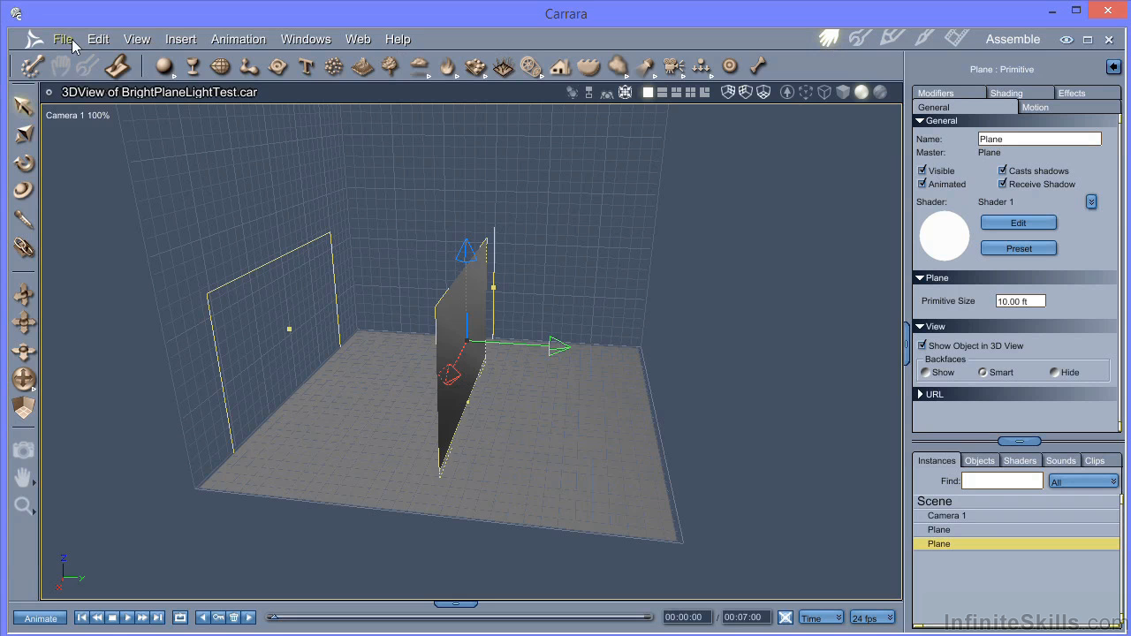
Step: Load '2 Spotlights demo.car' from recent files and go to the Render room
click(63, 39)
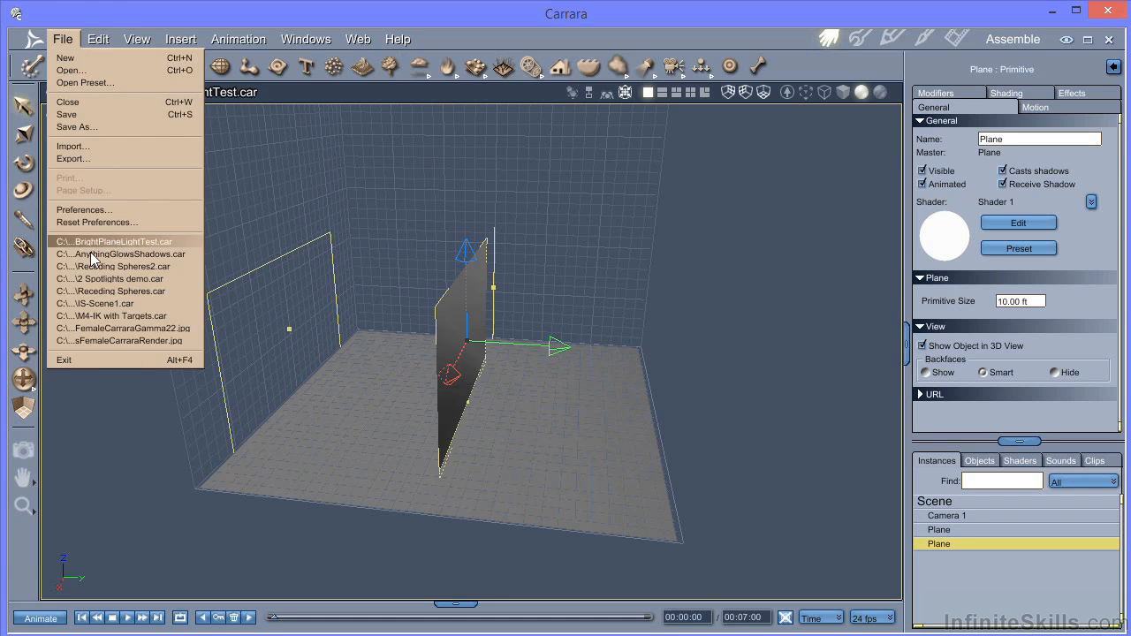
click(115, 278)
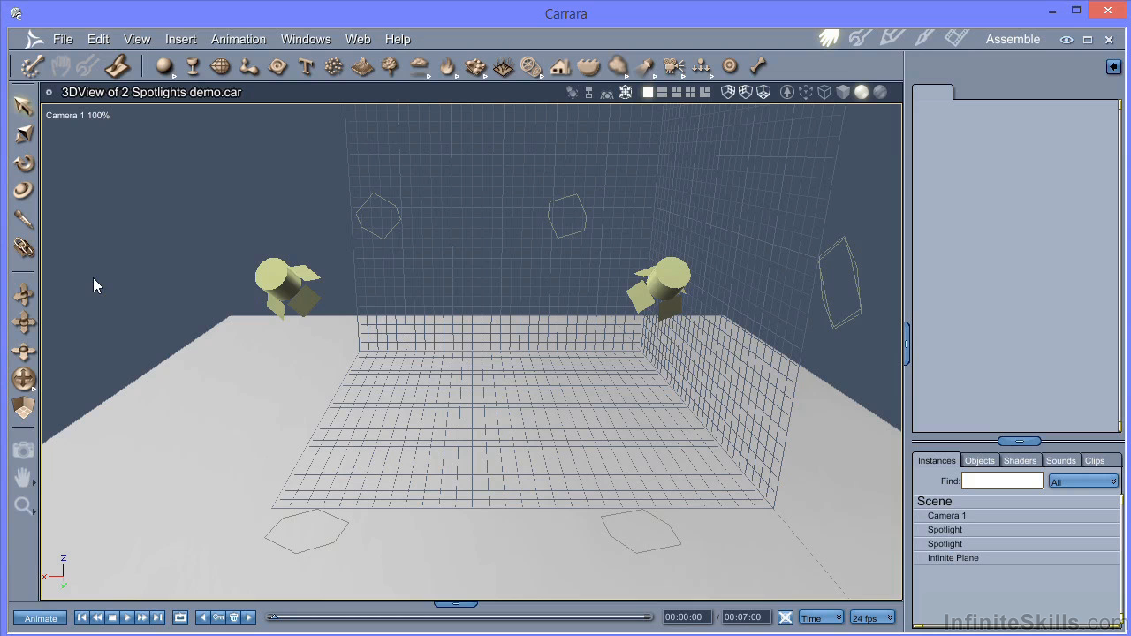
mouse_move(957, 39)
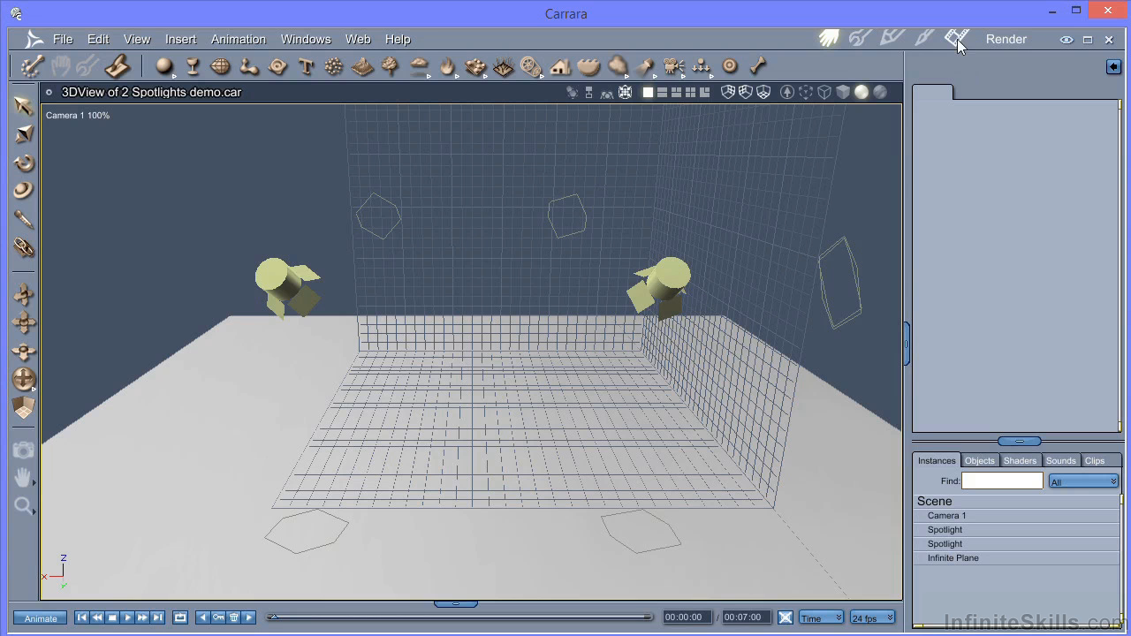
click(957, 39)
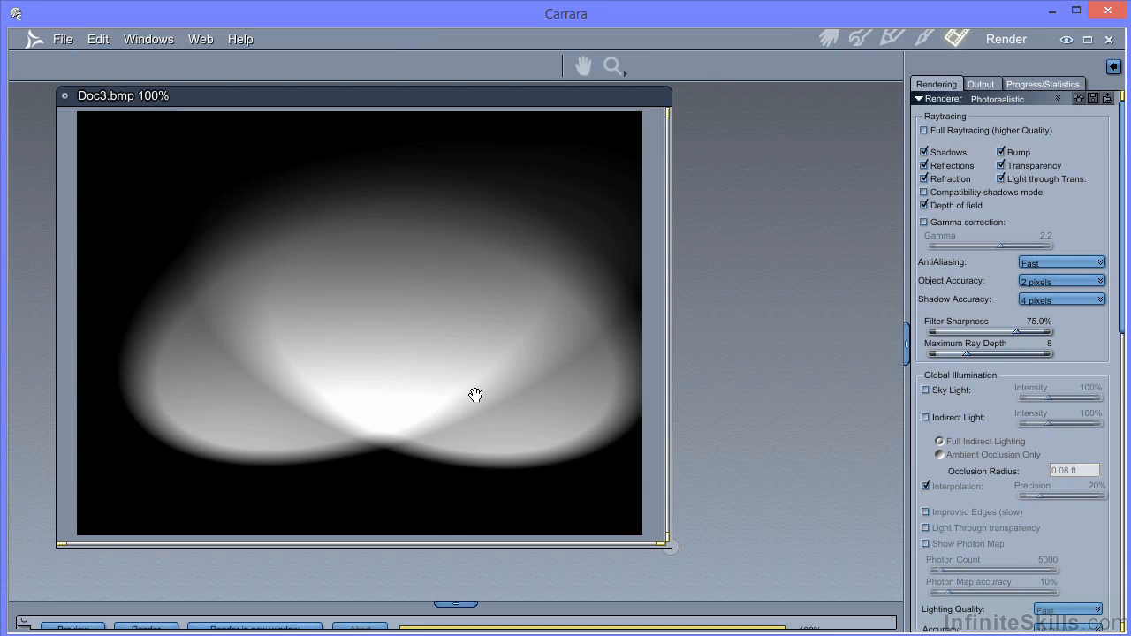
mouse_move(197, 338)
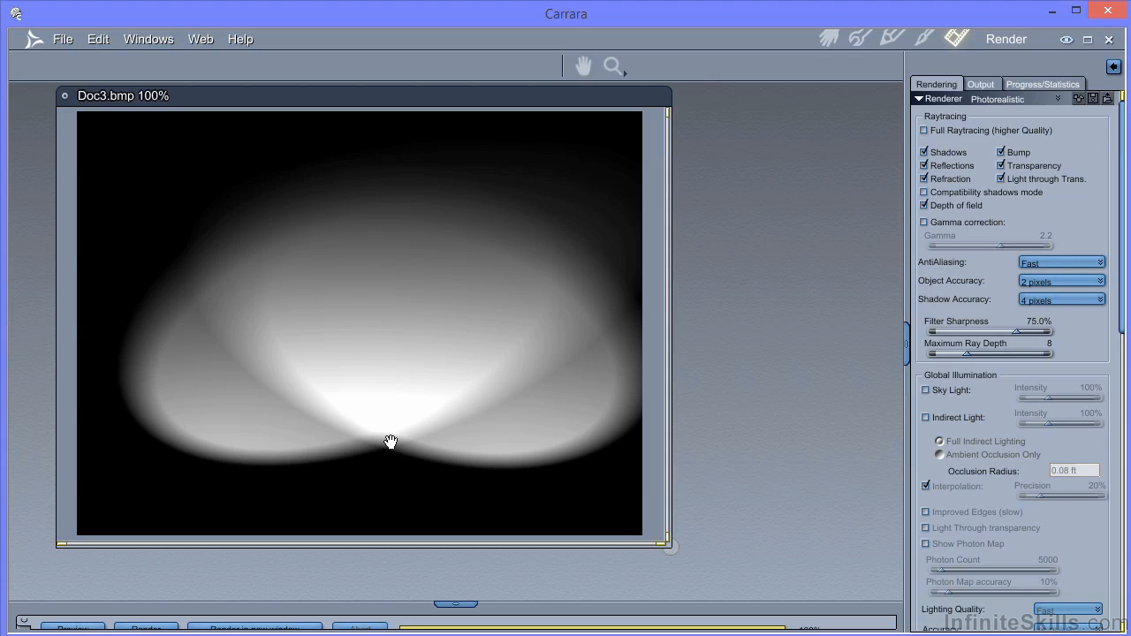
Step: Tick Gamma correction (Gamma 2.2) for the two-spotlight render
click(926, 222)
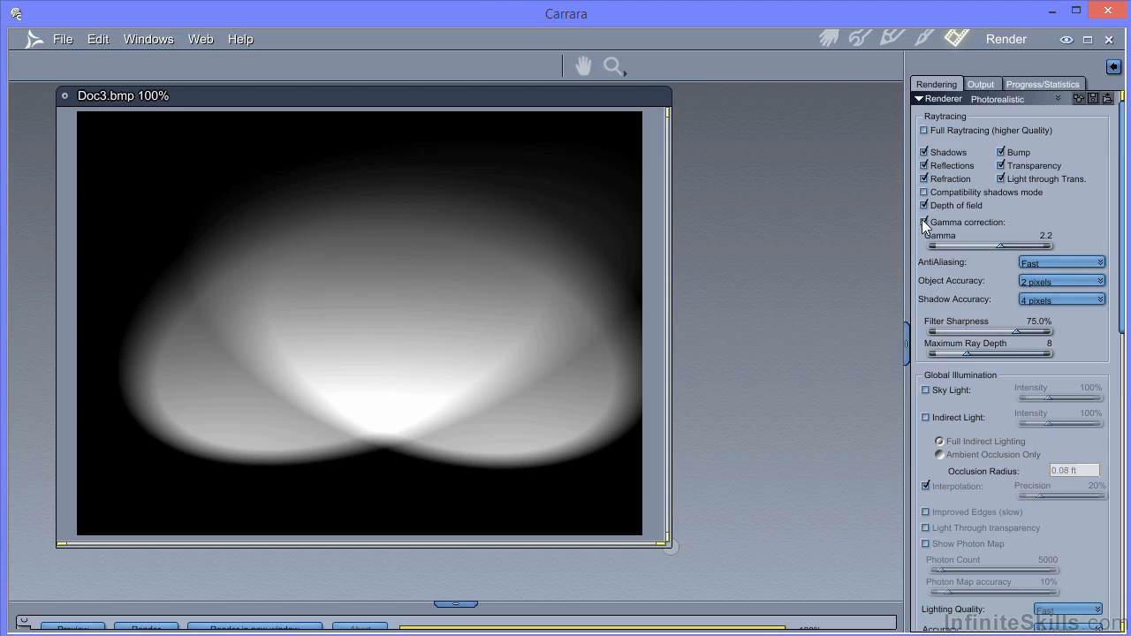
click(925, 222)
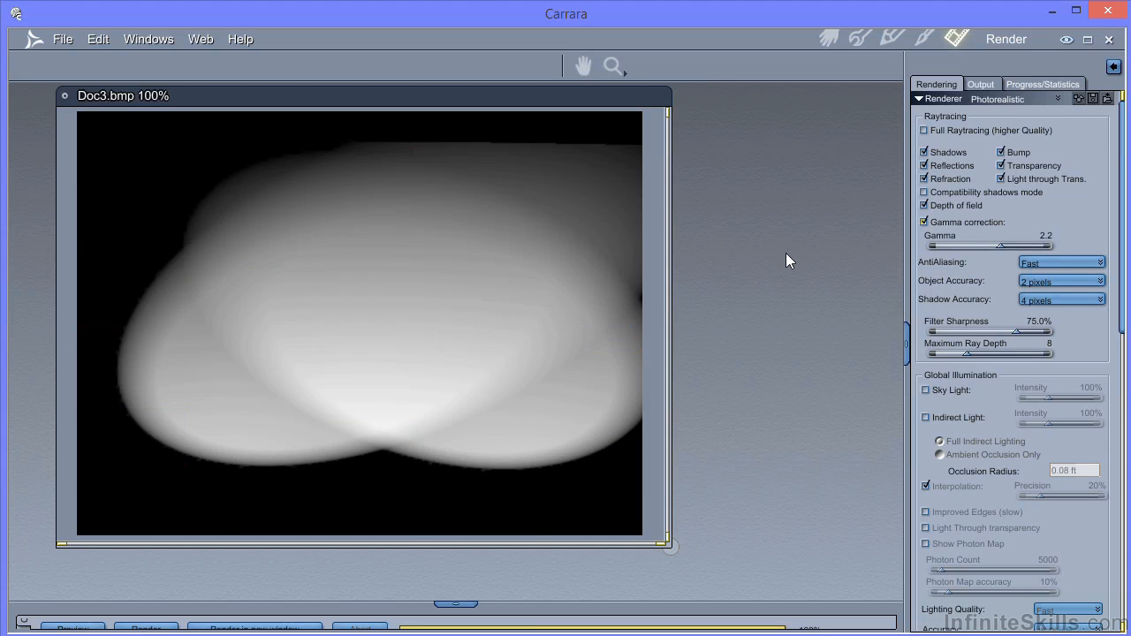
mouse_move(318, 443)
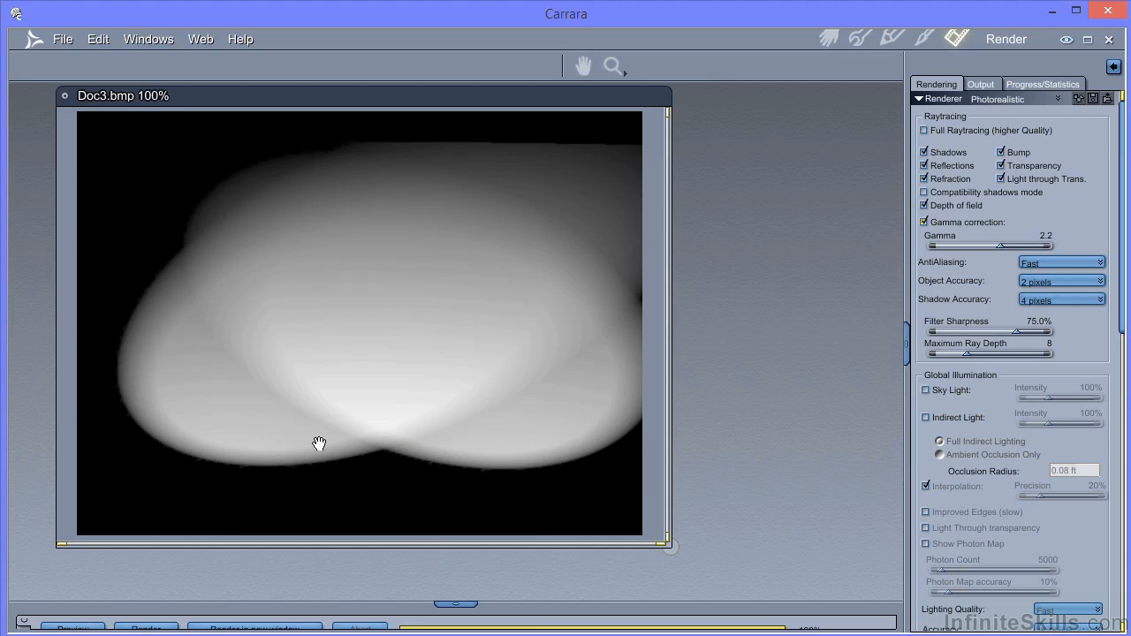
mouse_move(314, 342)
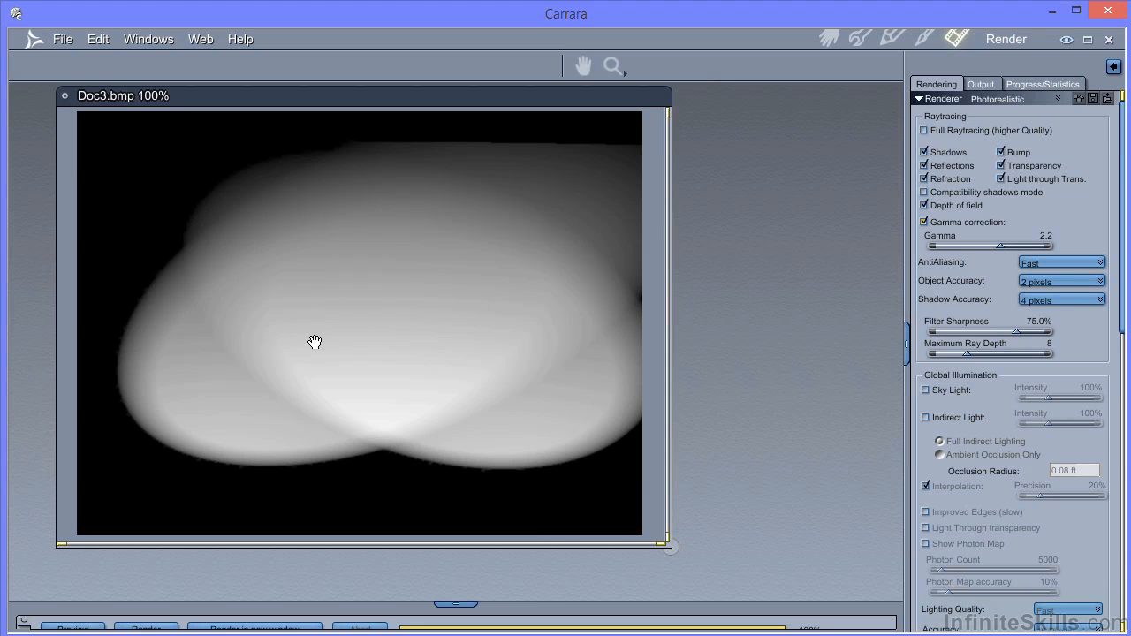
mouse_move(813, 356)
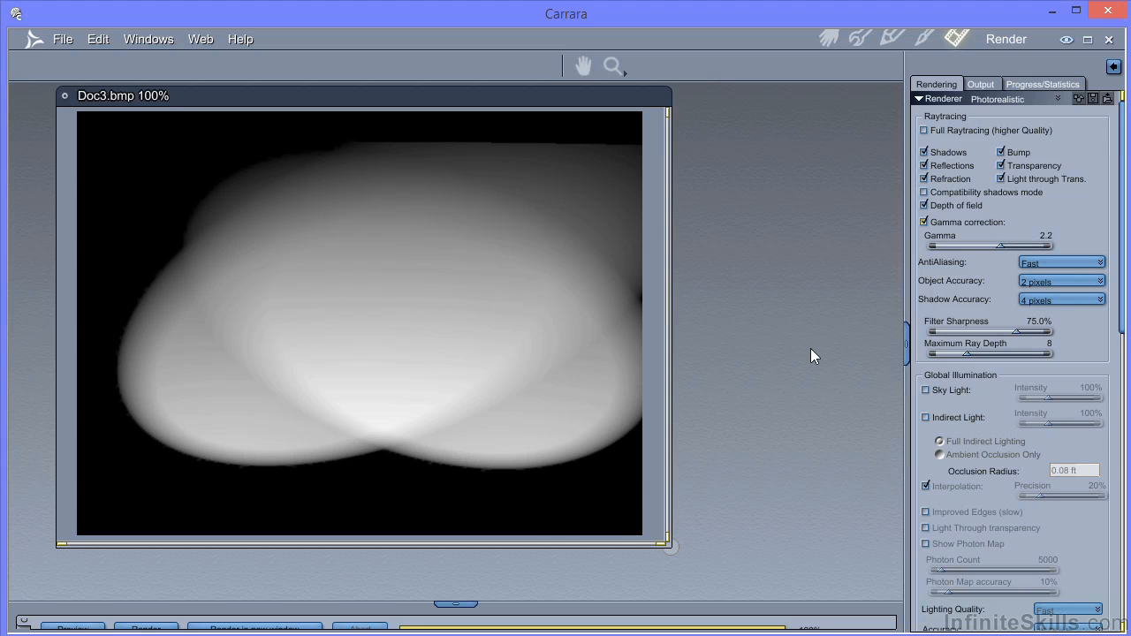